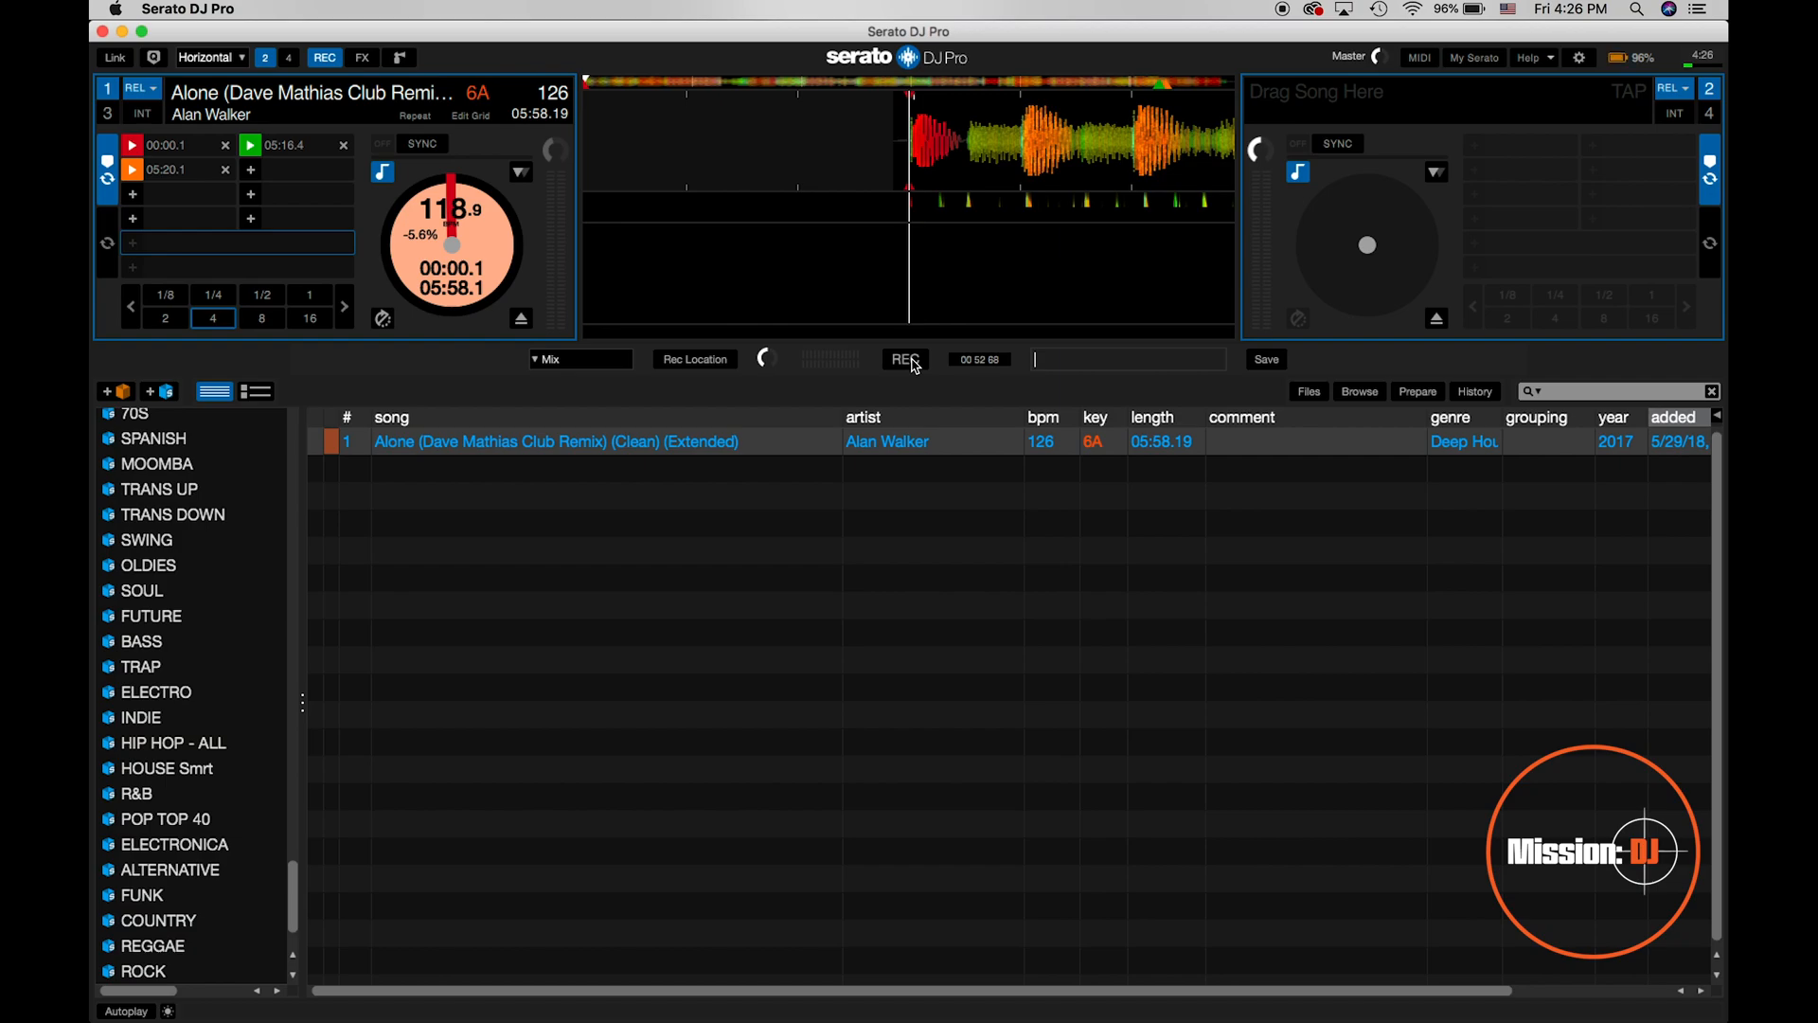
pyautogui.moveTo(1232, 358)
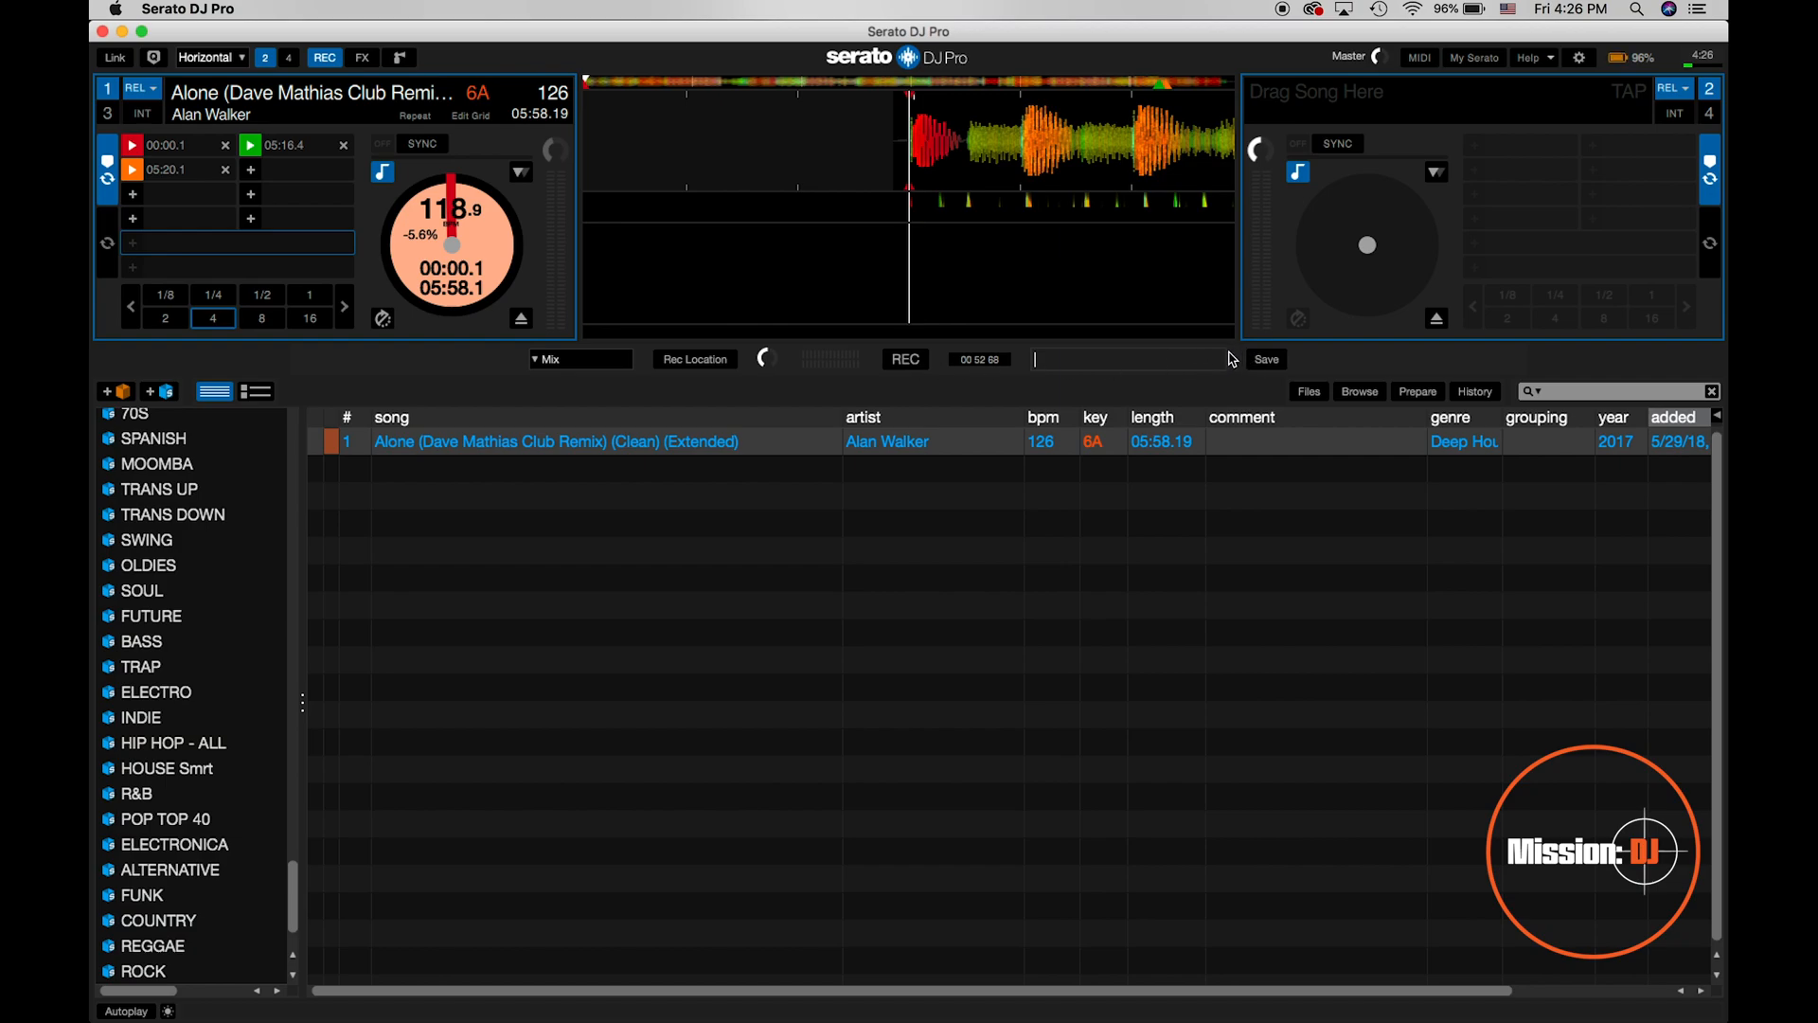
pyautogui.moveTo(921, 375)
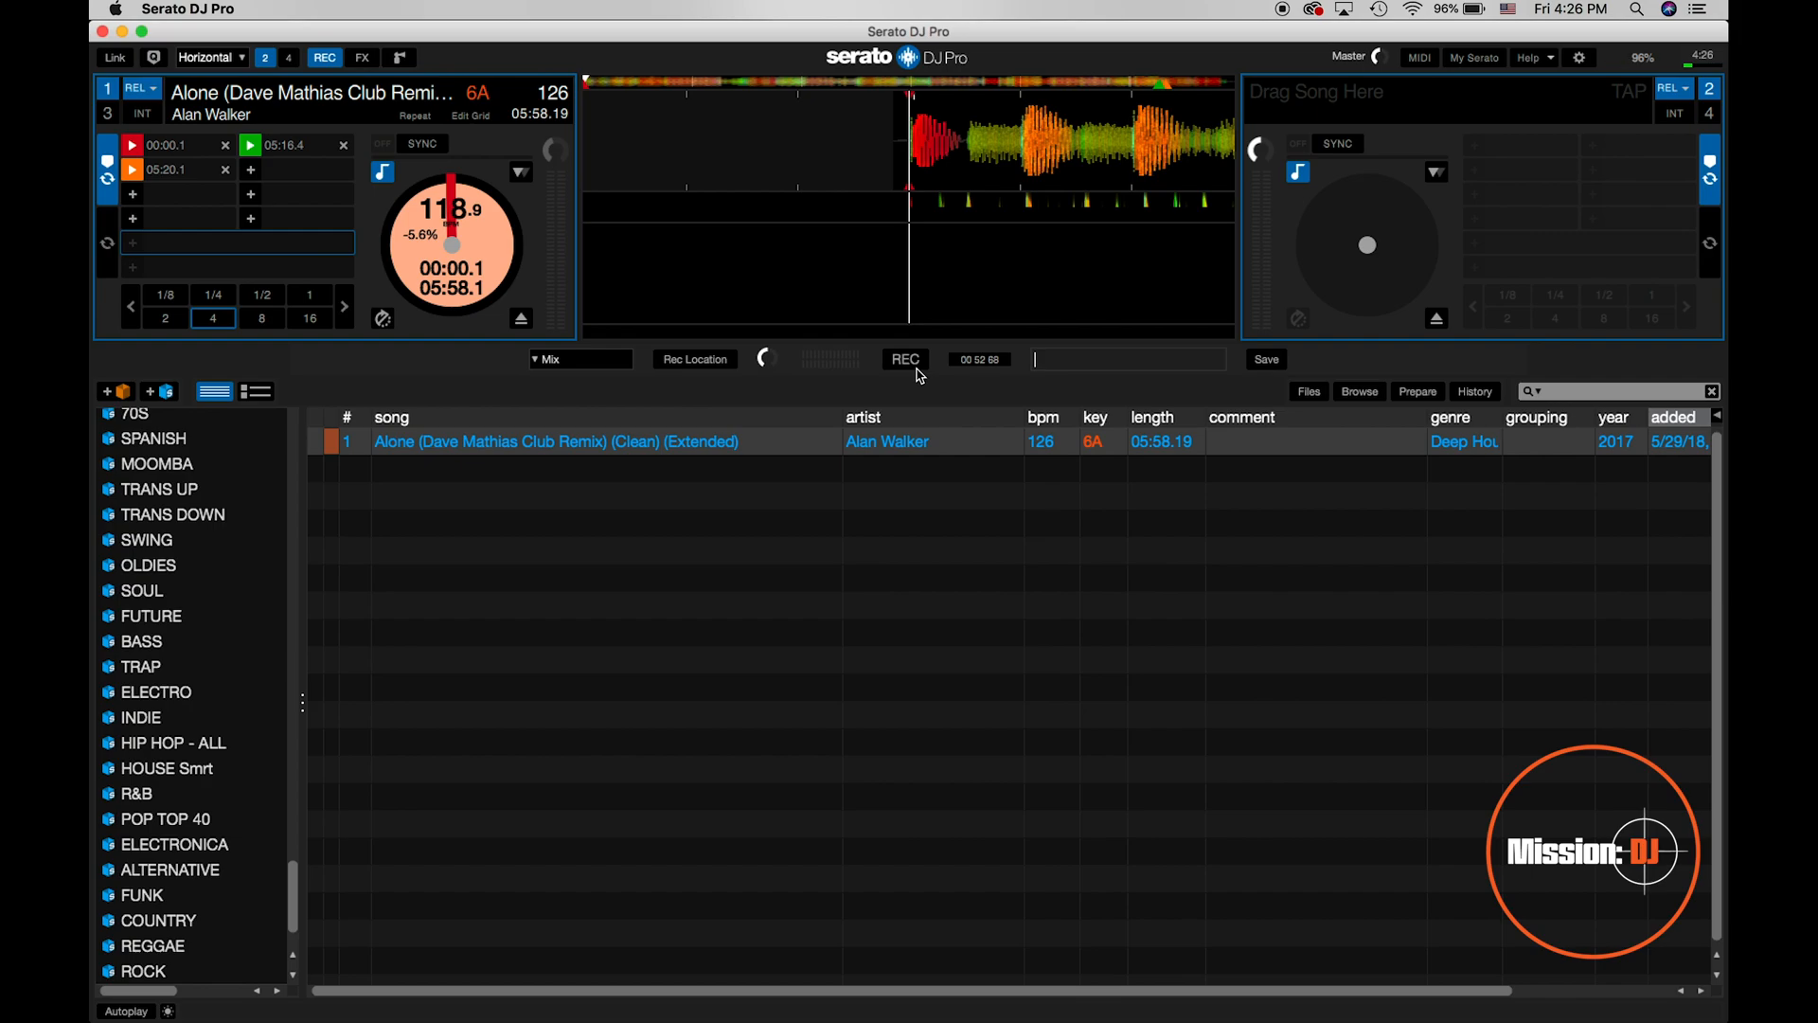
pyautogui.moveTo(926, 365)
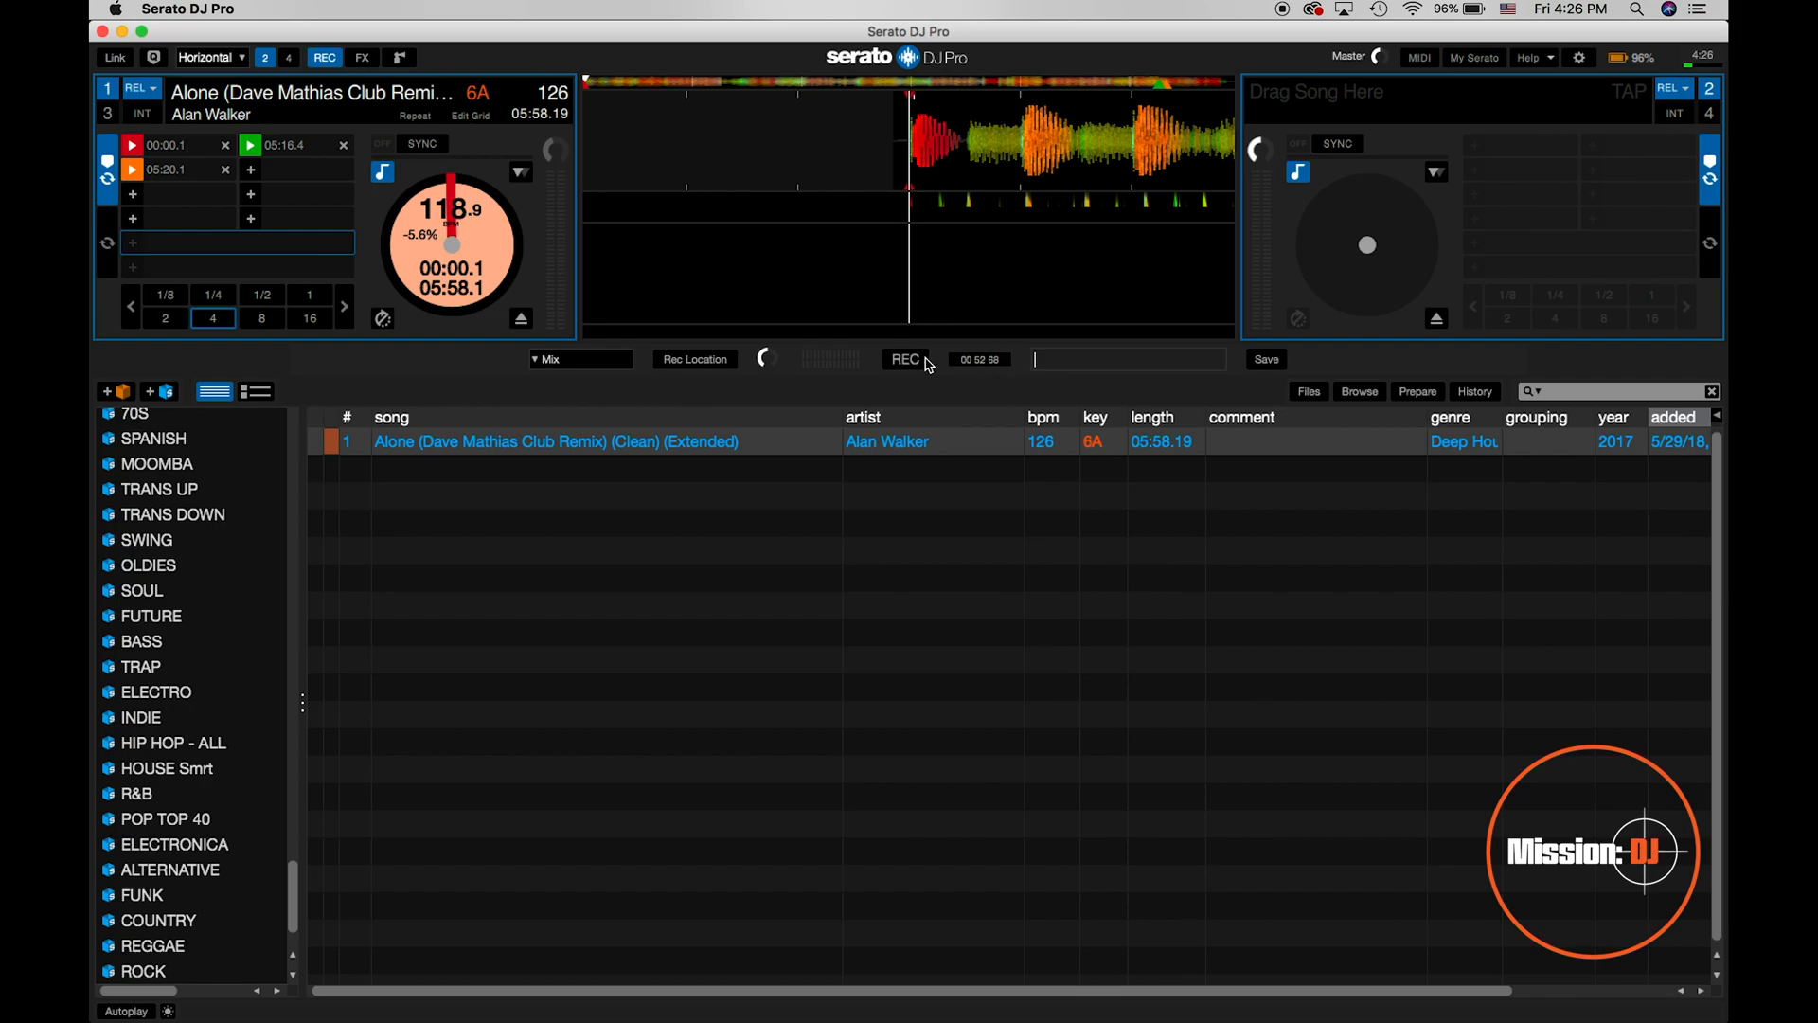
pyautogui.moveTo(924, 366)
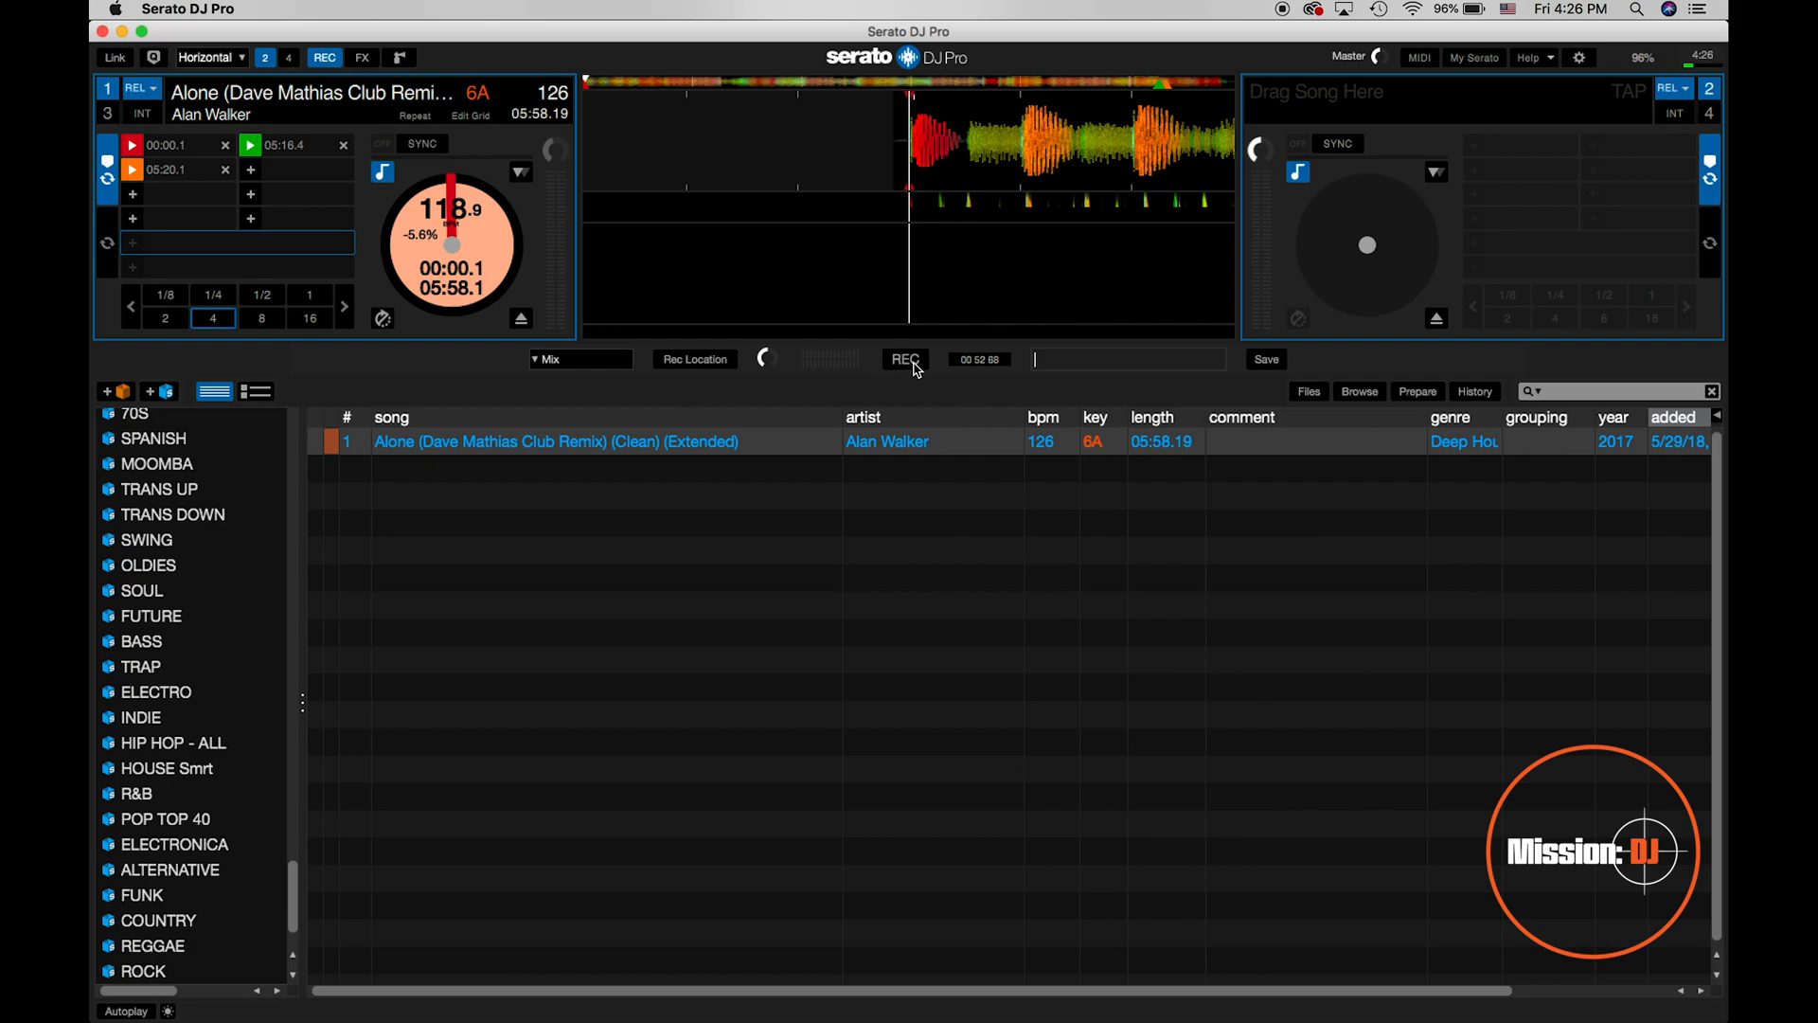
# Start recording the mix on deck 1, then quit Serato while it is still recording.
pyautogui.click(906, 358)
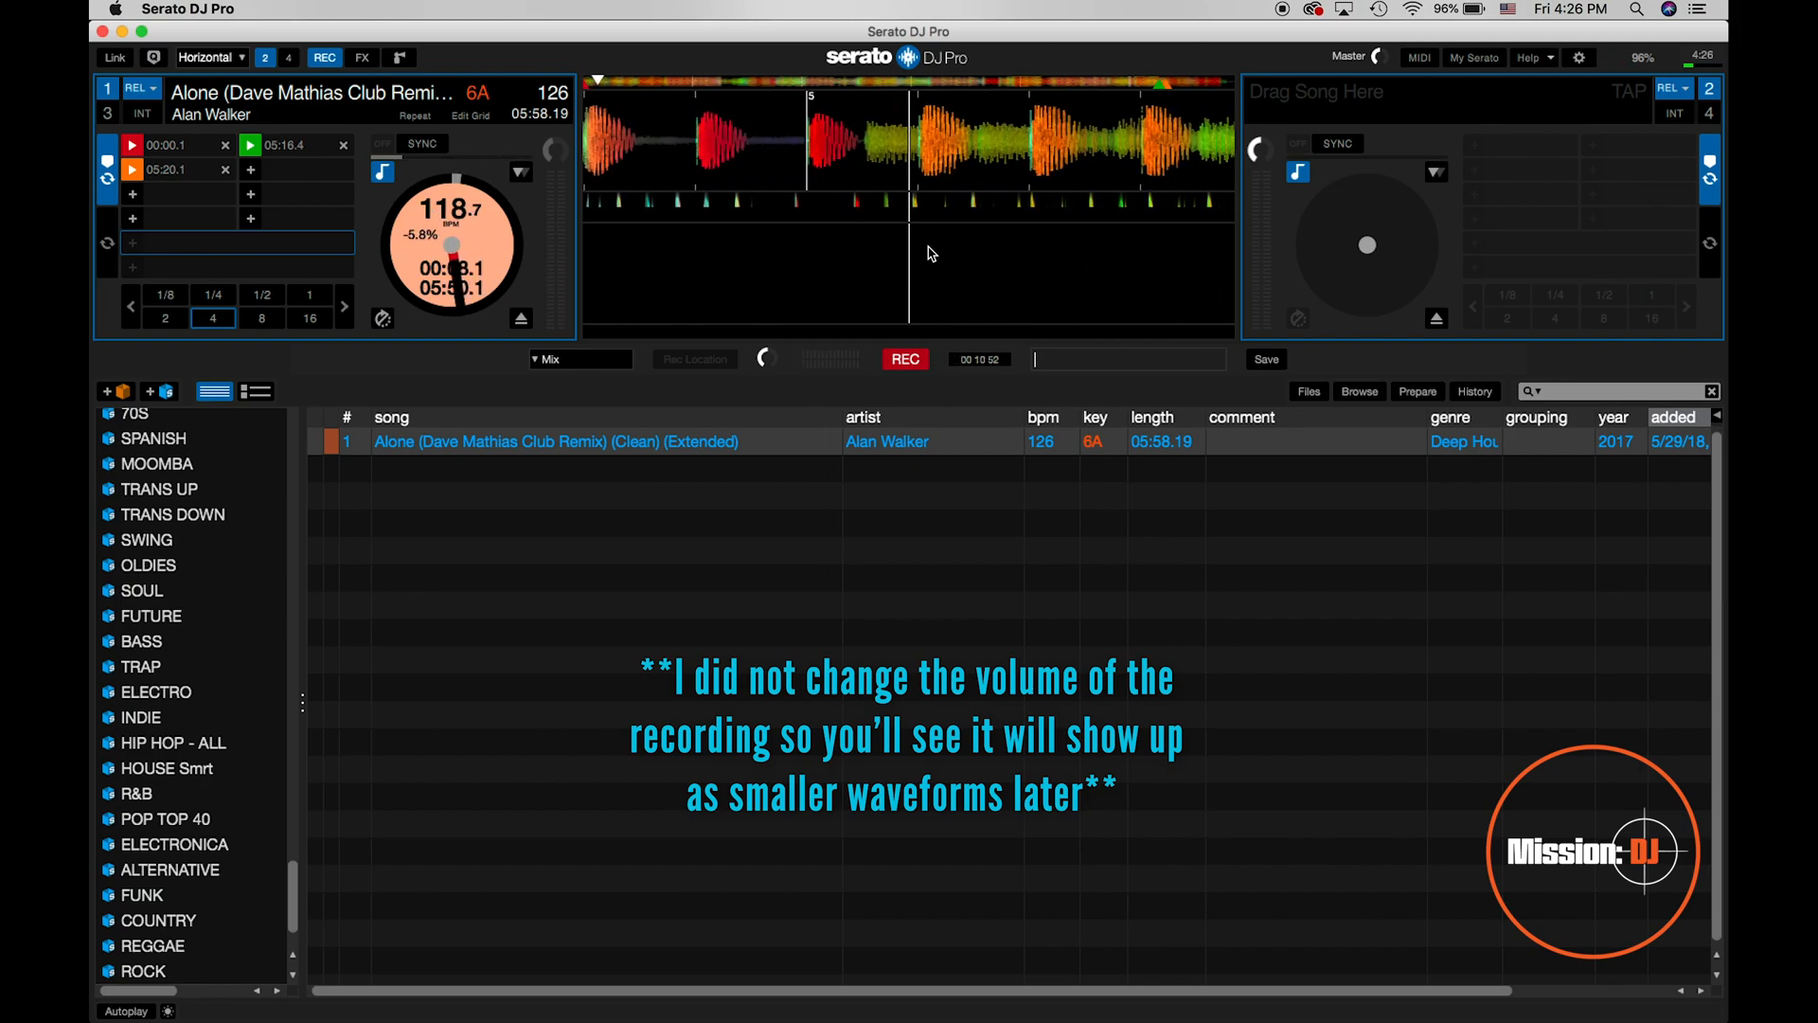
pyautogui.click(102, 33)
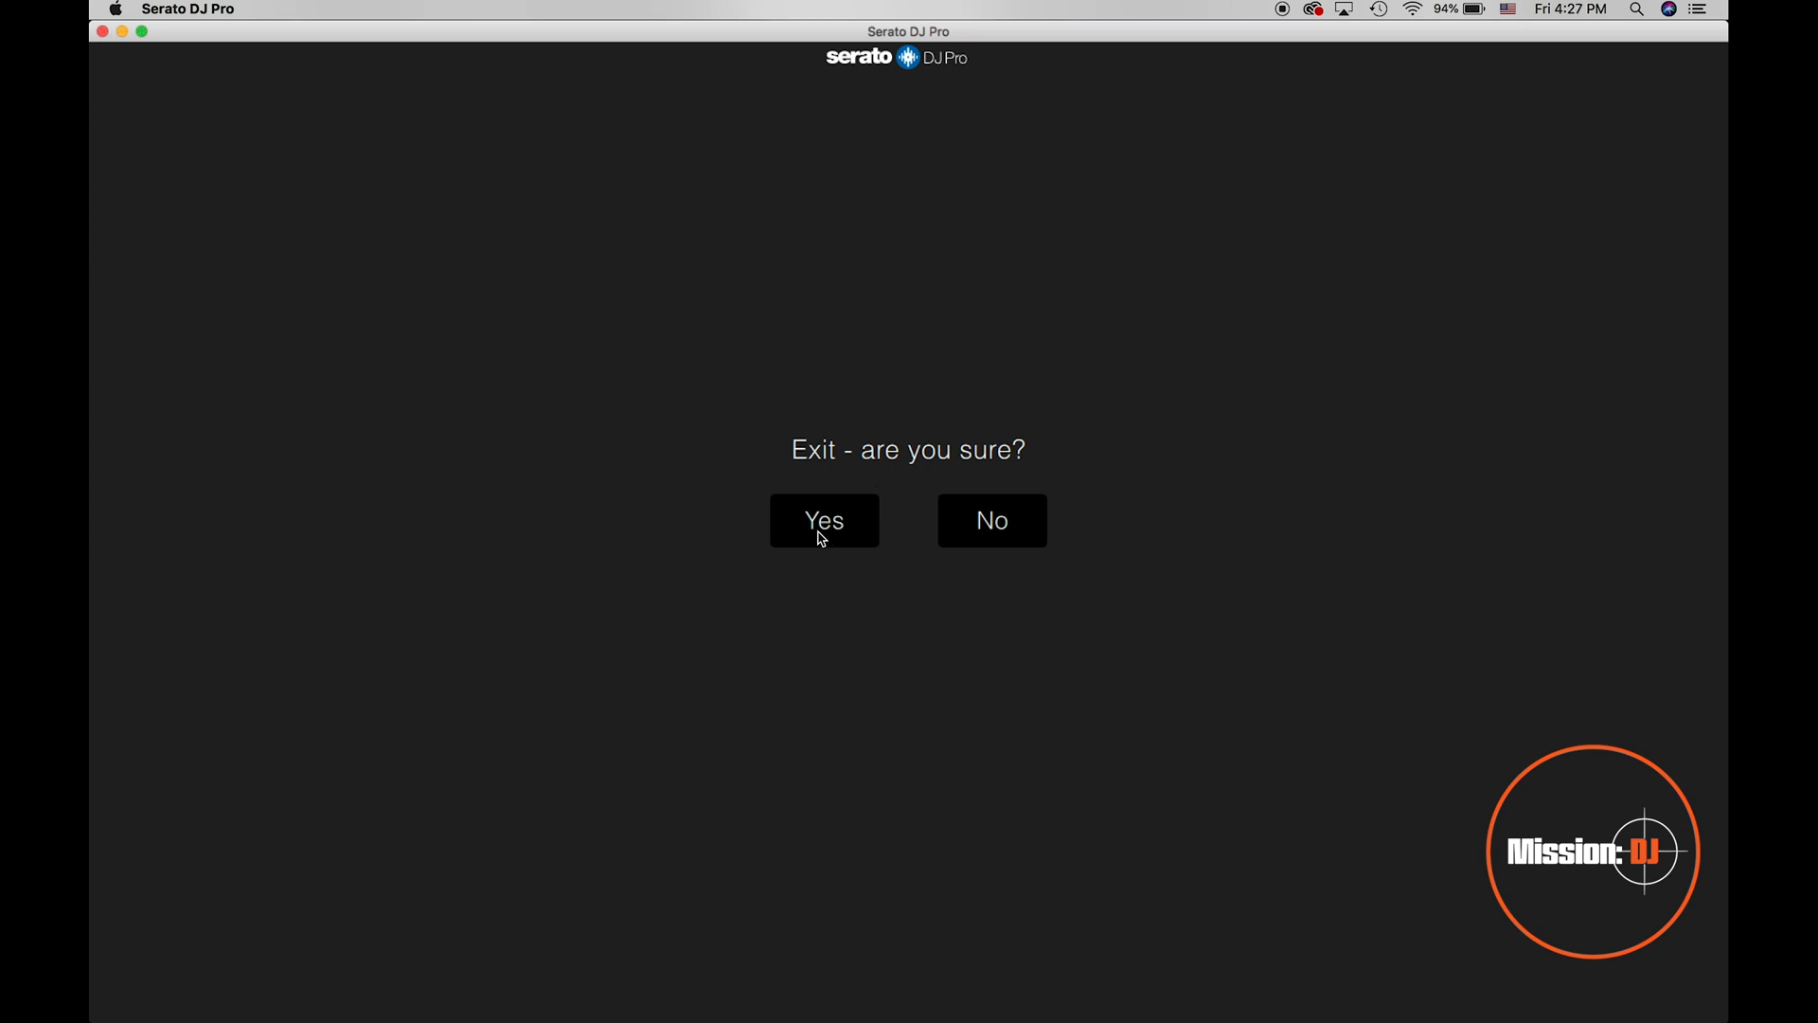
pyautogui.moveTo(689, 394)
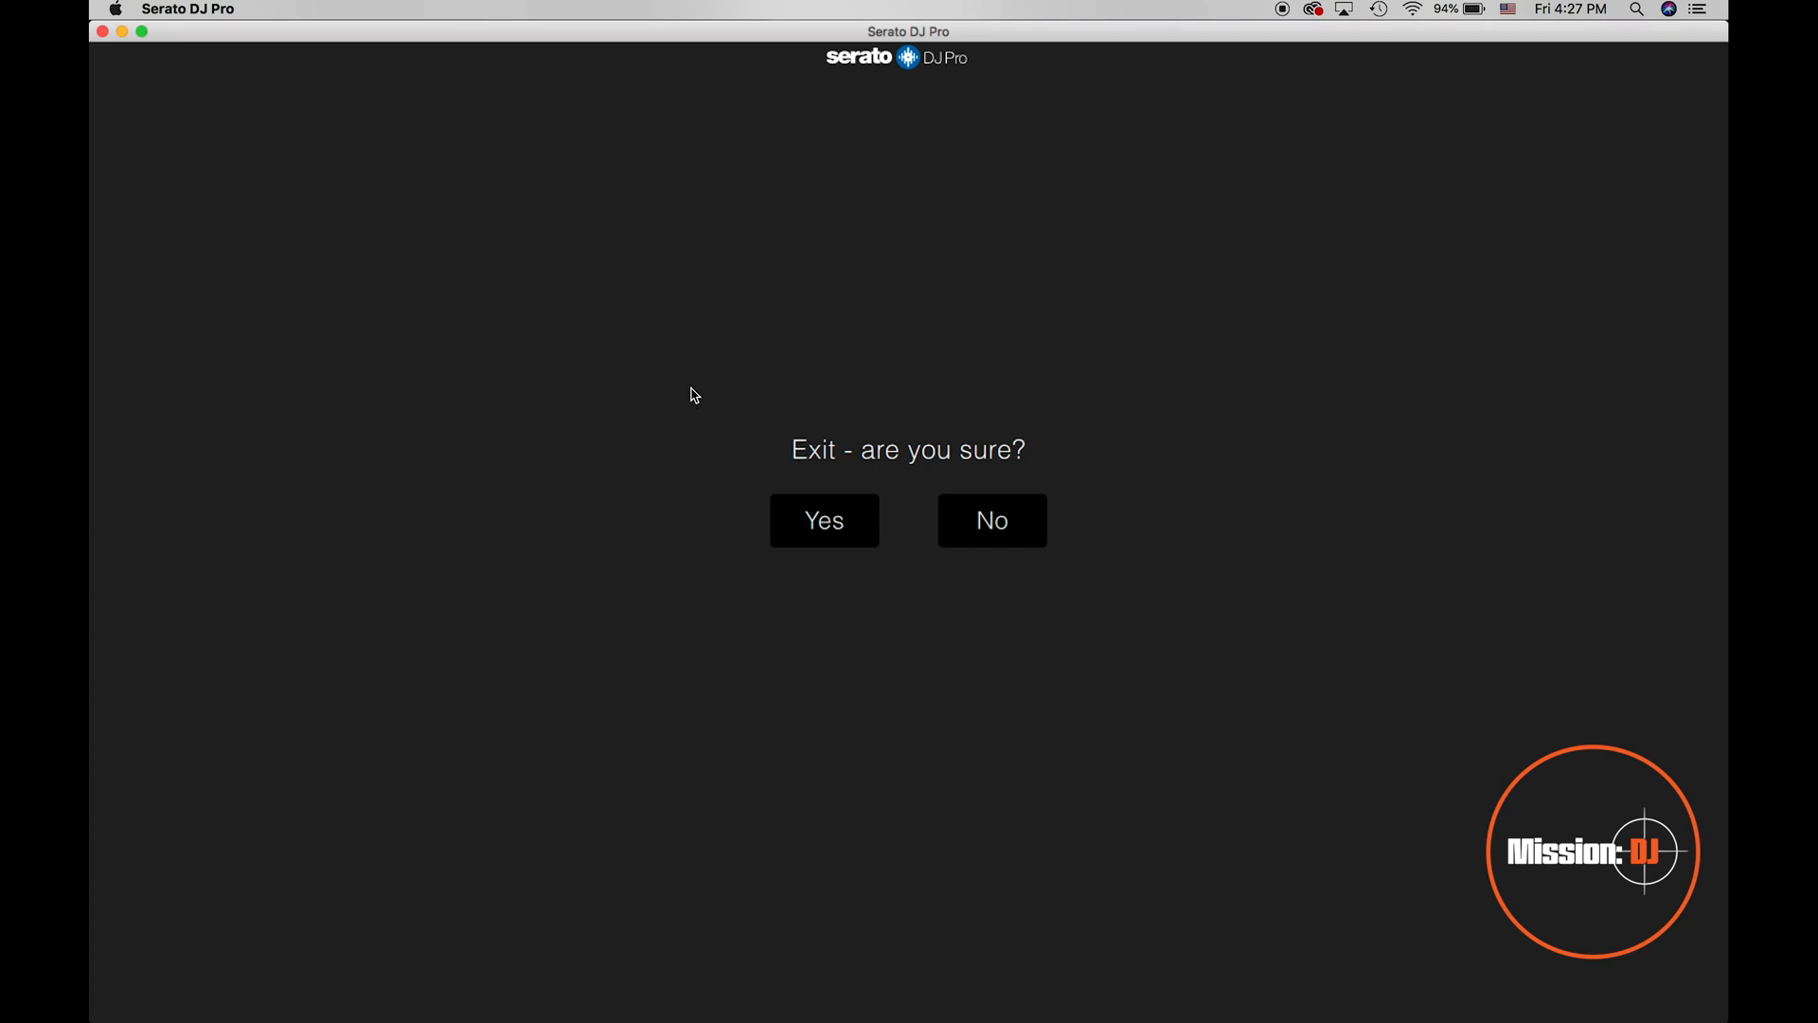
# Confirm the 'Exit - are you sure?' prompt with Yes so the recording goes unsaved.
pyautogui.click(824, 519)
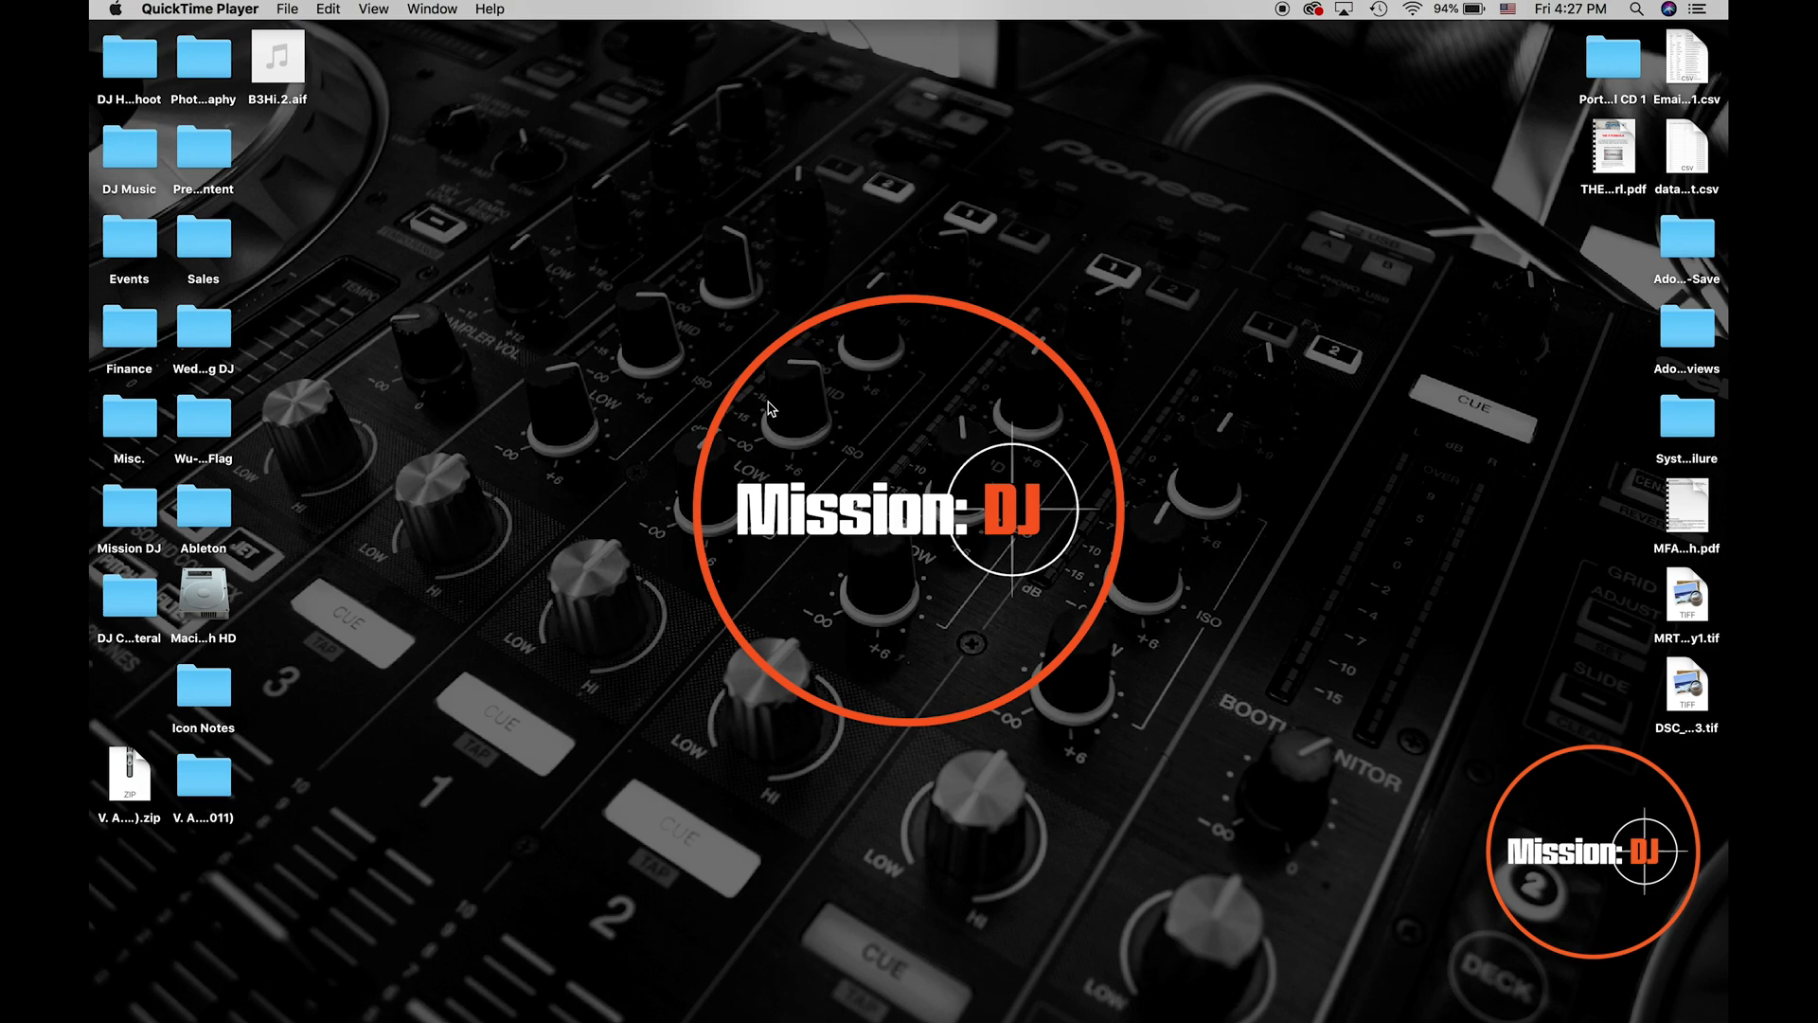
pyautogui.moveTo(906, 399)
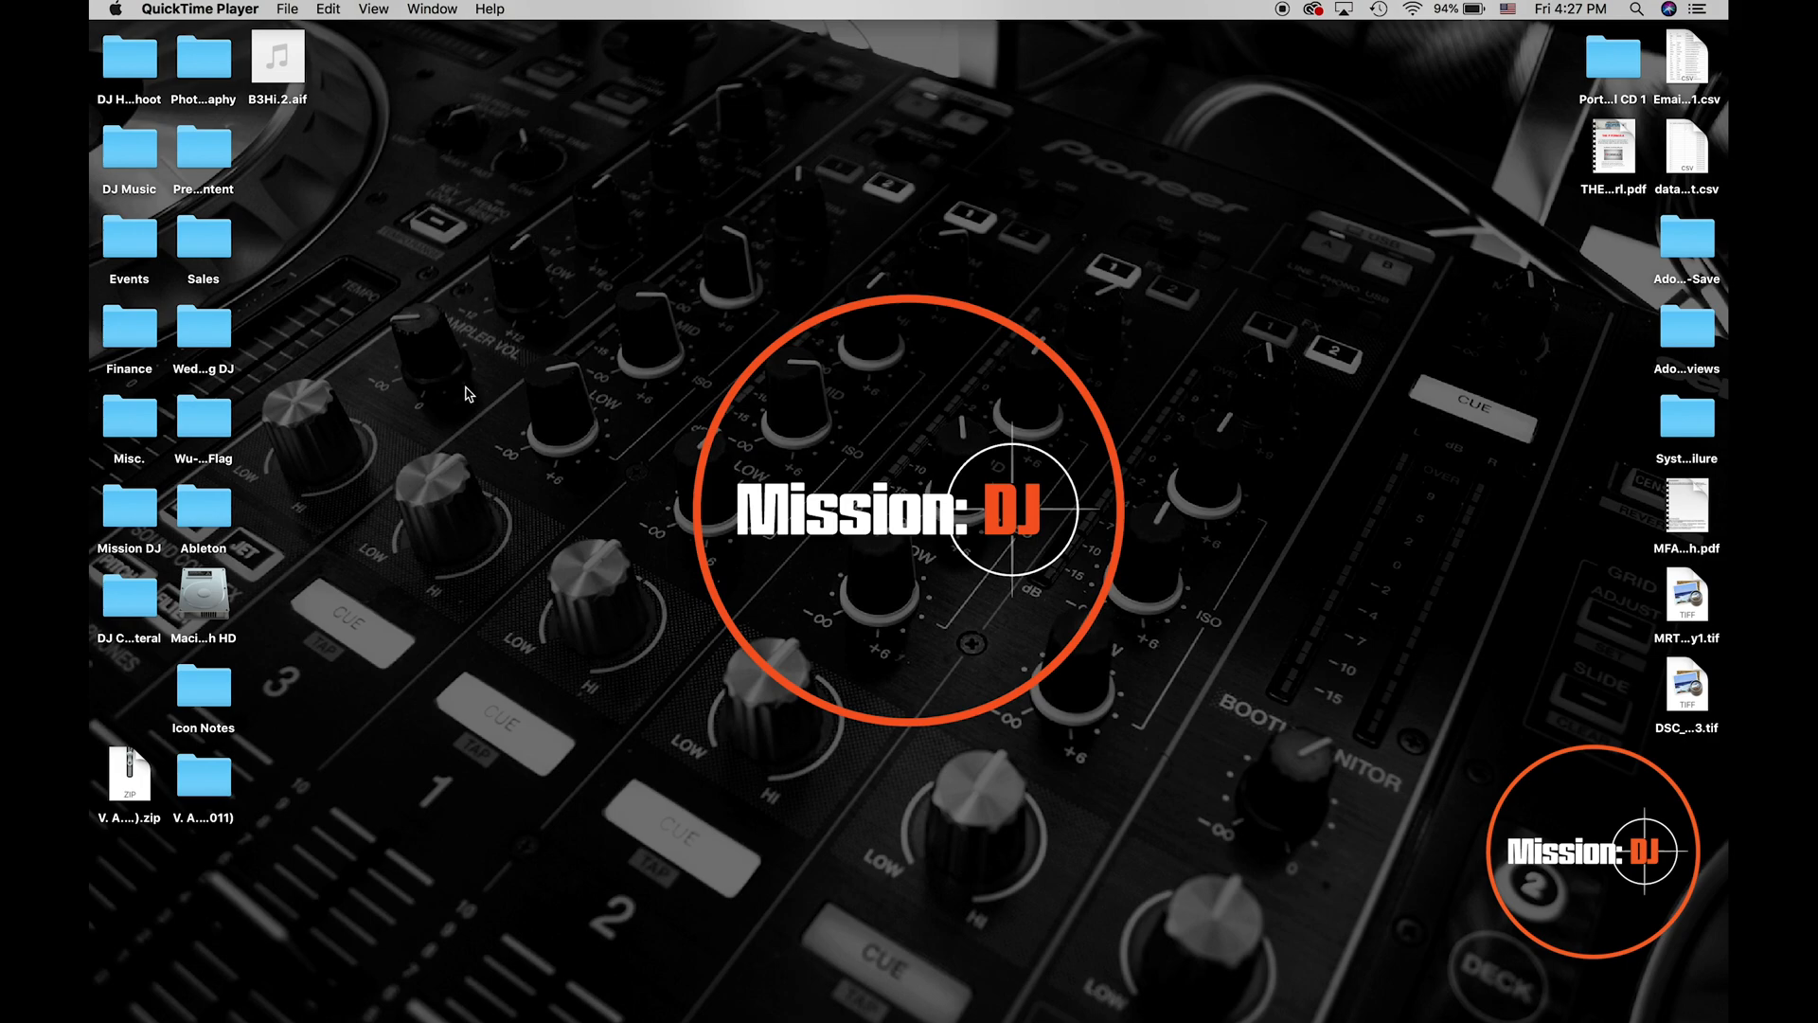
pyautogui.moveTo(371, 364)
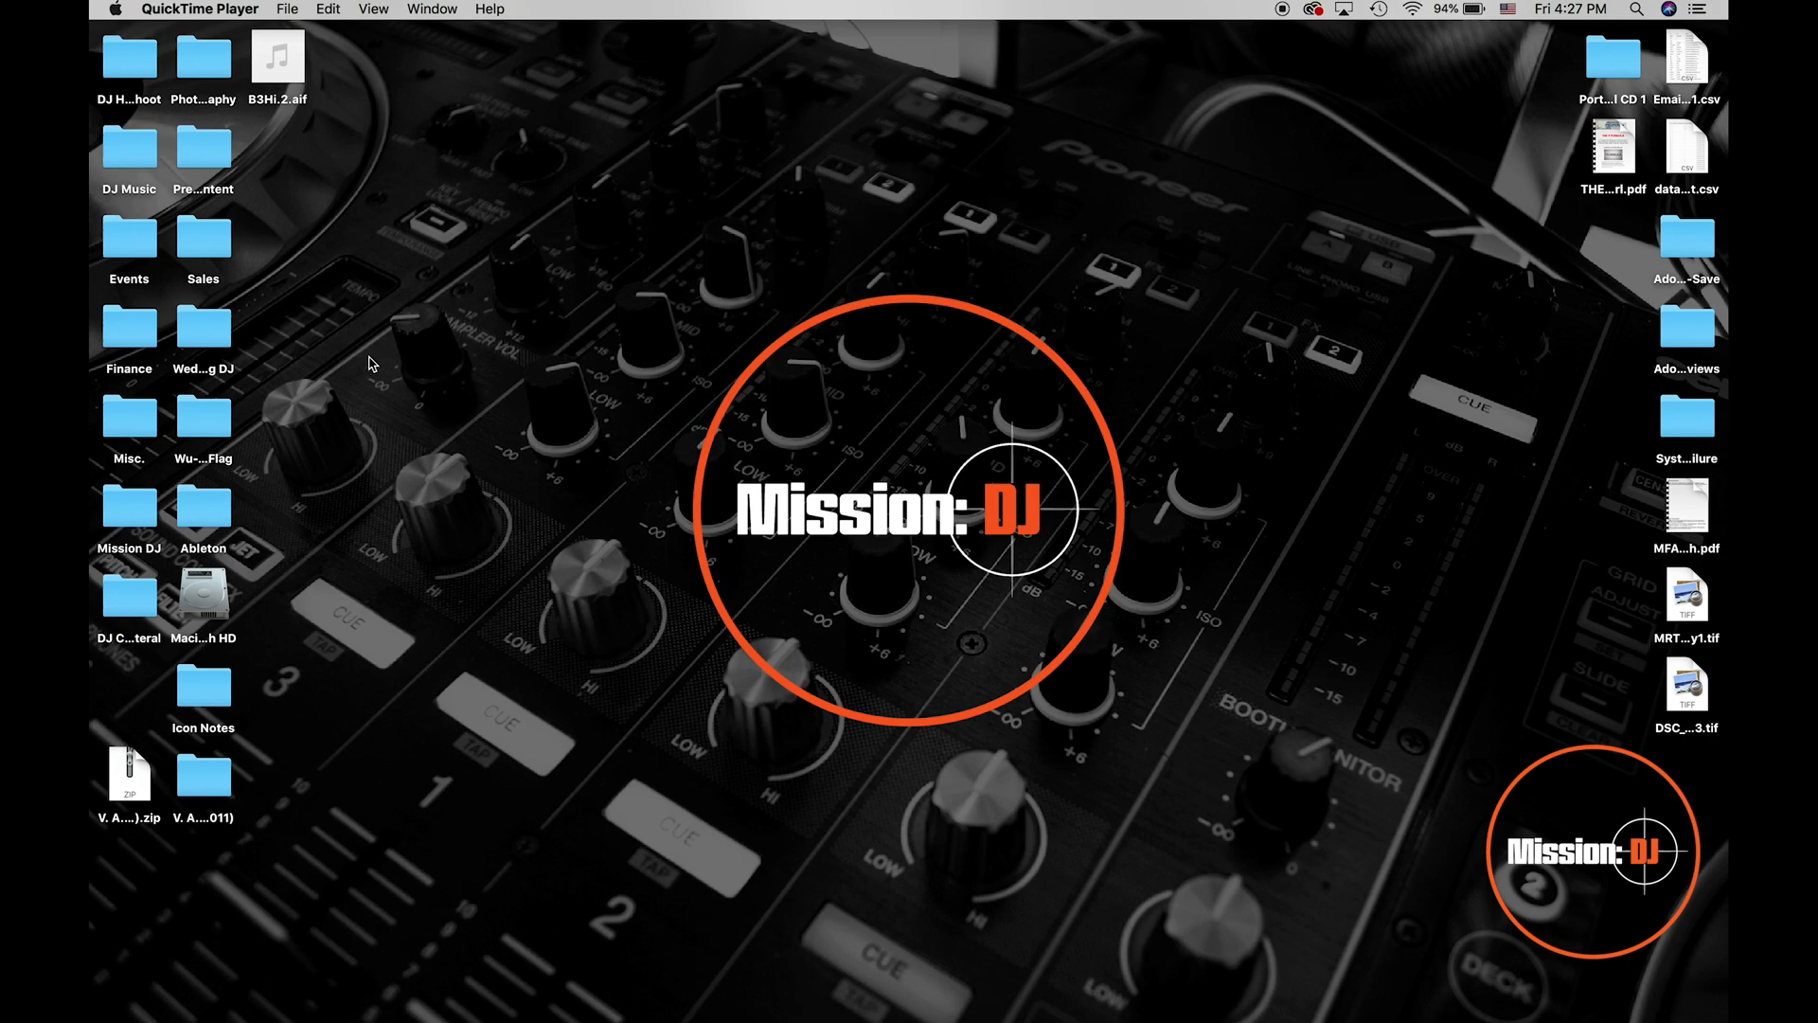
pyautogui.moveTo(375, 416)
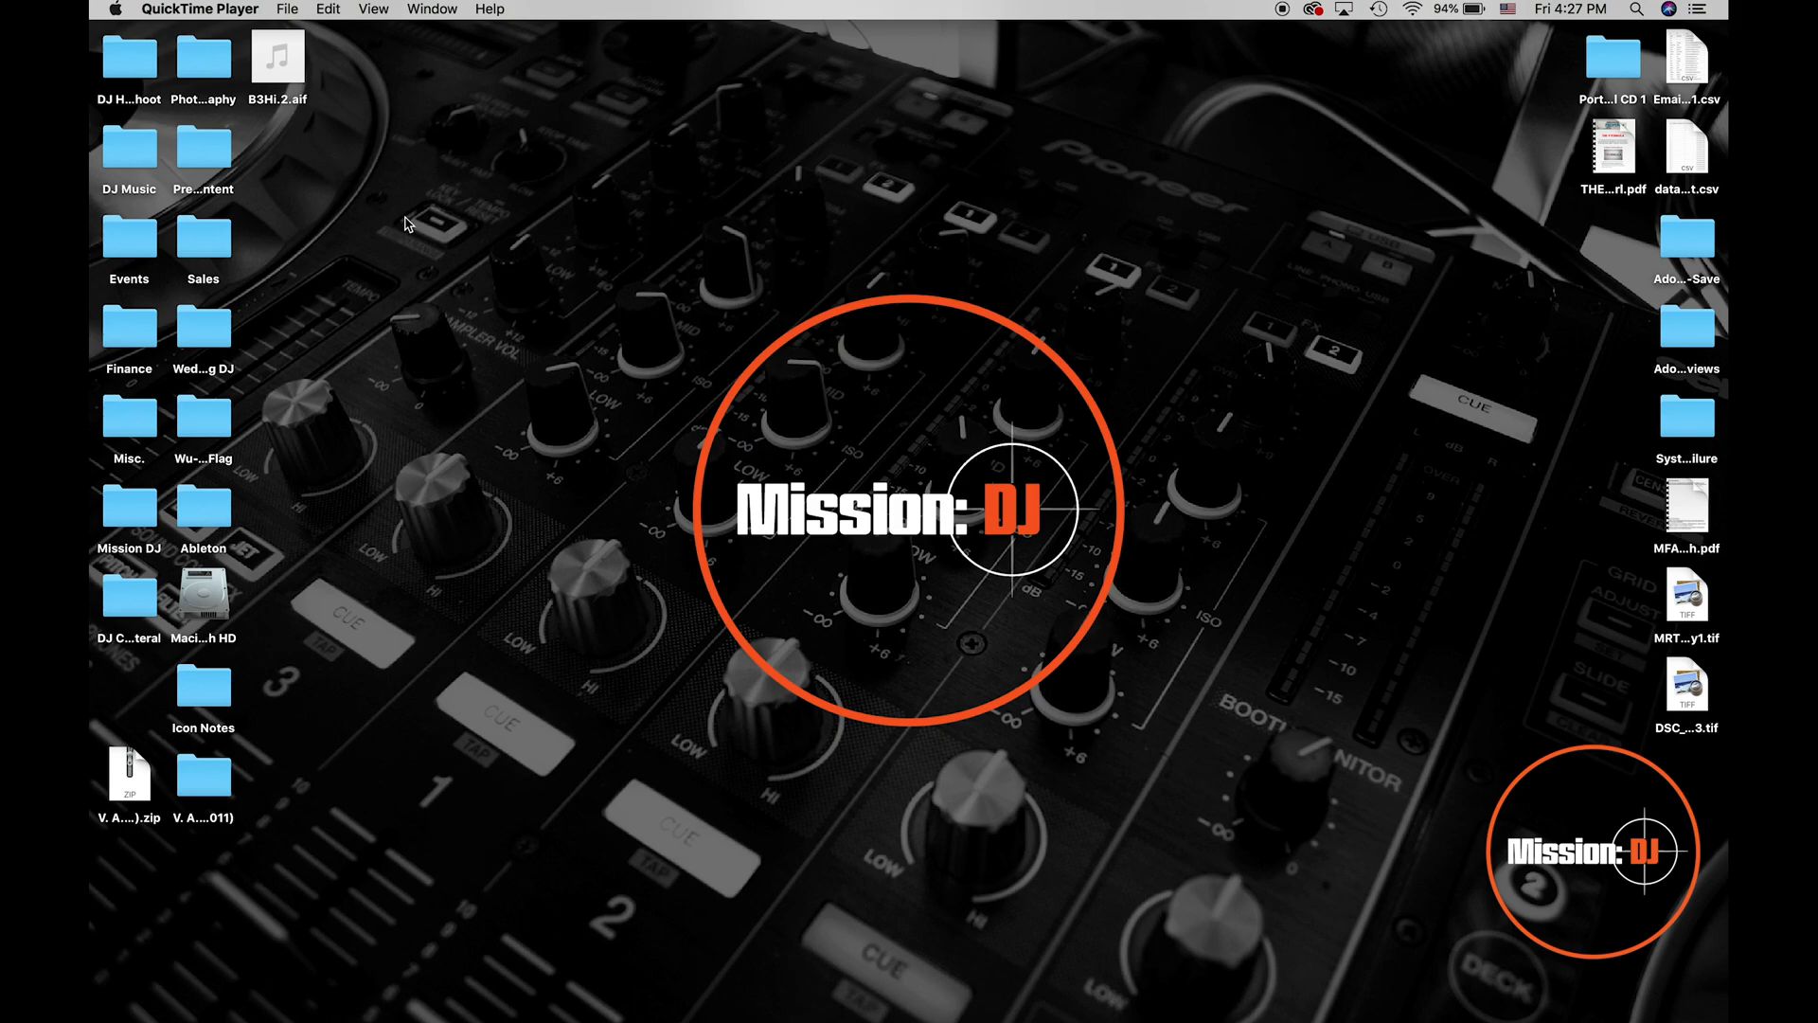
pyautogui.moveTo(153, 231)
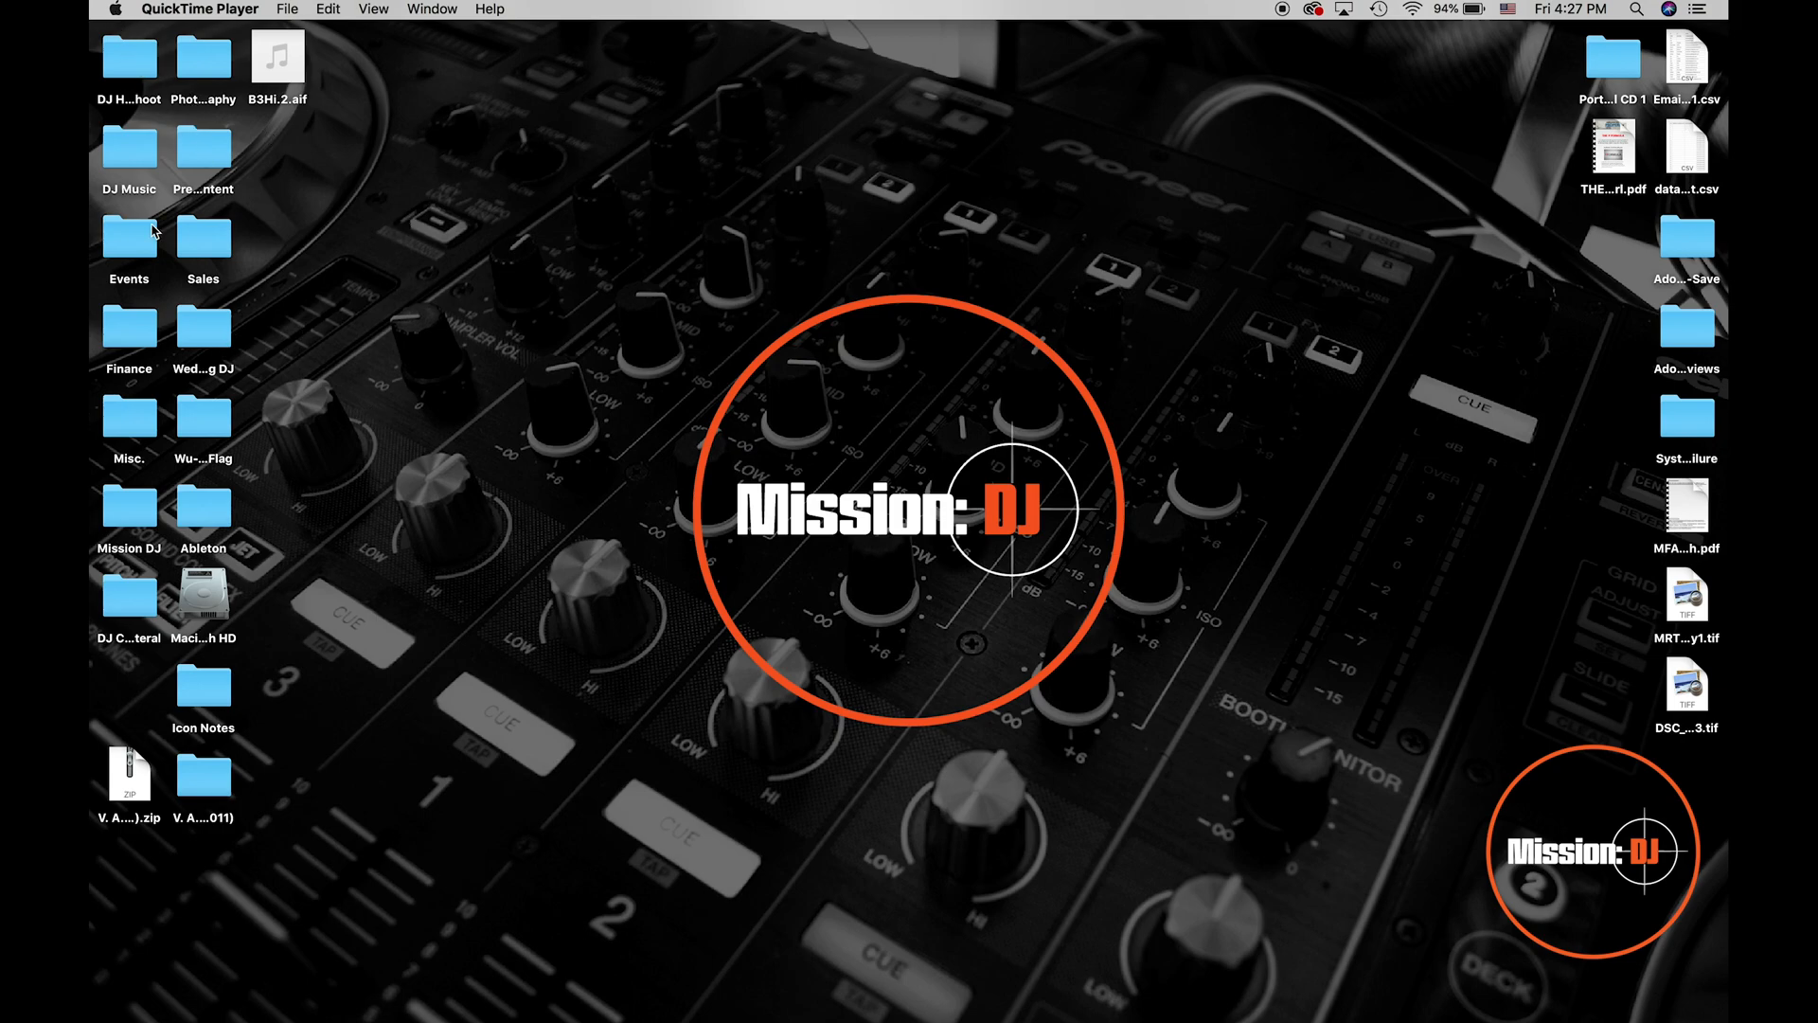
pyautogui.moveTo(229, 983)
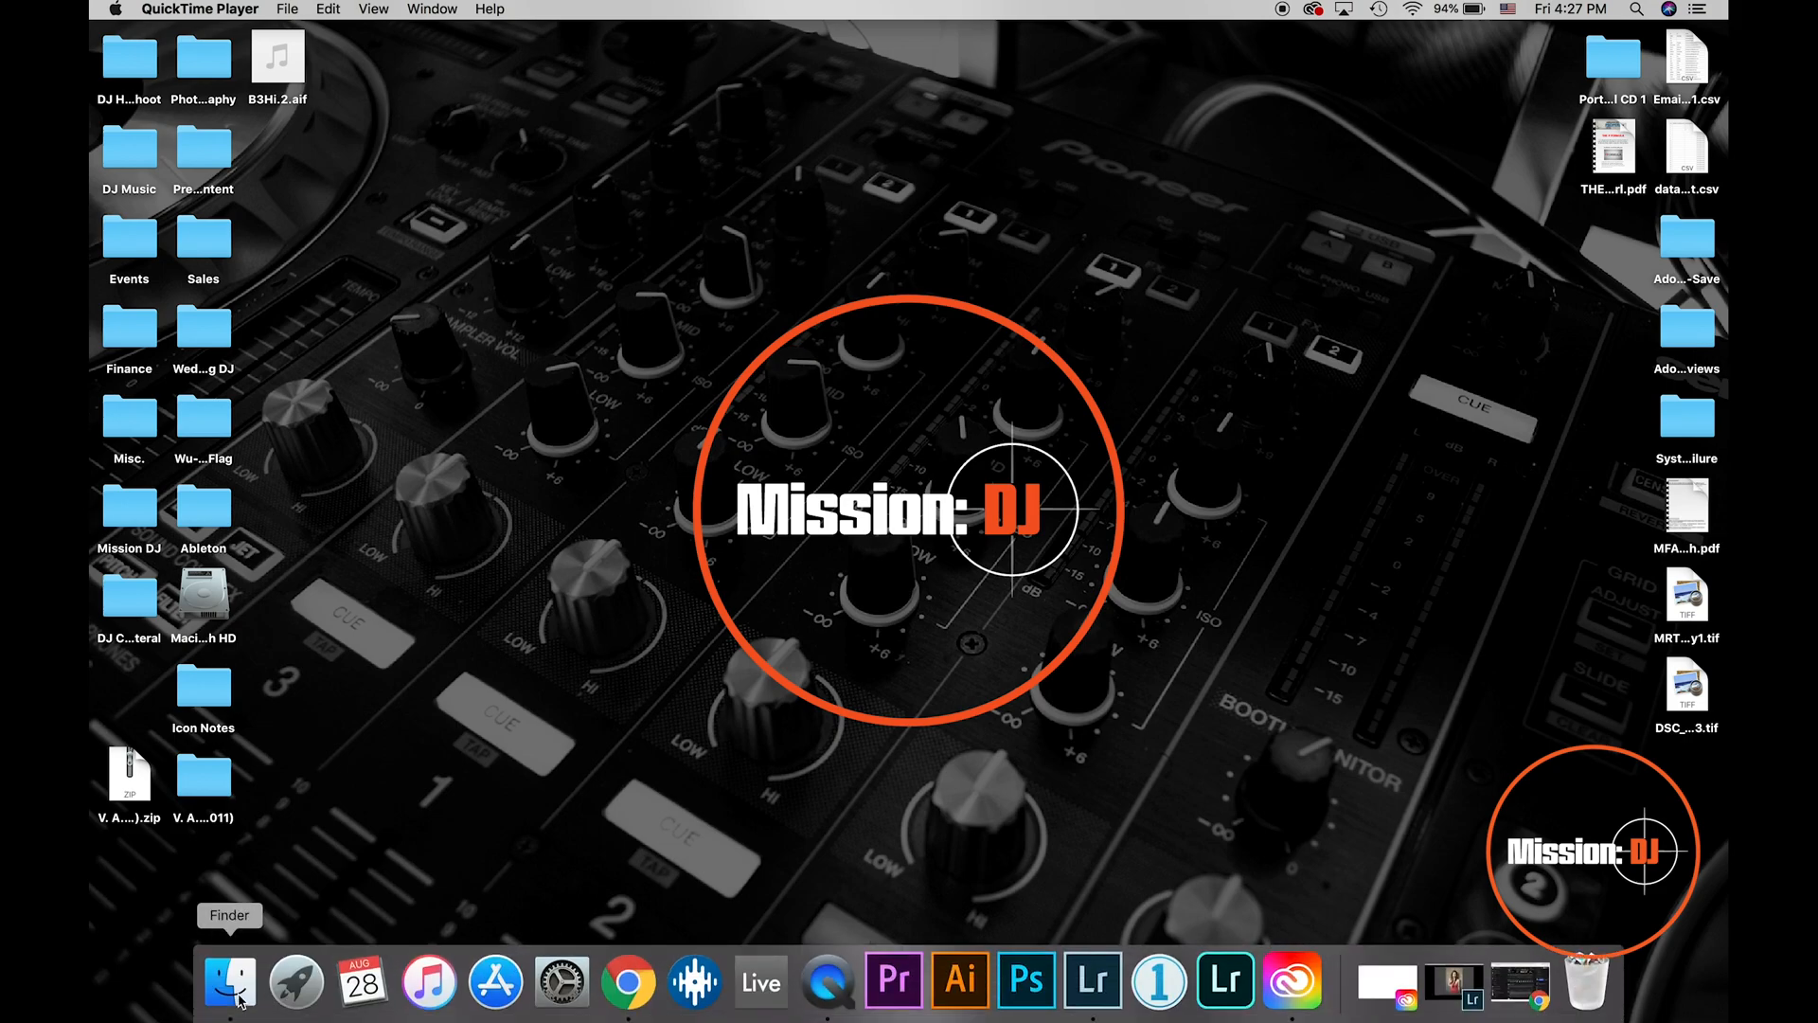
# Navigate from the home folder through Music and _Serato_ into the Recording temp folder.
pyautogui.click(229, 981)
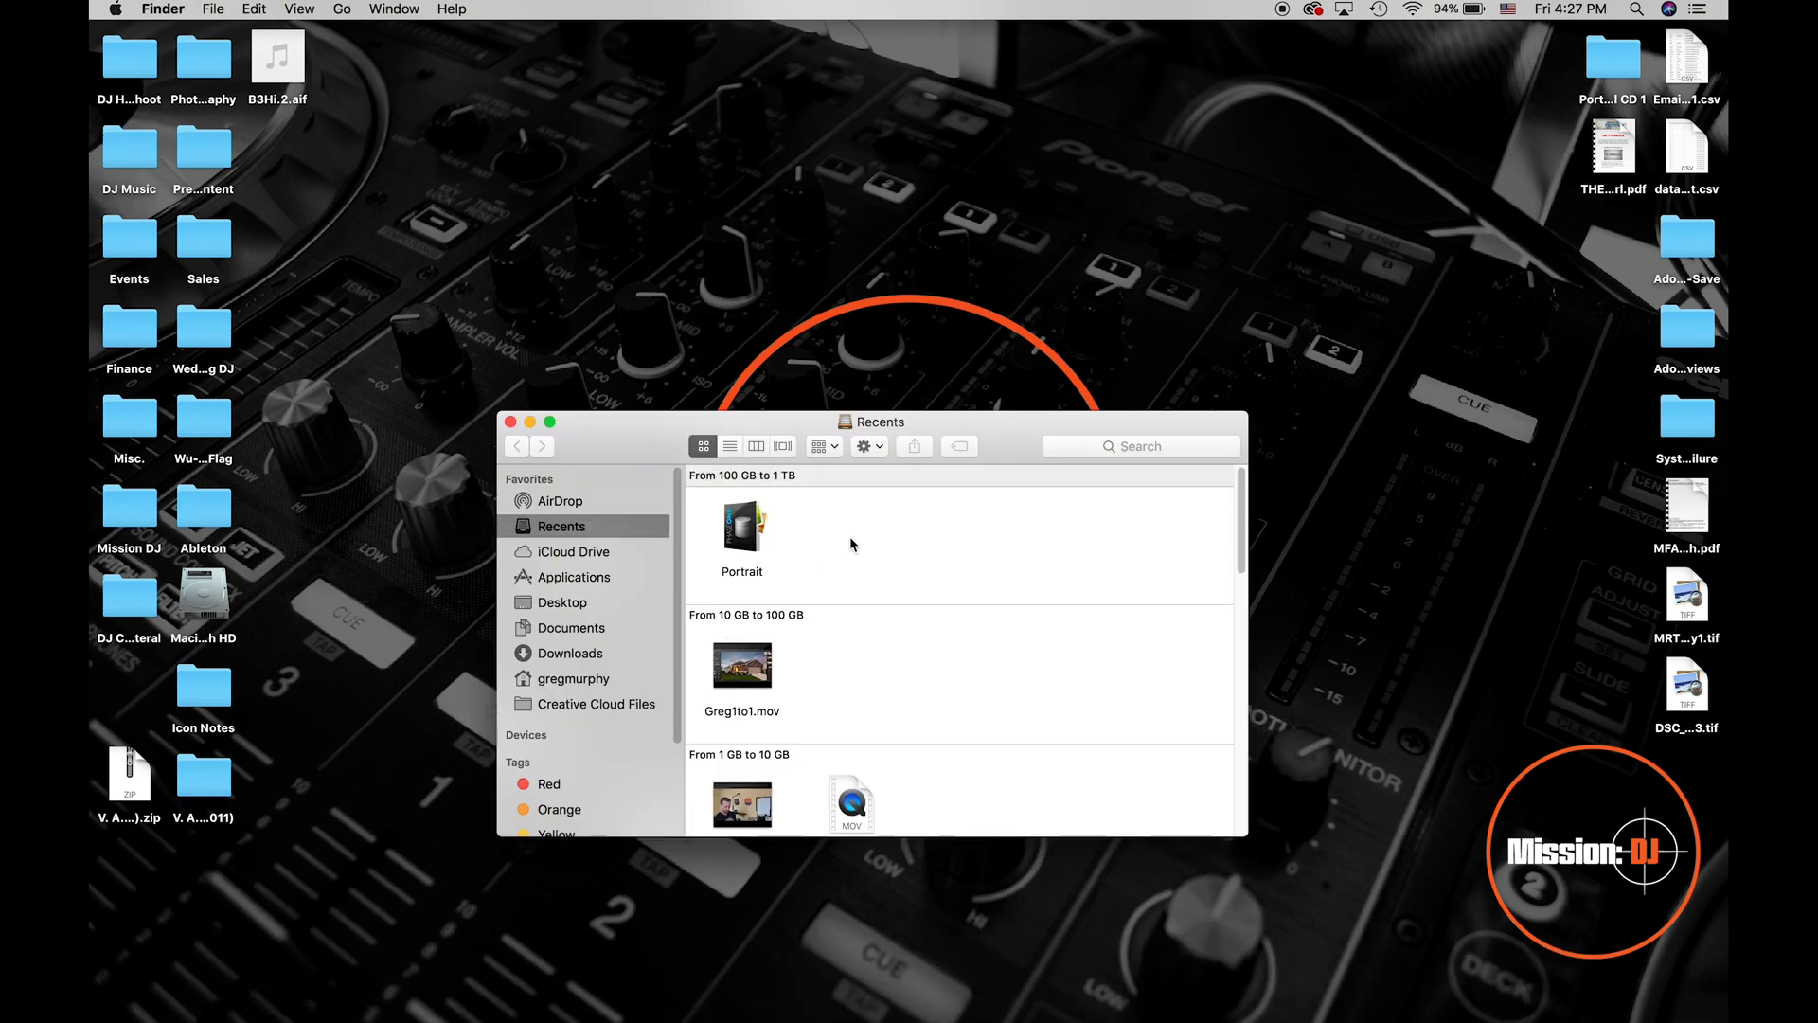
pyautogui.moveTo(525, 693)
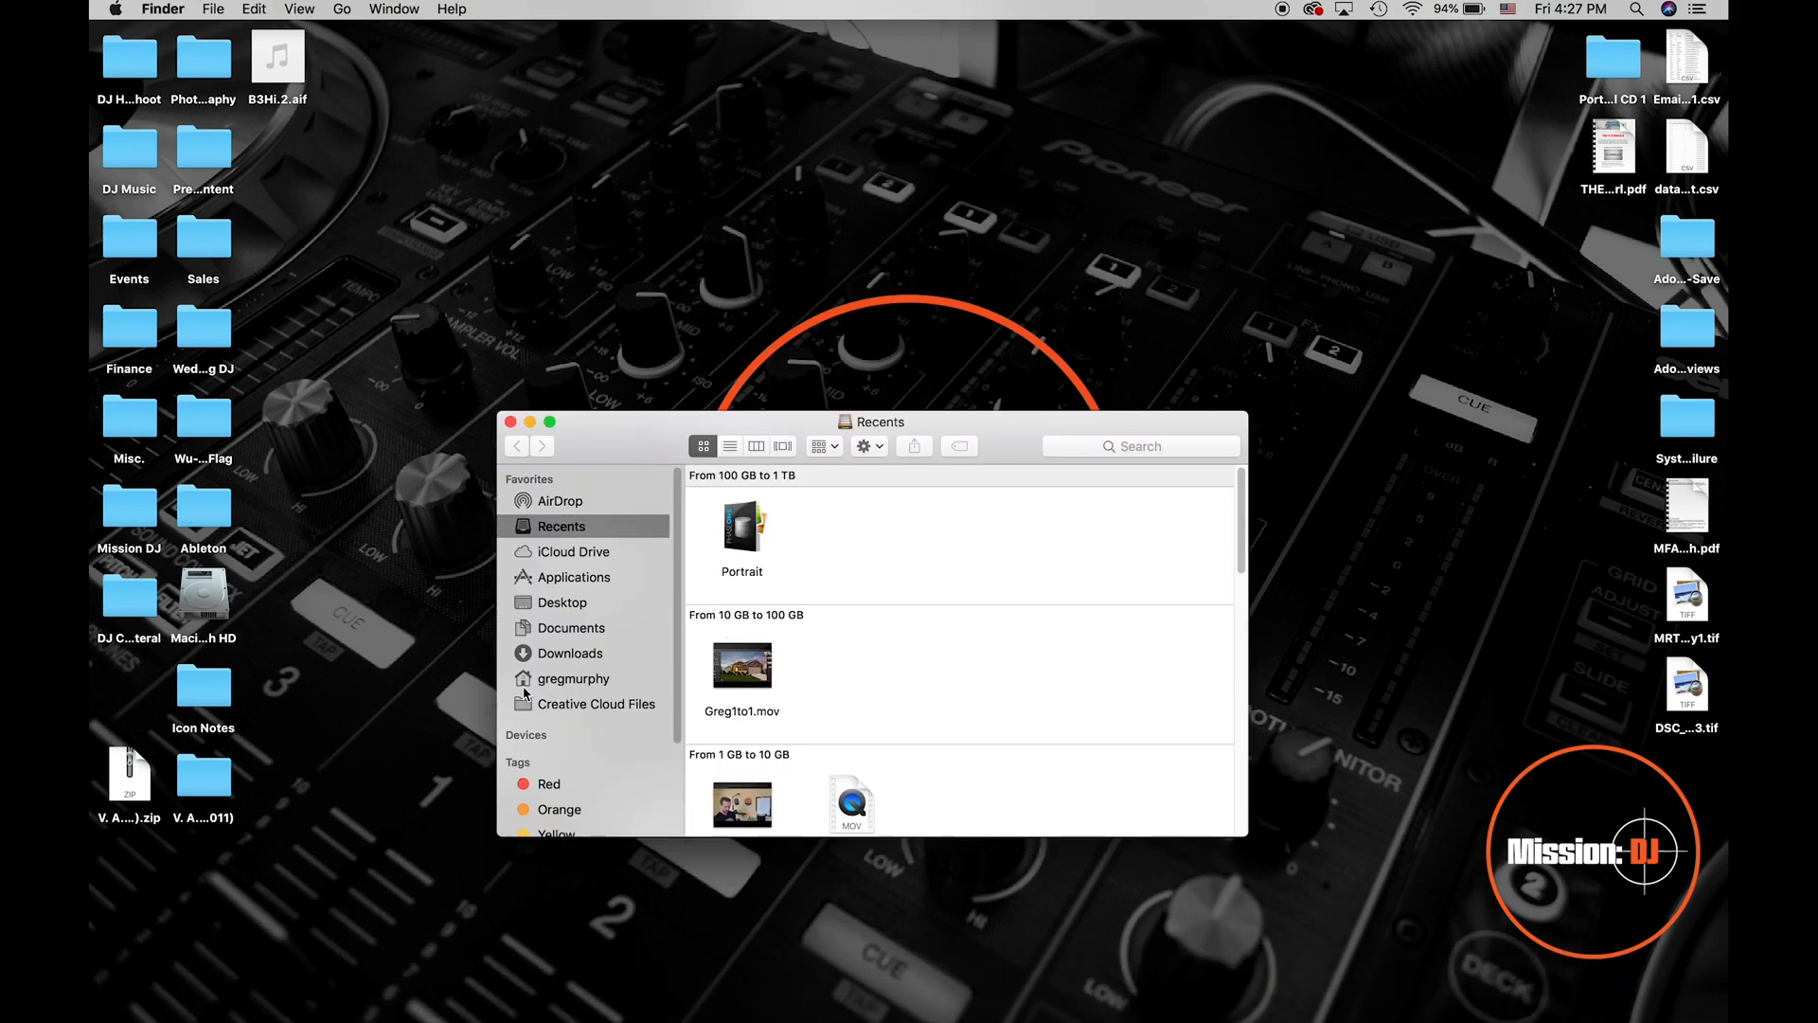
pyautogui.click(574, 678)
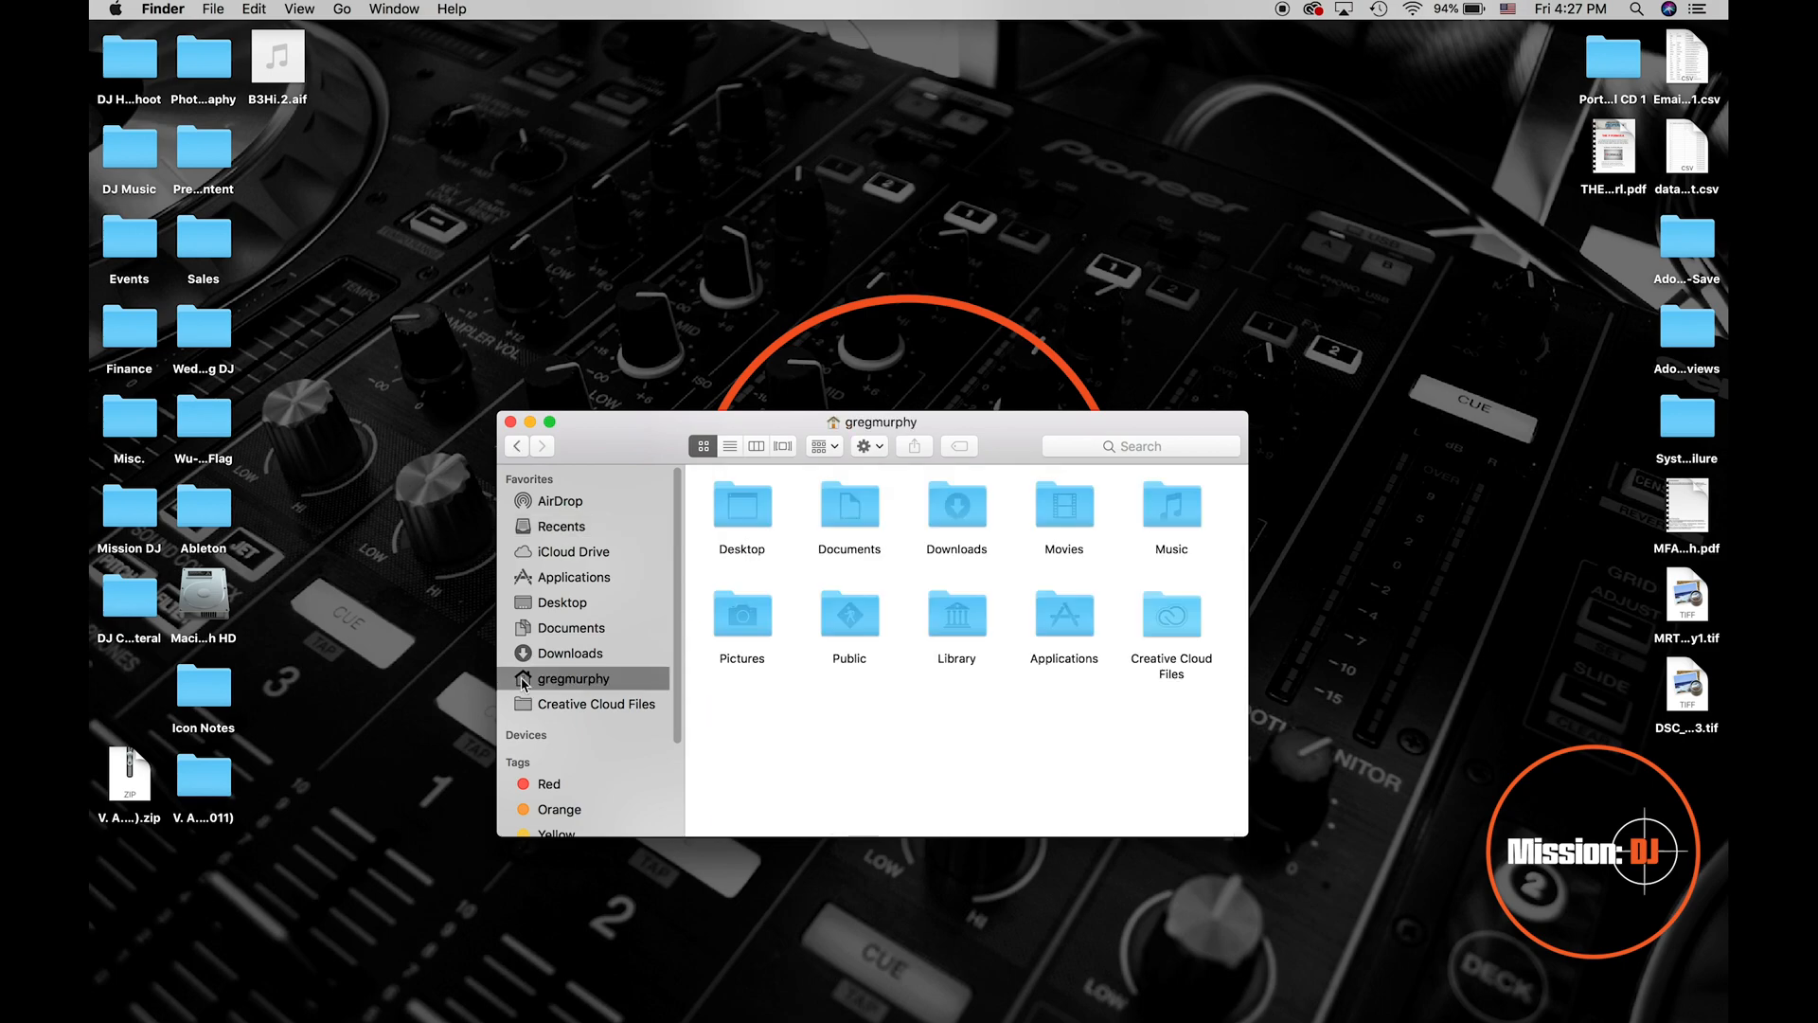
pyautogui.moveTo(926, 633)
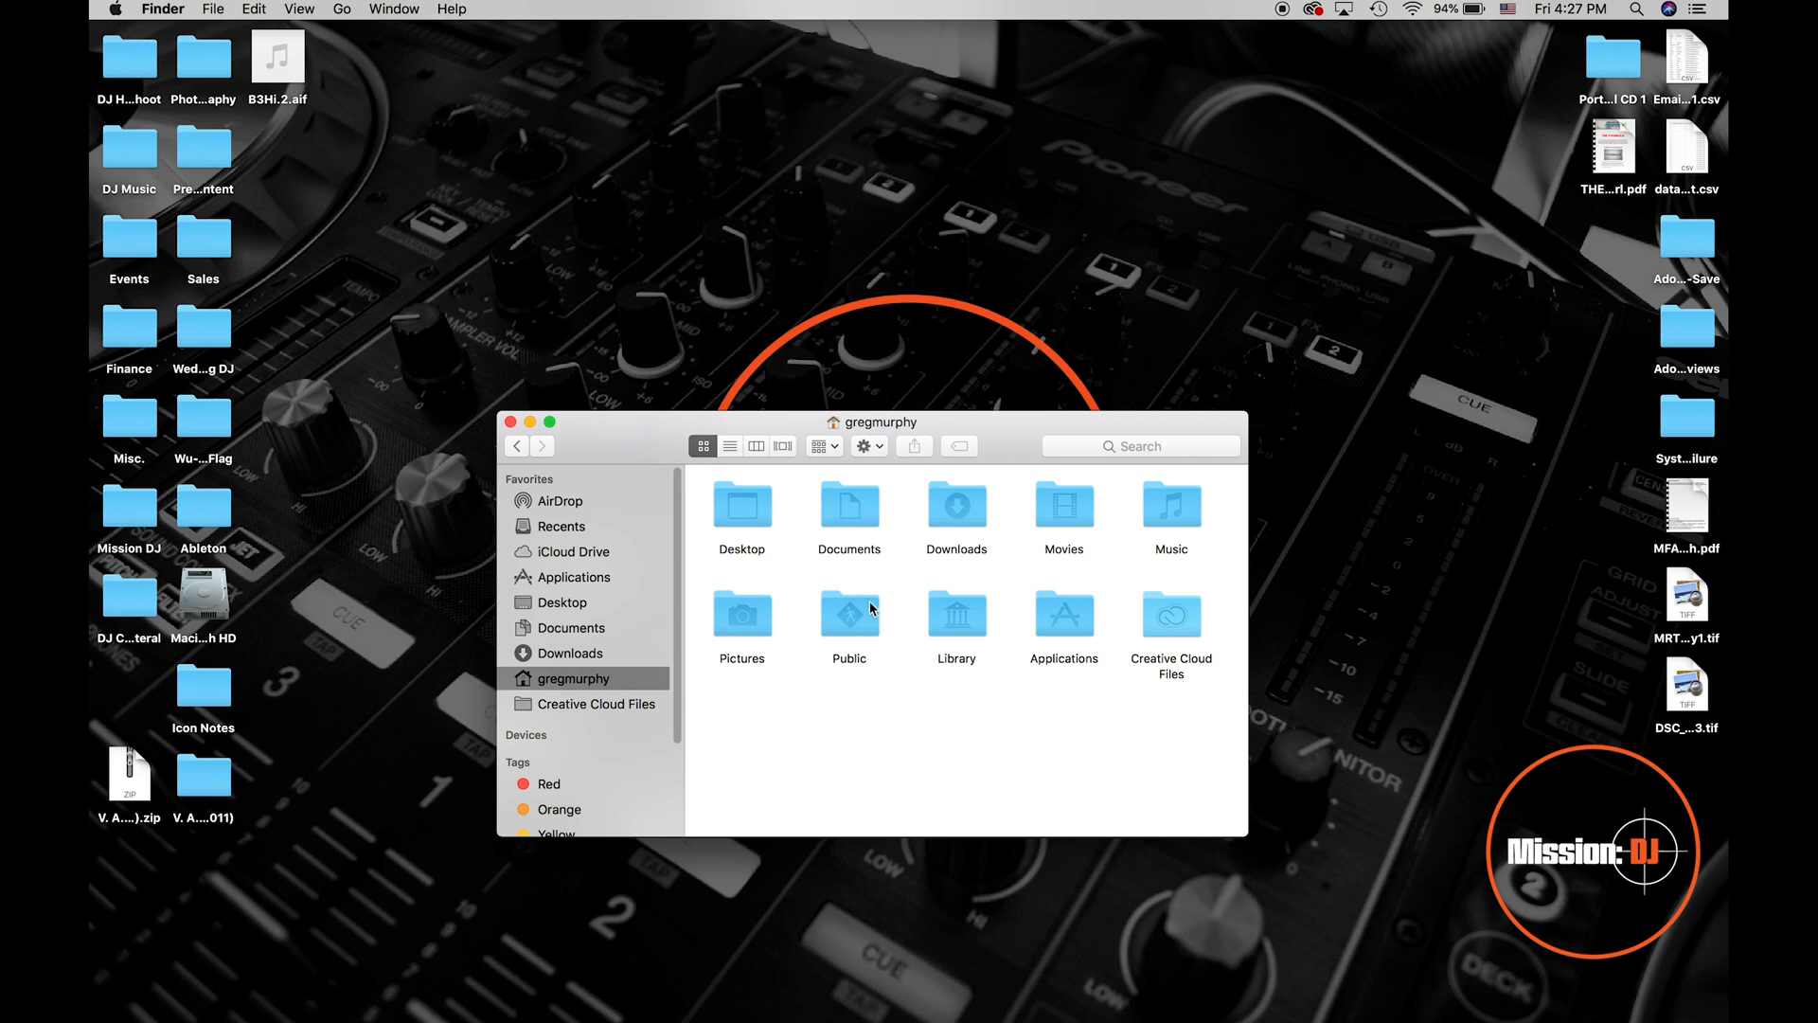
pyautogui.moveTo(900, 576)
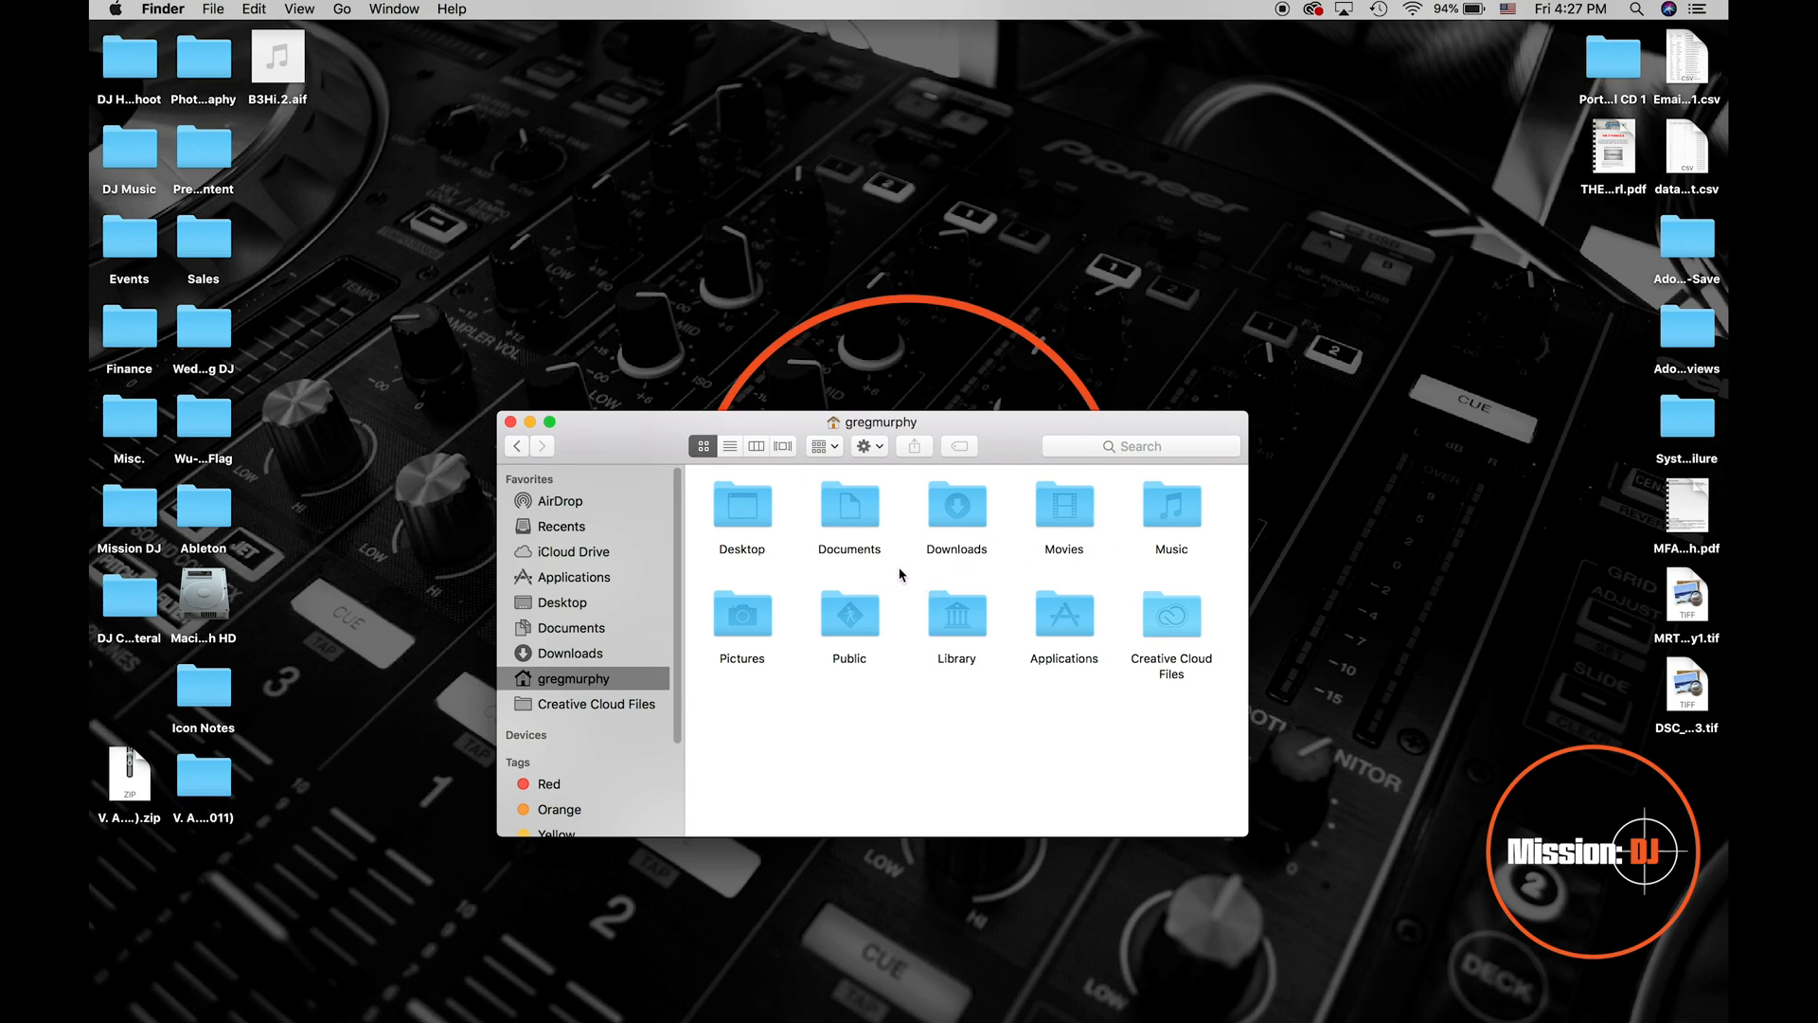
pyautogui.doubleClick(1170, 506)
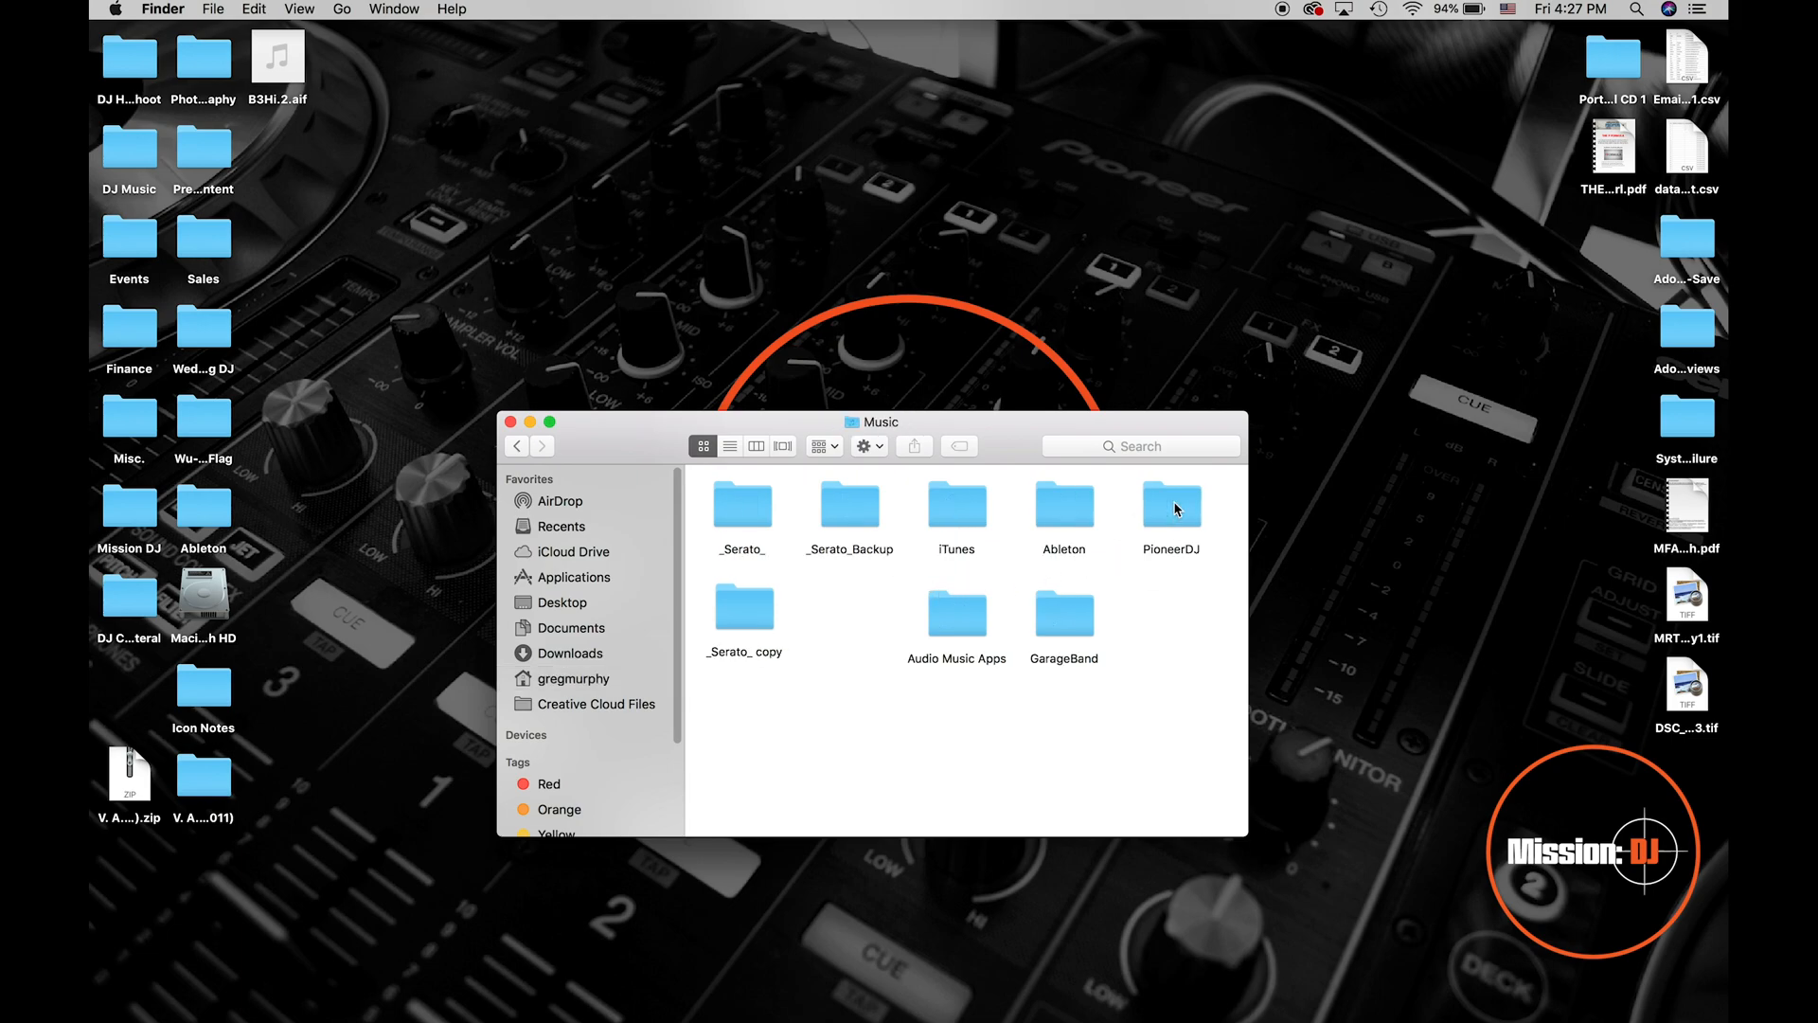
pyautogui.moveTo(725, 562)
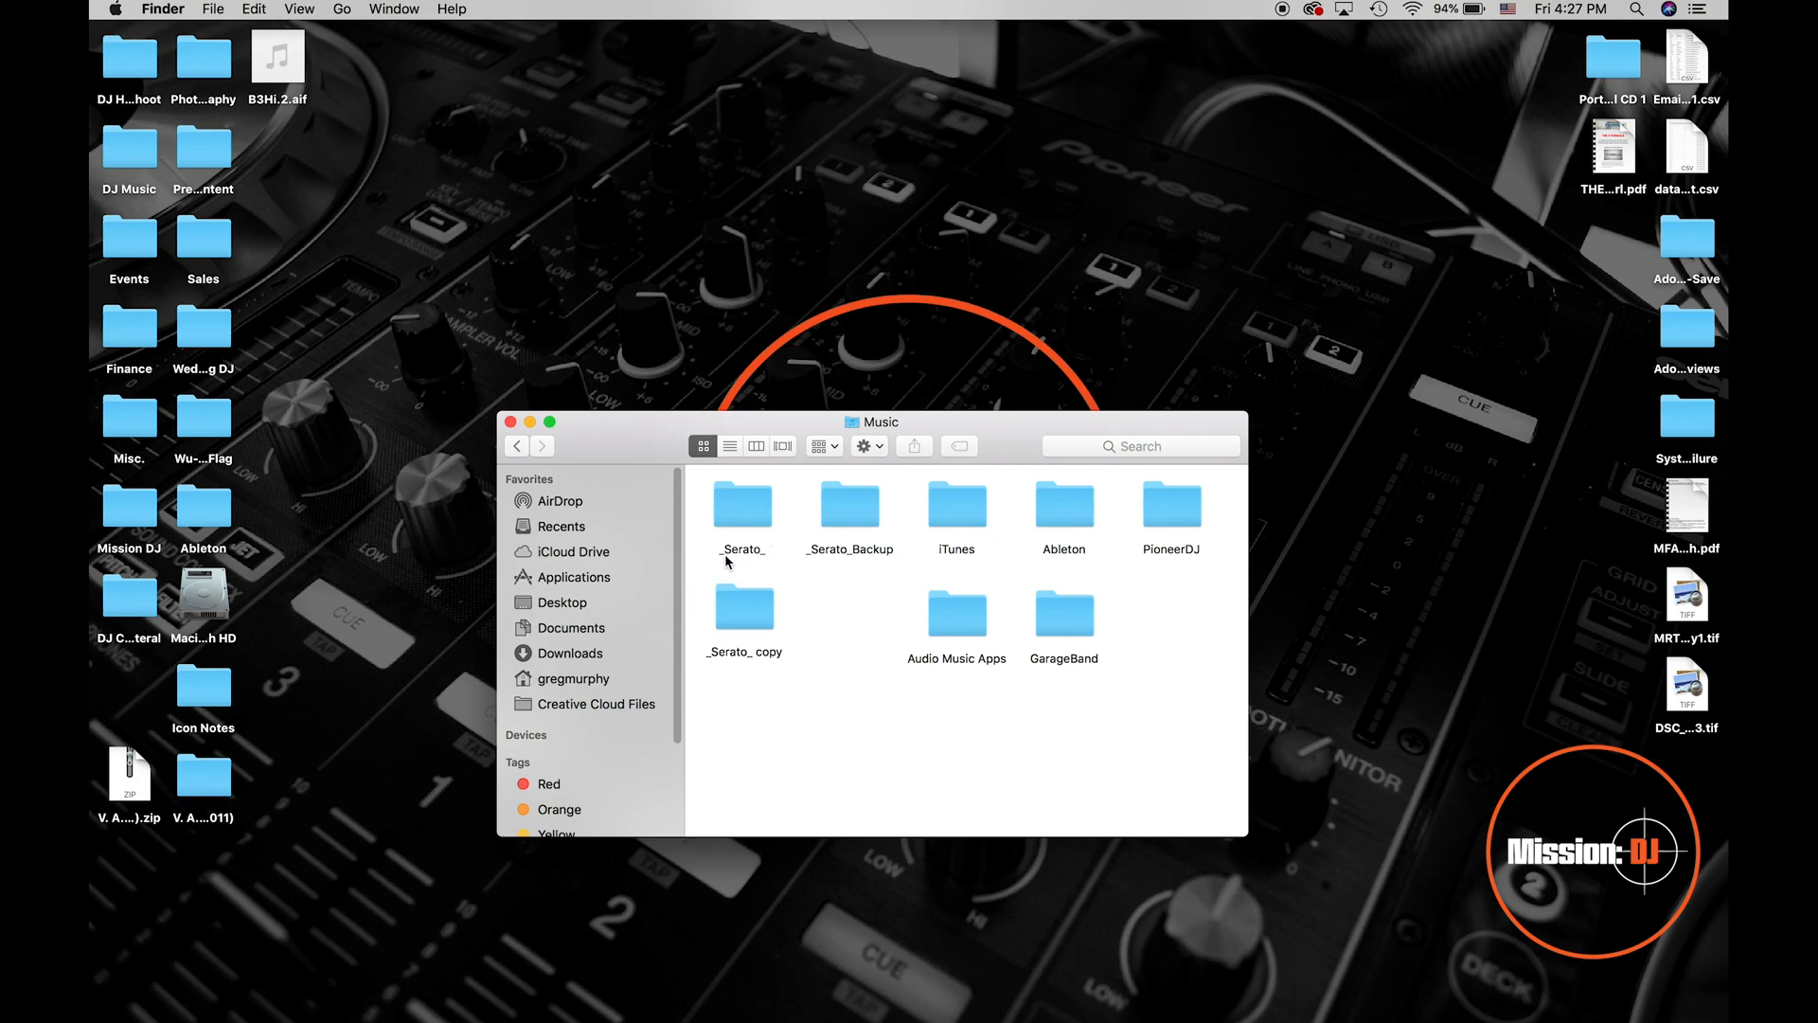
pyautogui.moveTo(752, 501)
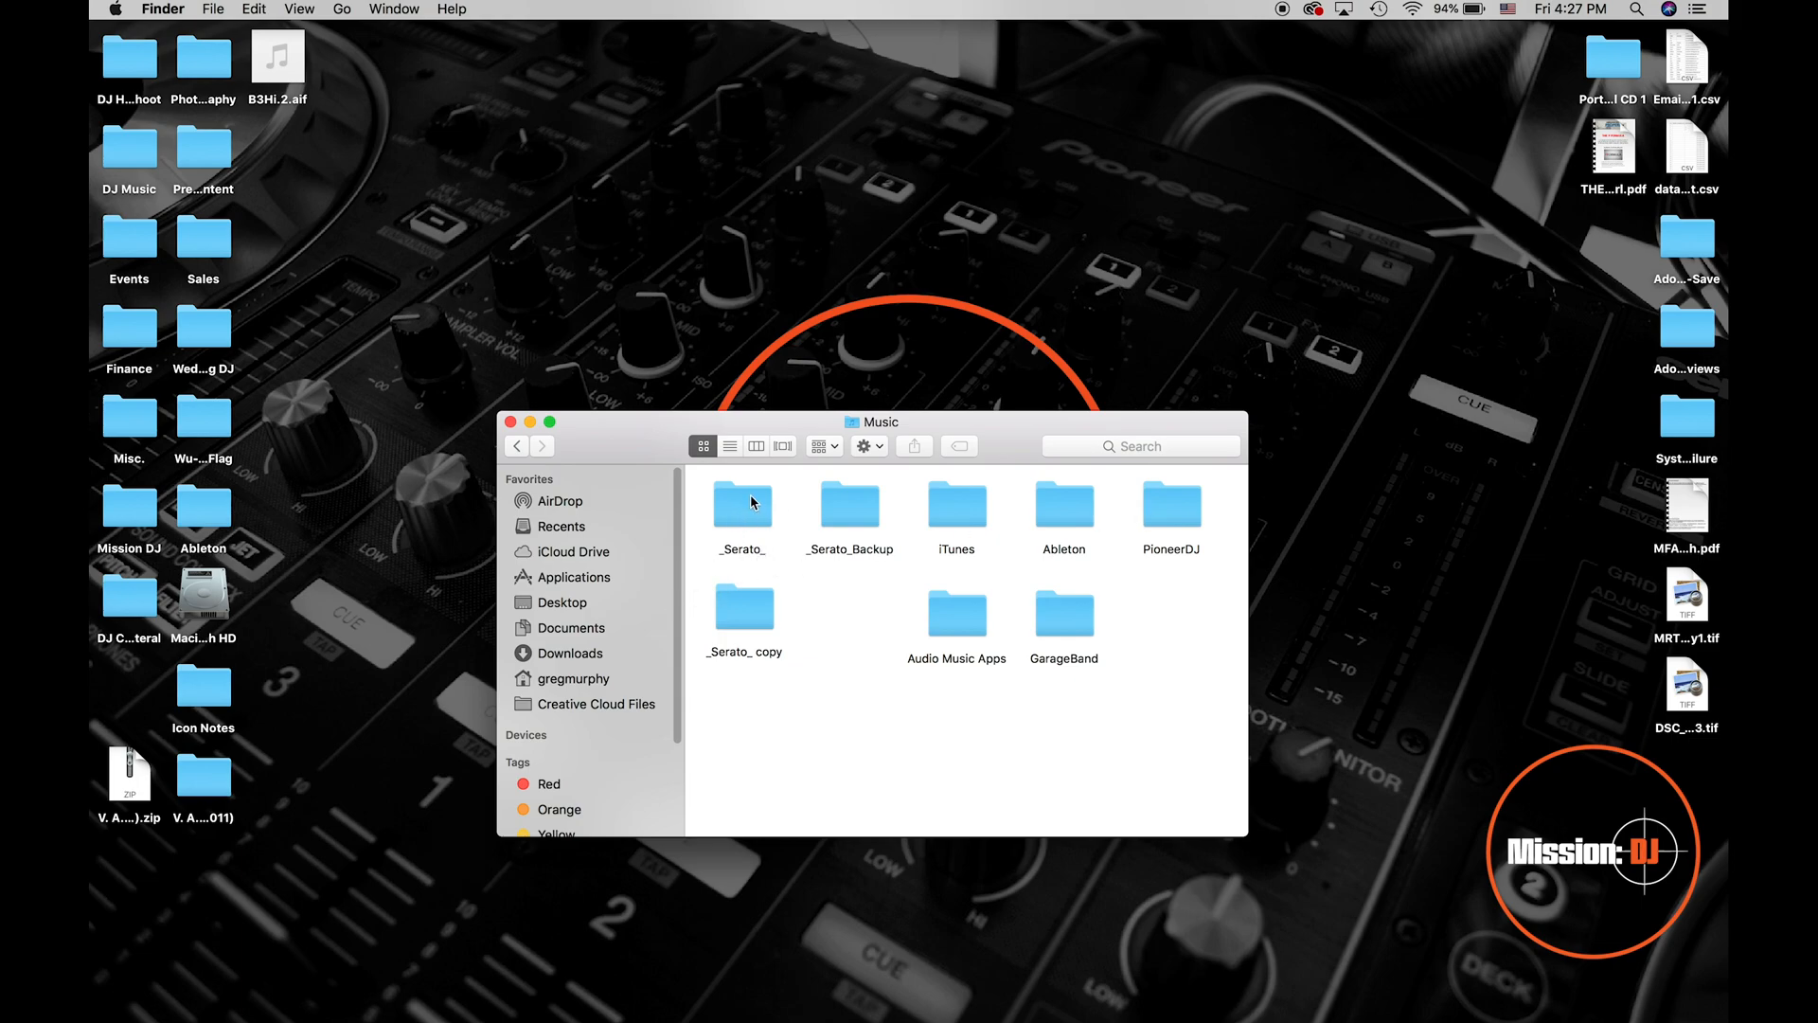
pyautogui.moveTo(797, 517)
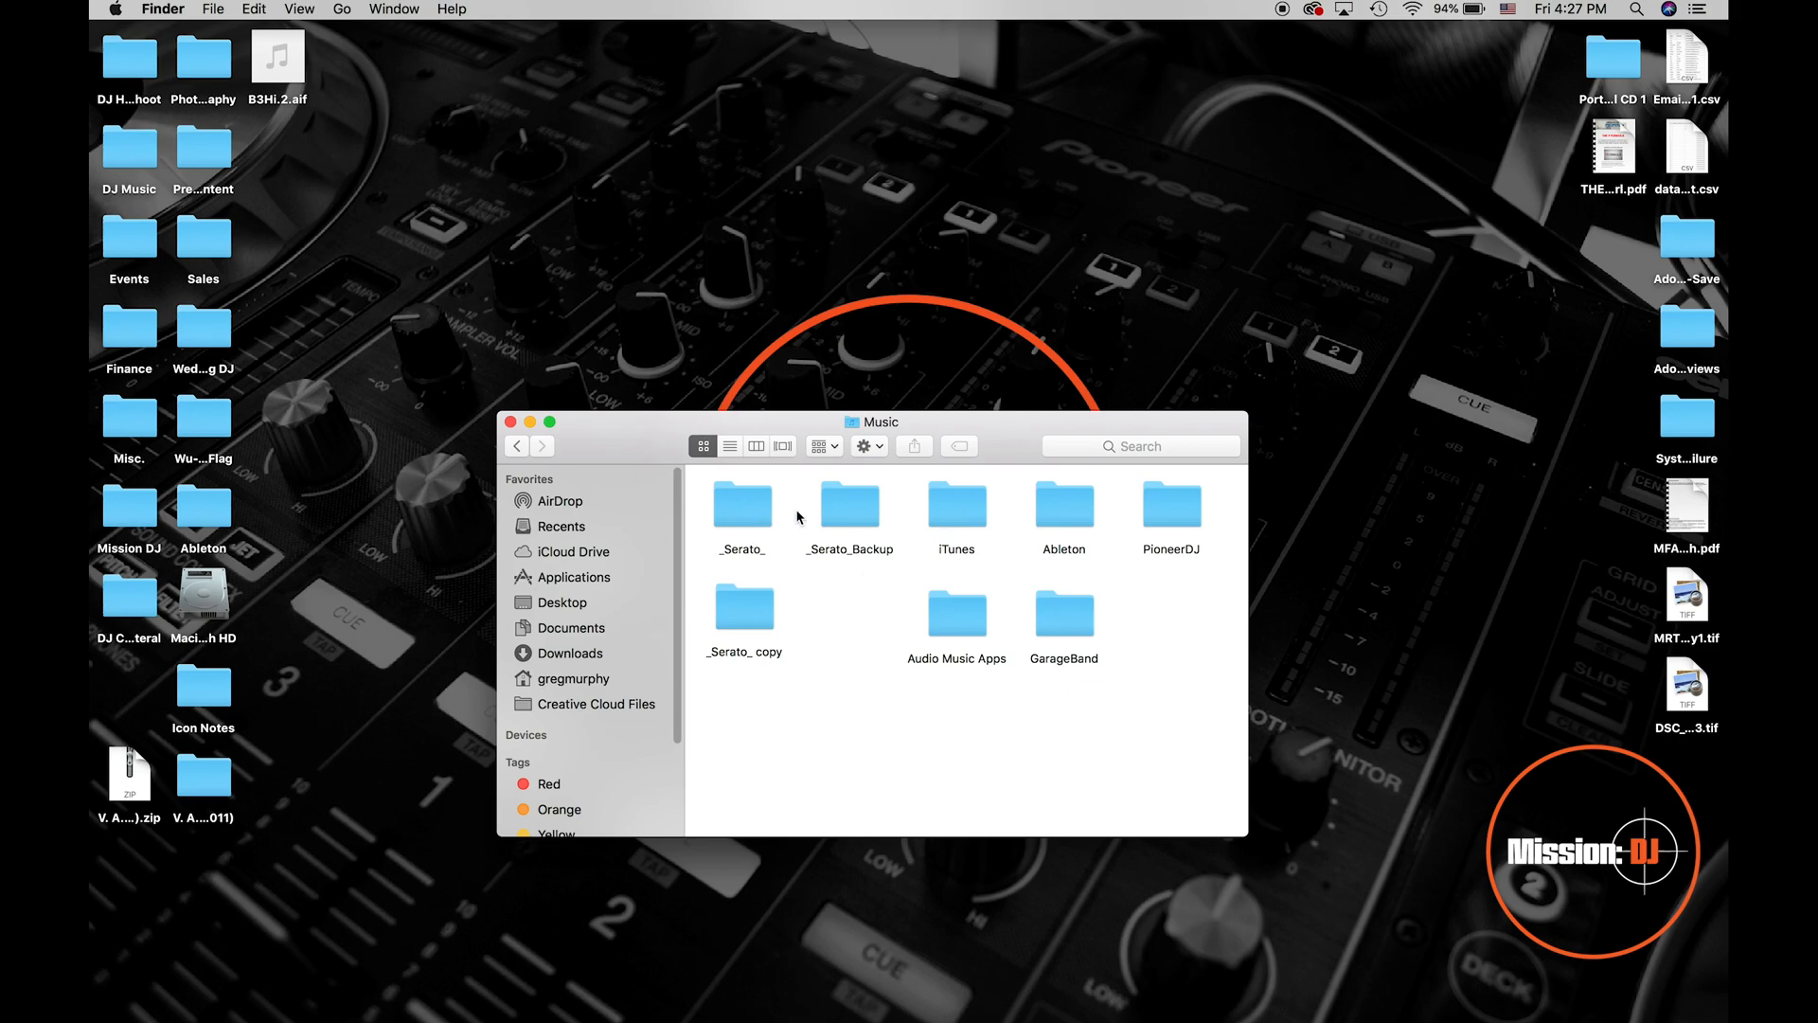
pyautogui.doubleClick(741, 504)
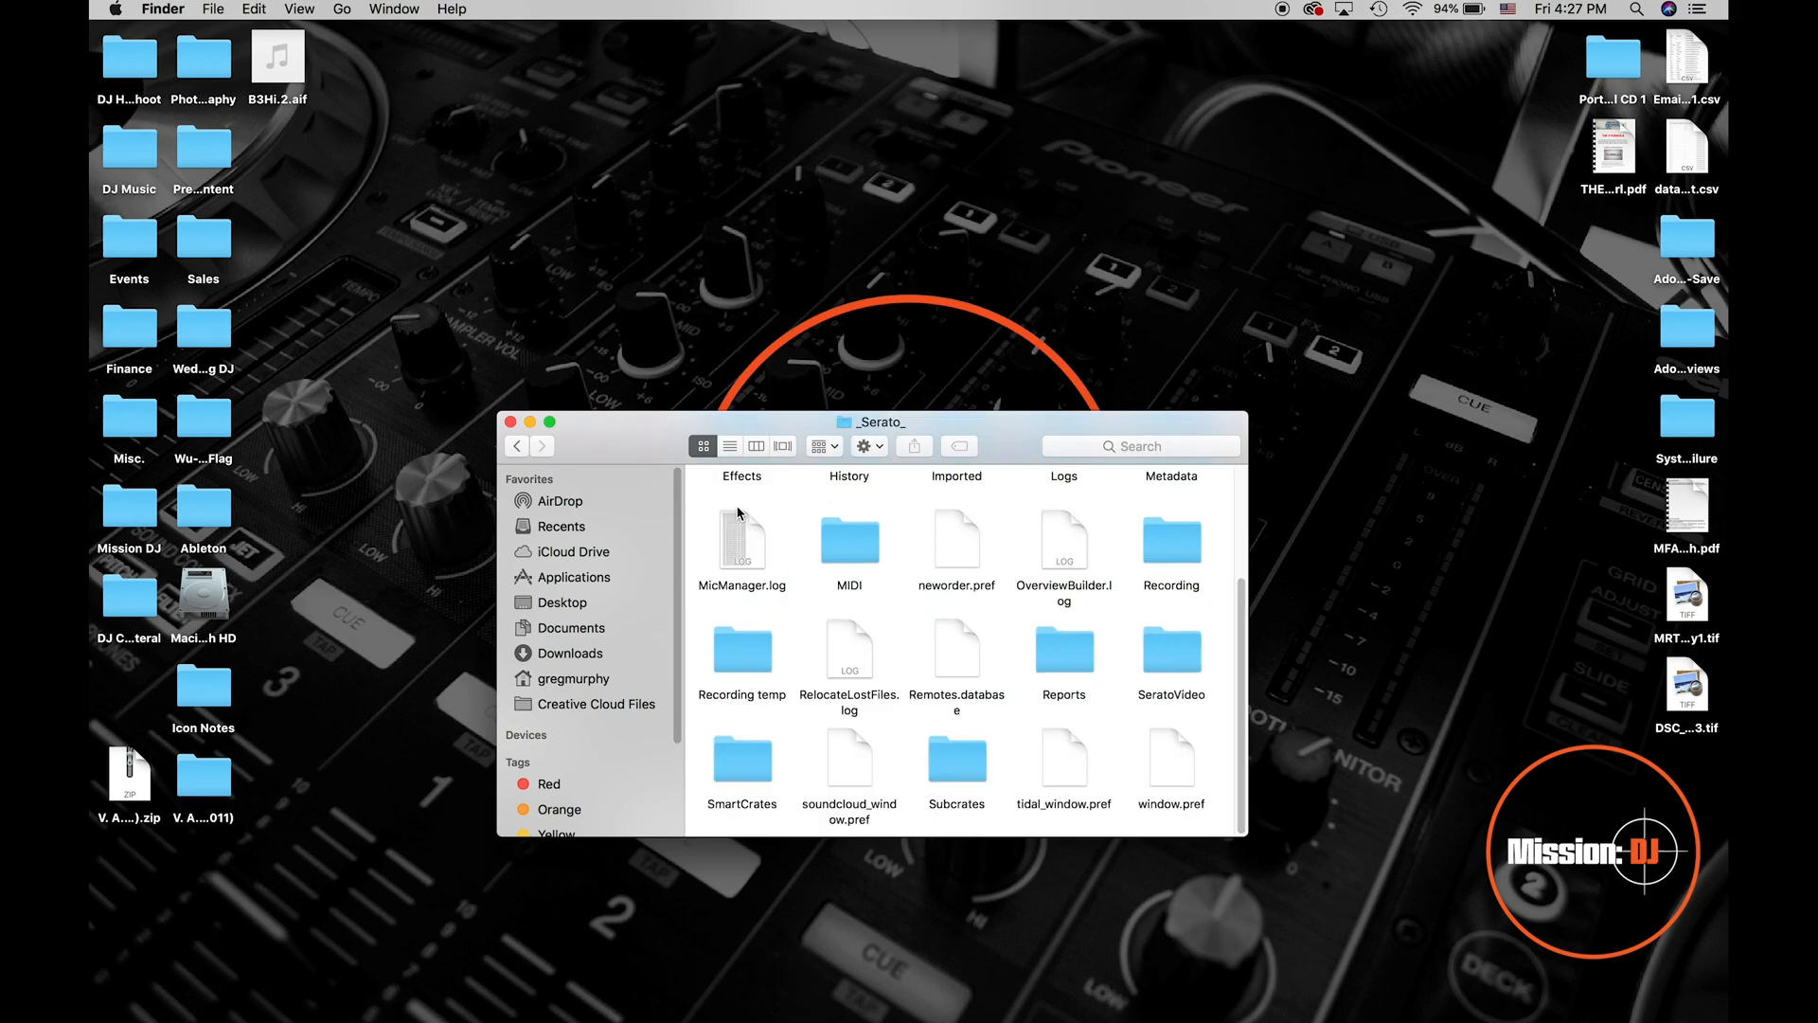
pyautogui.moveTo(740, 656)
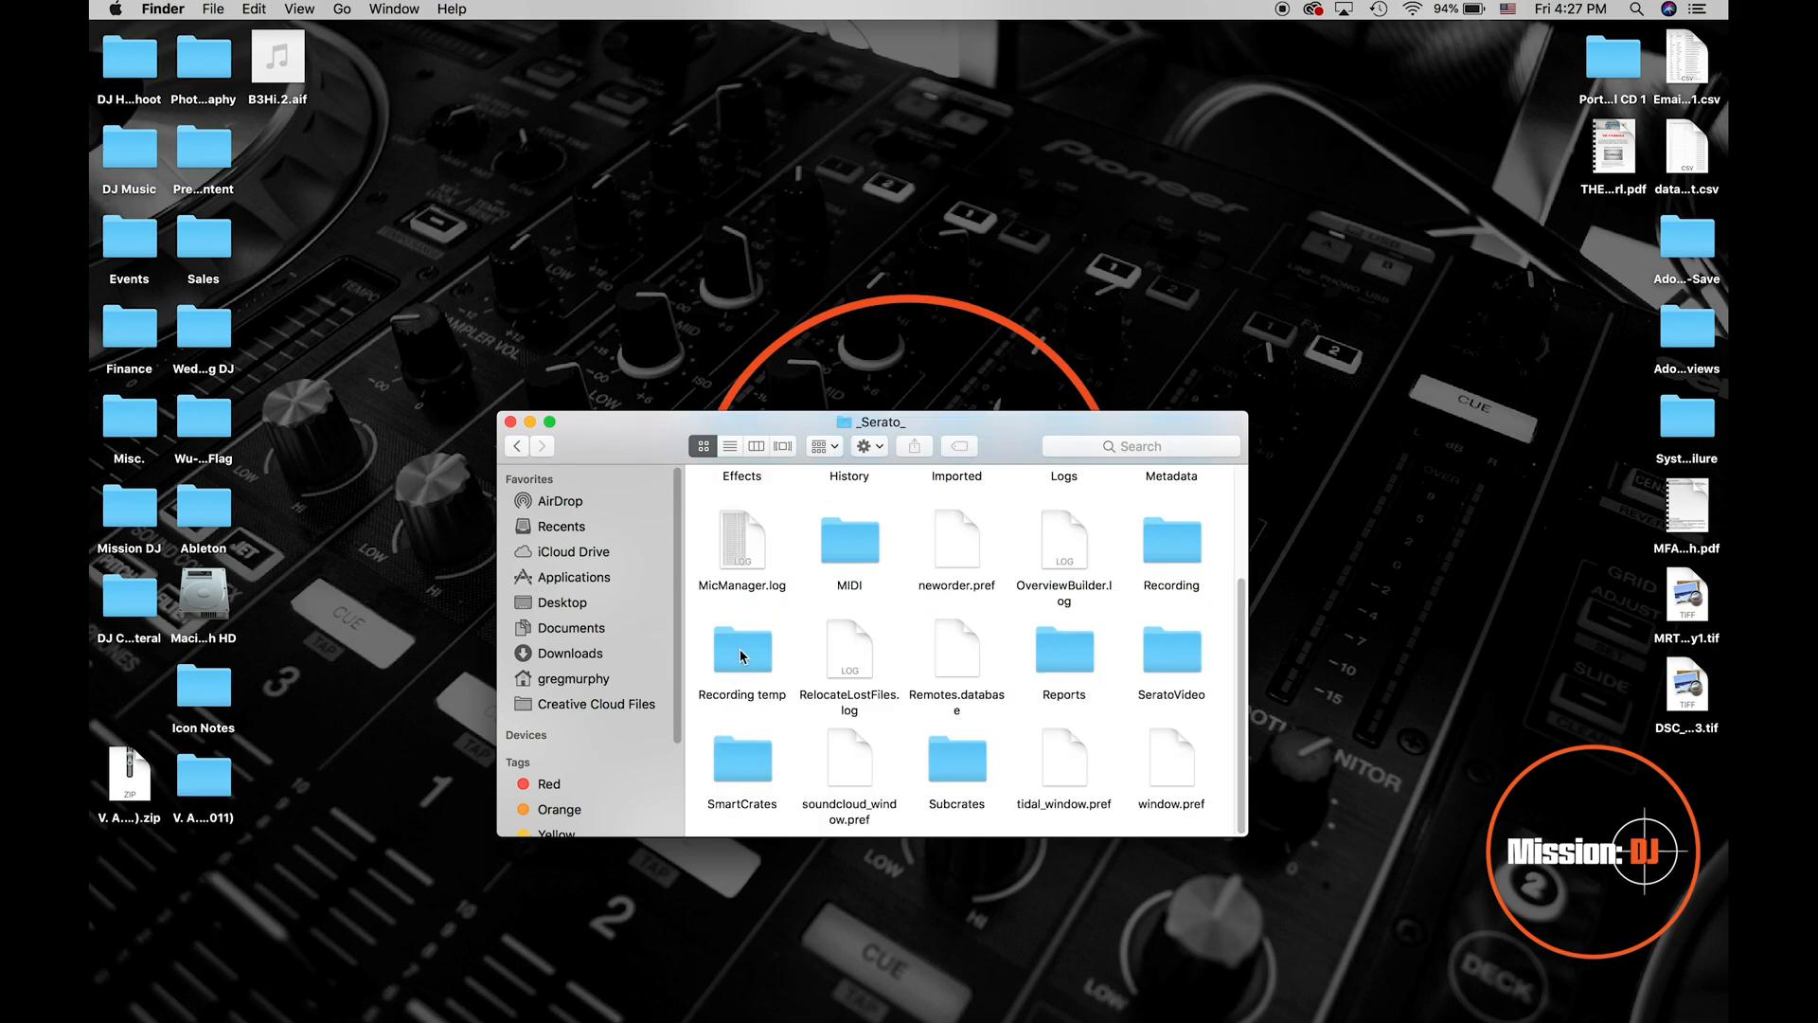
pyautogui.doubleClick(743, 650)
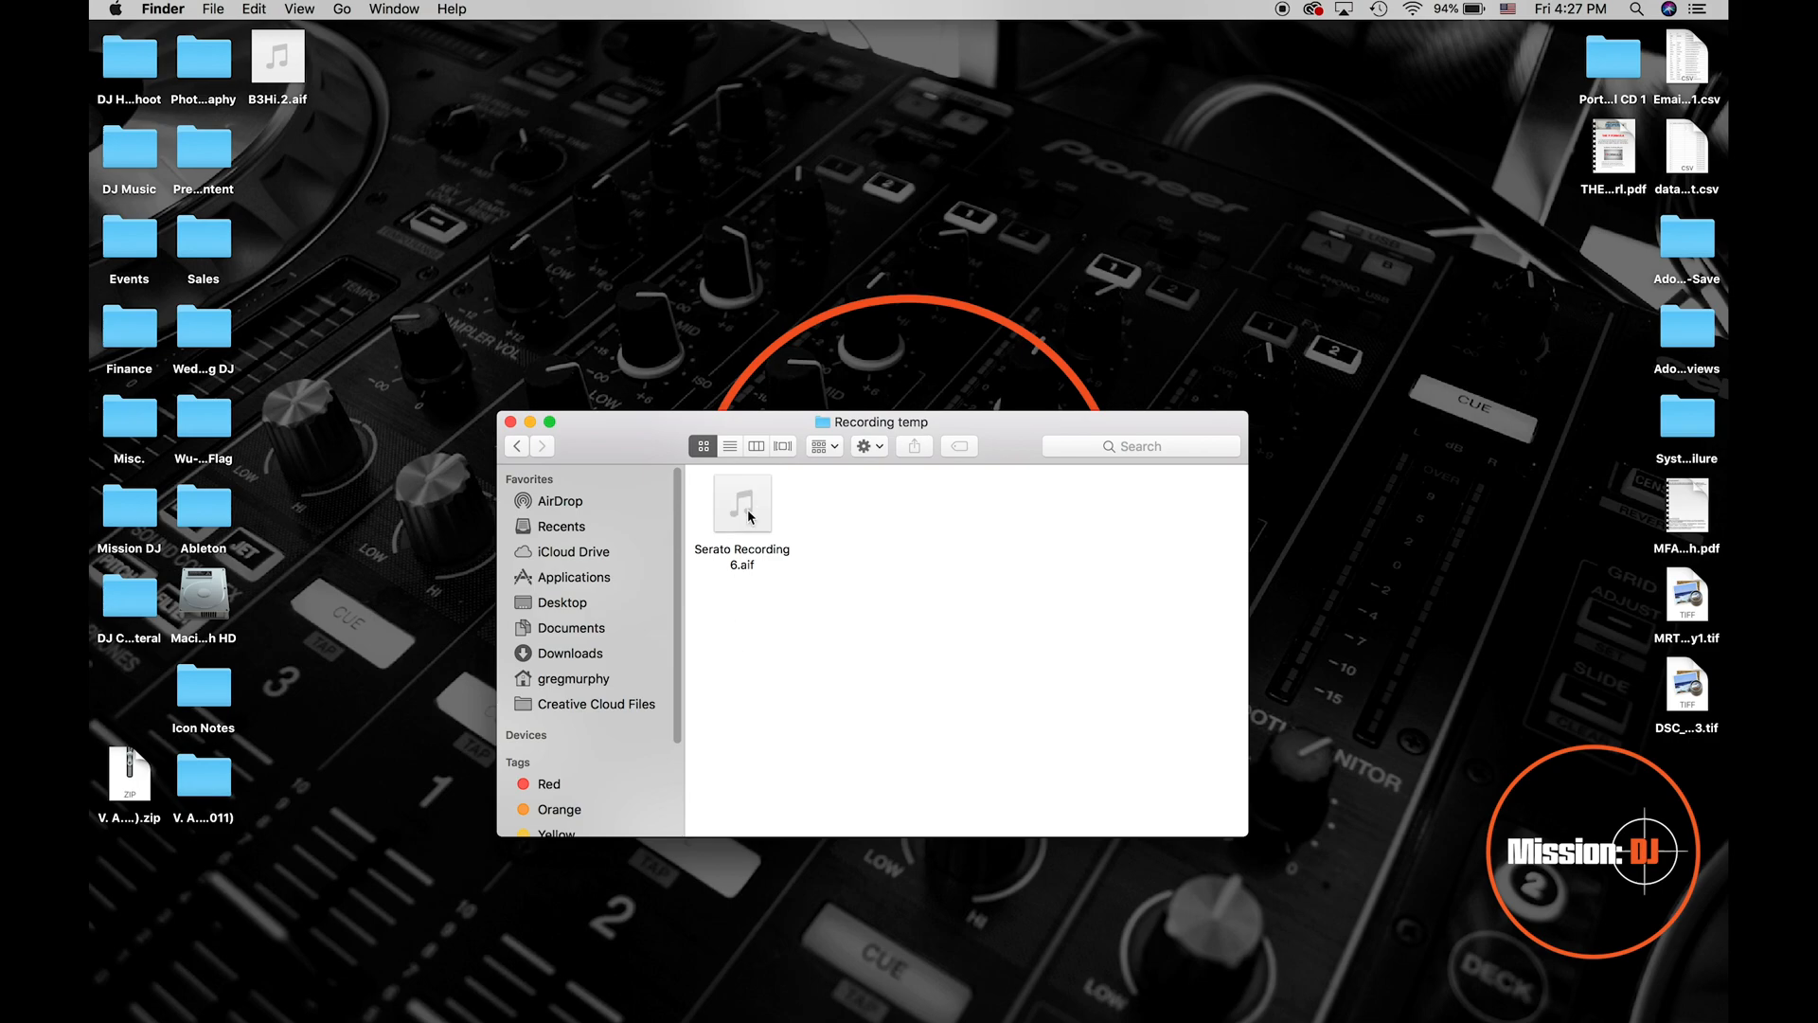
pyautogui.moveTo(742, 509)
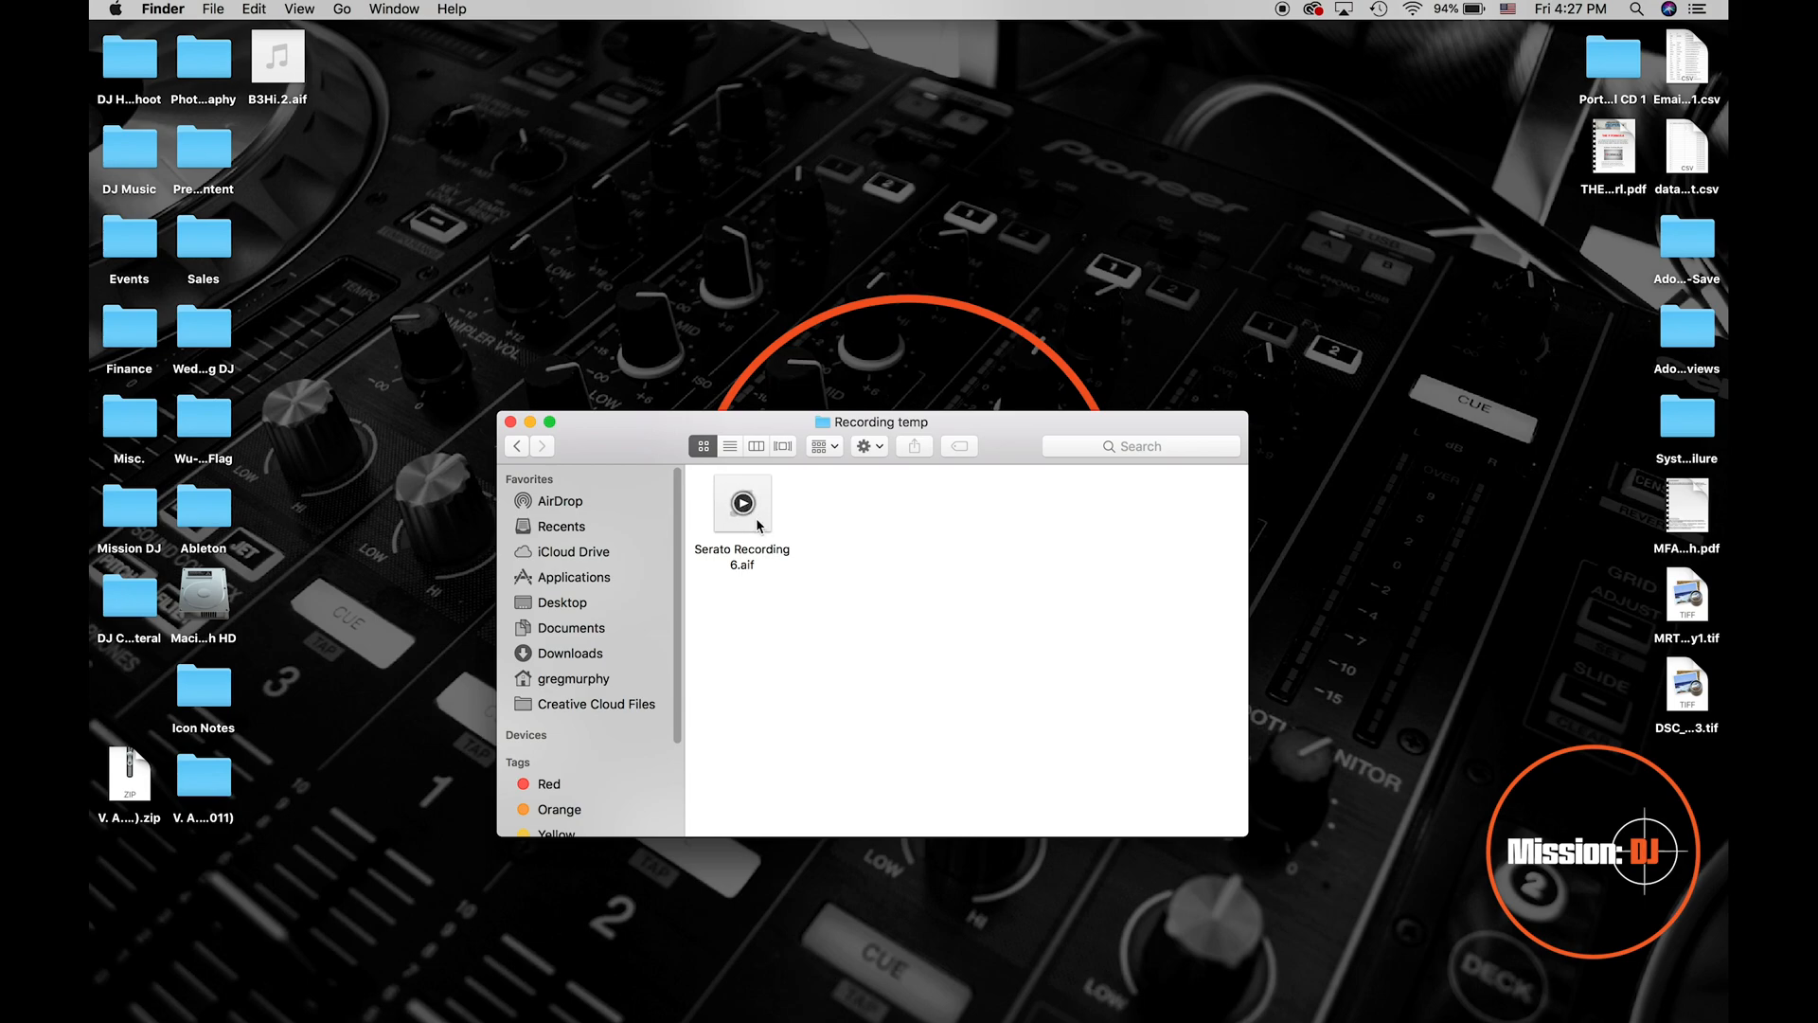
pyautogui.moveTo(763, 523)
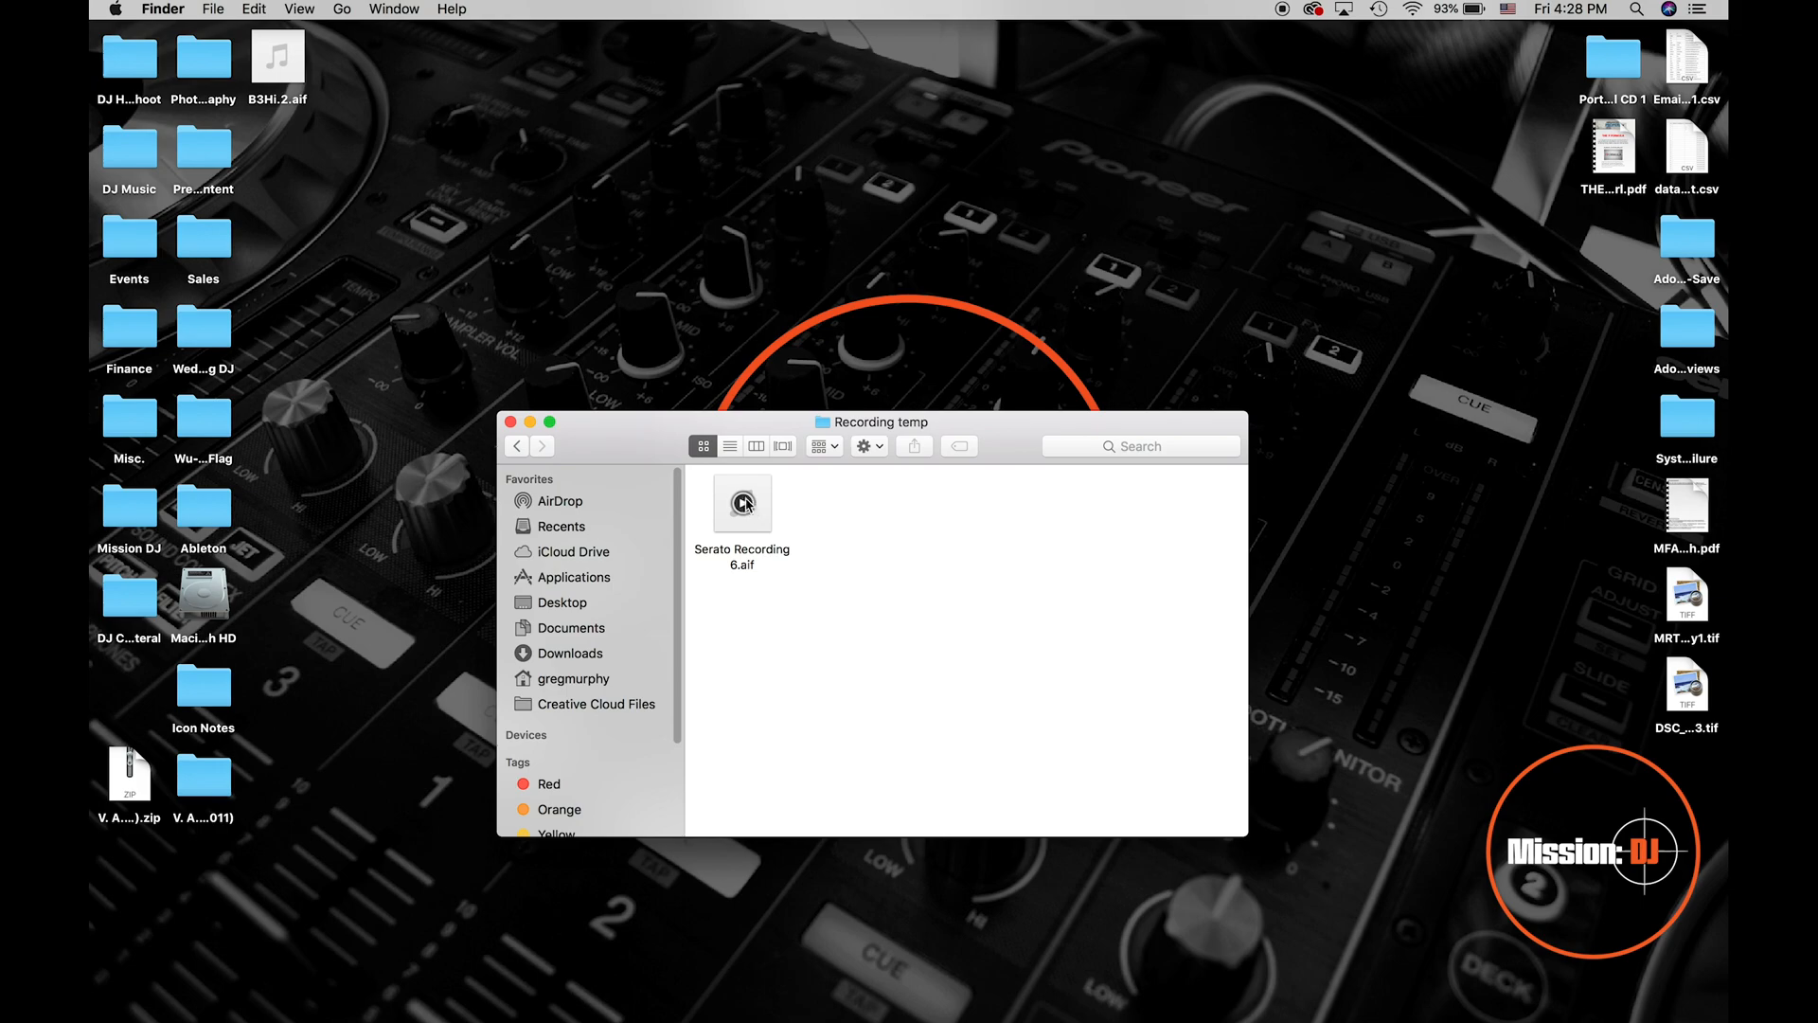
# Move Serato Recording 6.aif onto the desktop and close the Finder window.
pyautogui.moveTo(743, 501); pyautogui.dragTo(731, 159)
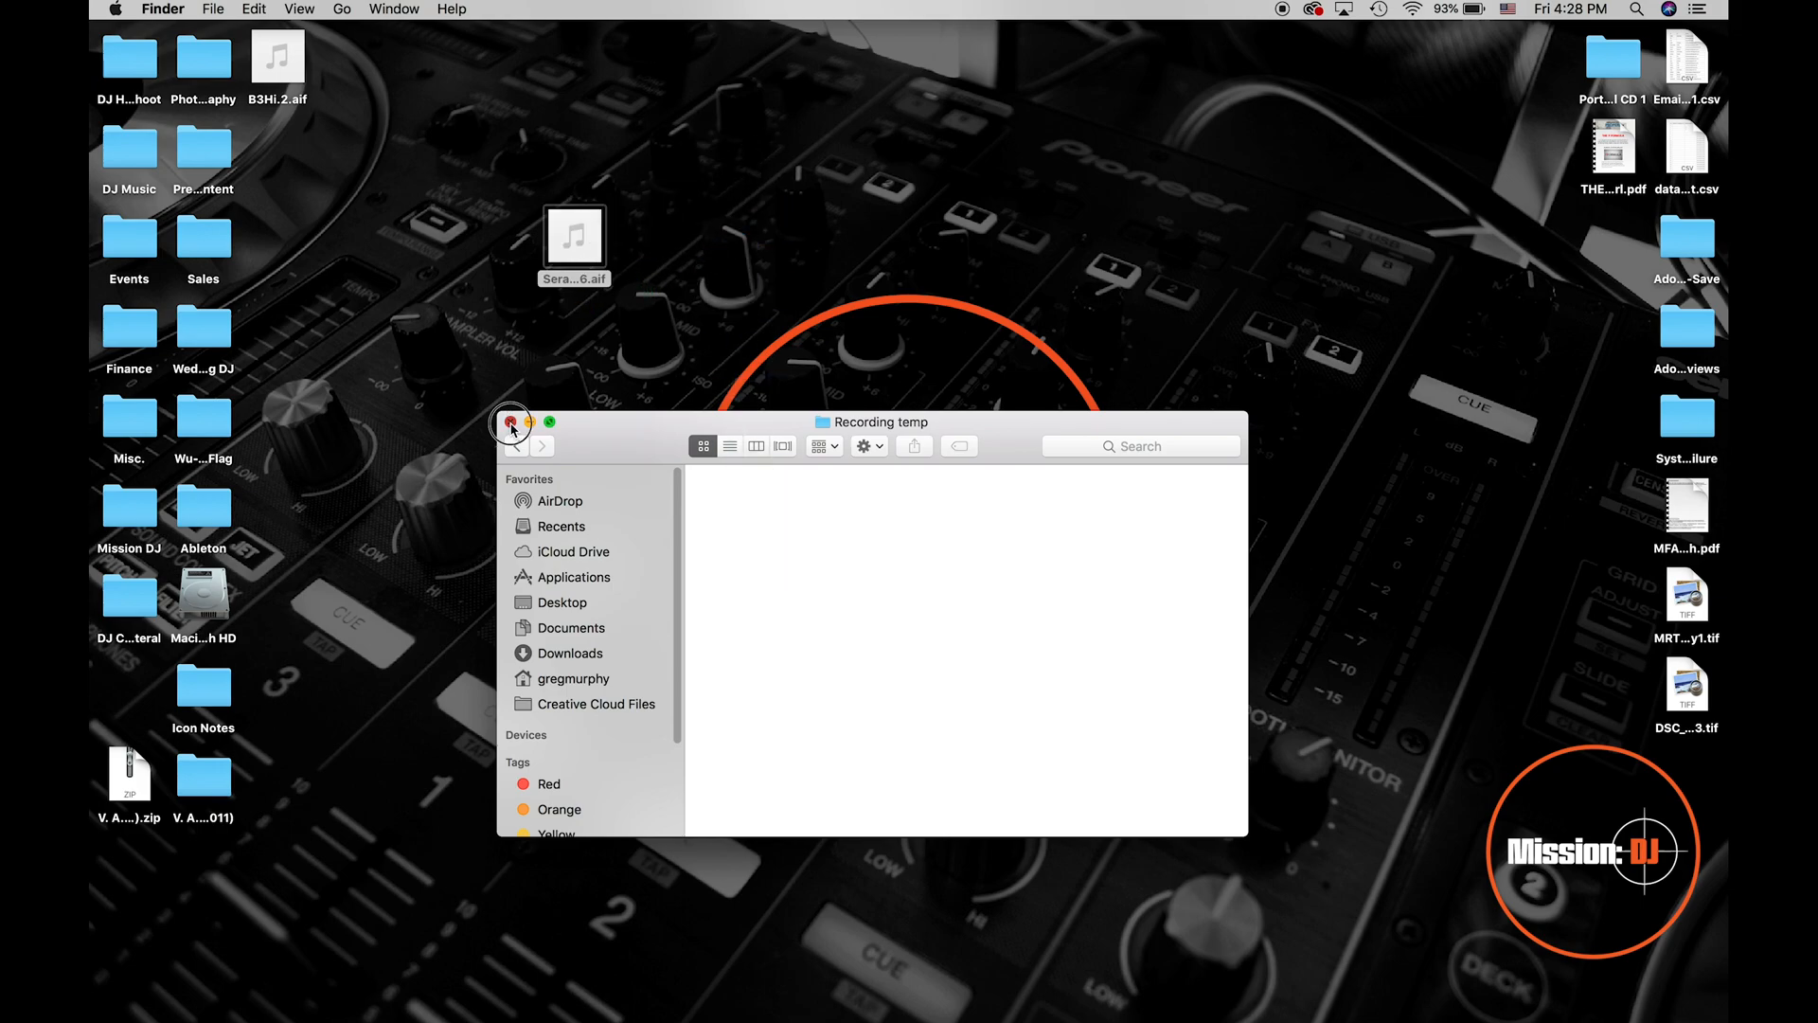
pyautogui.click(509, 420)
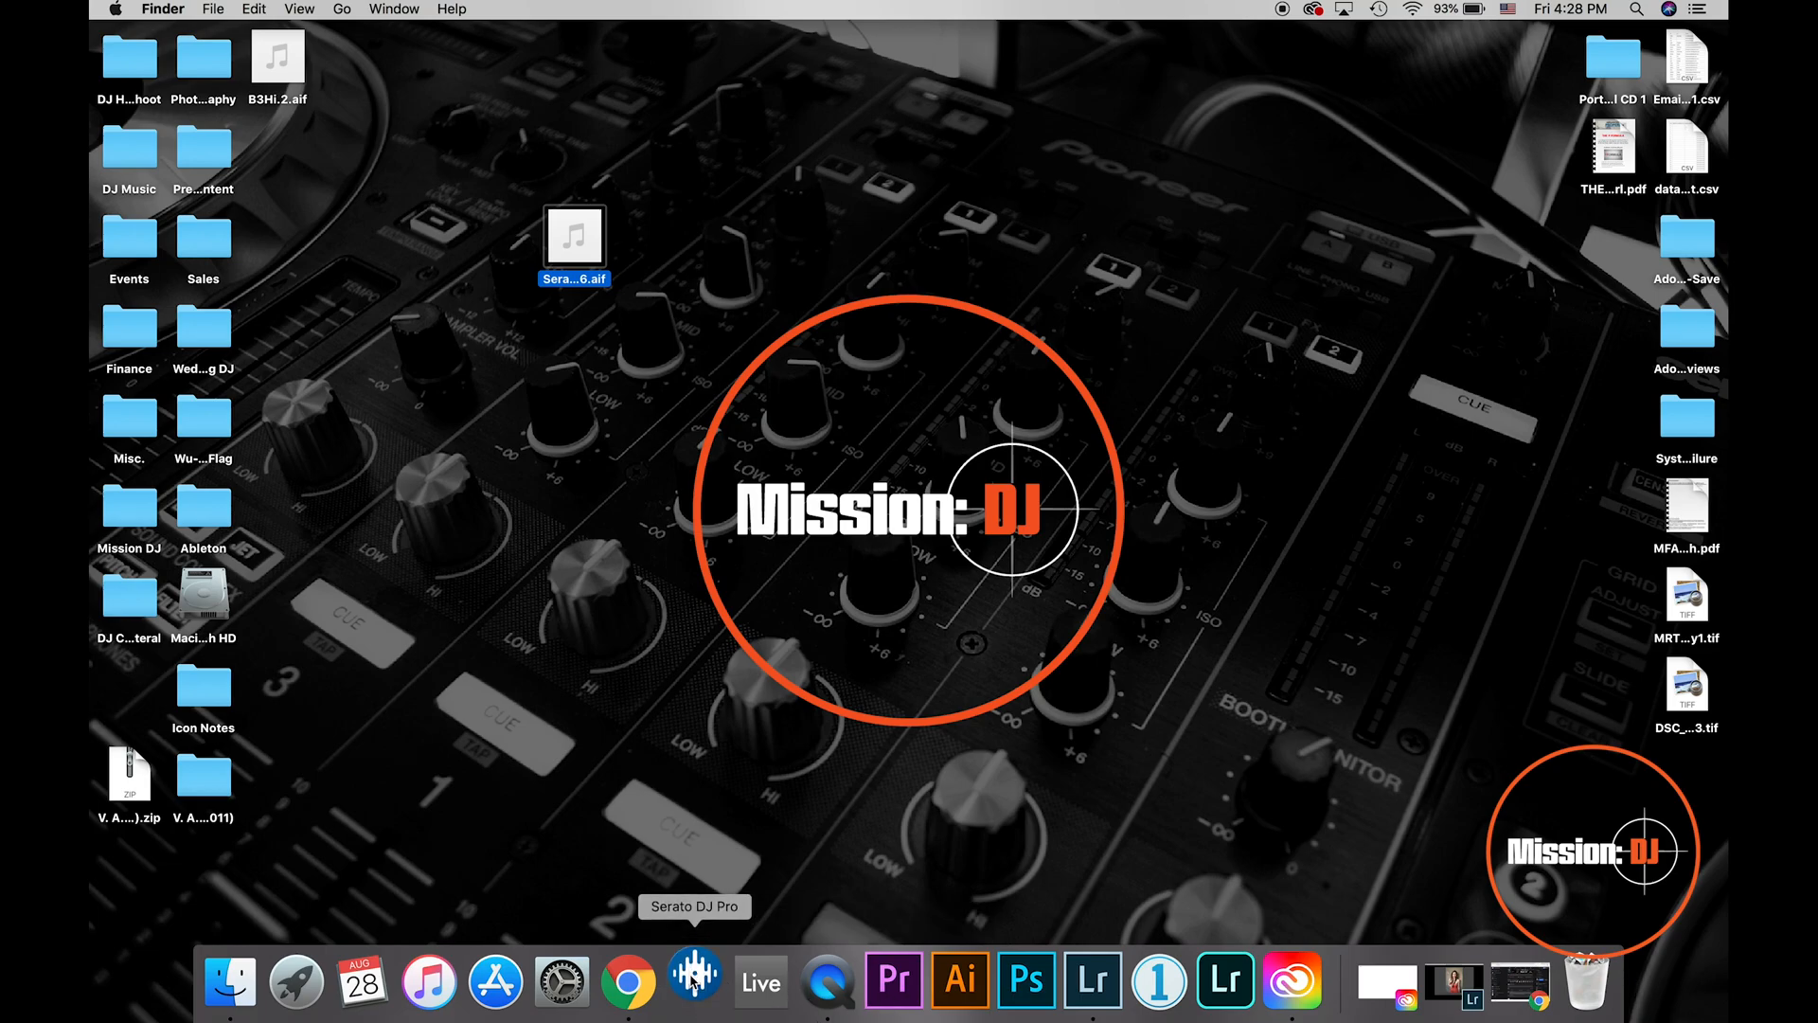
# Relaunch Serato DJ Pro on the Record crate and leave full screen so the desktop shows.
pyautogui.click(695, 983)
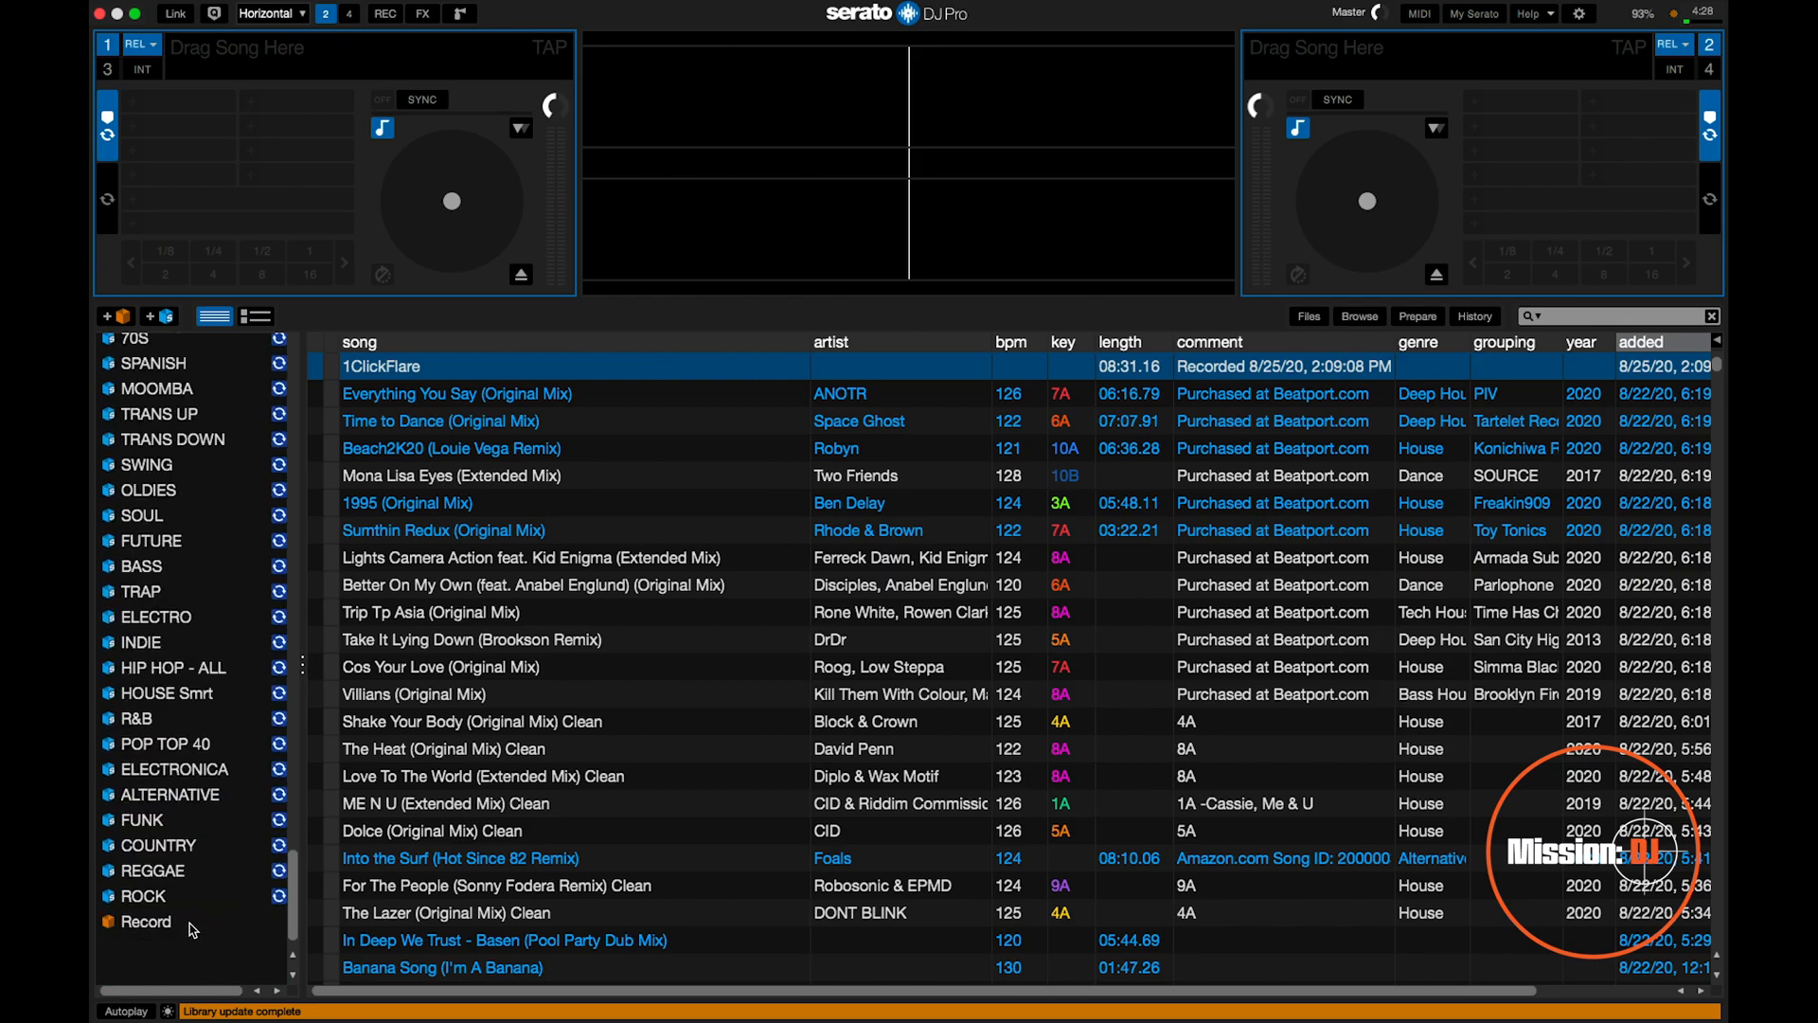
pyautogui.click(146, 921)
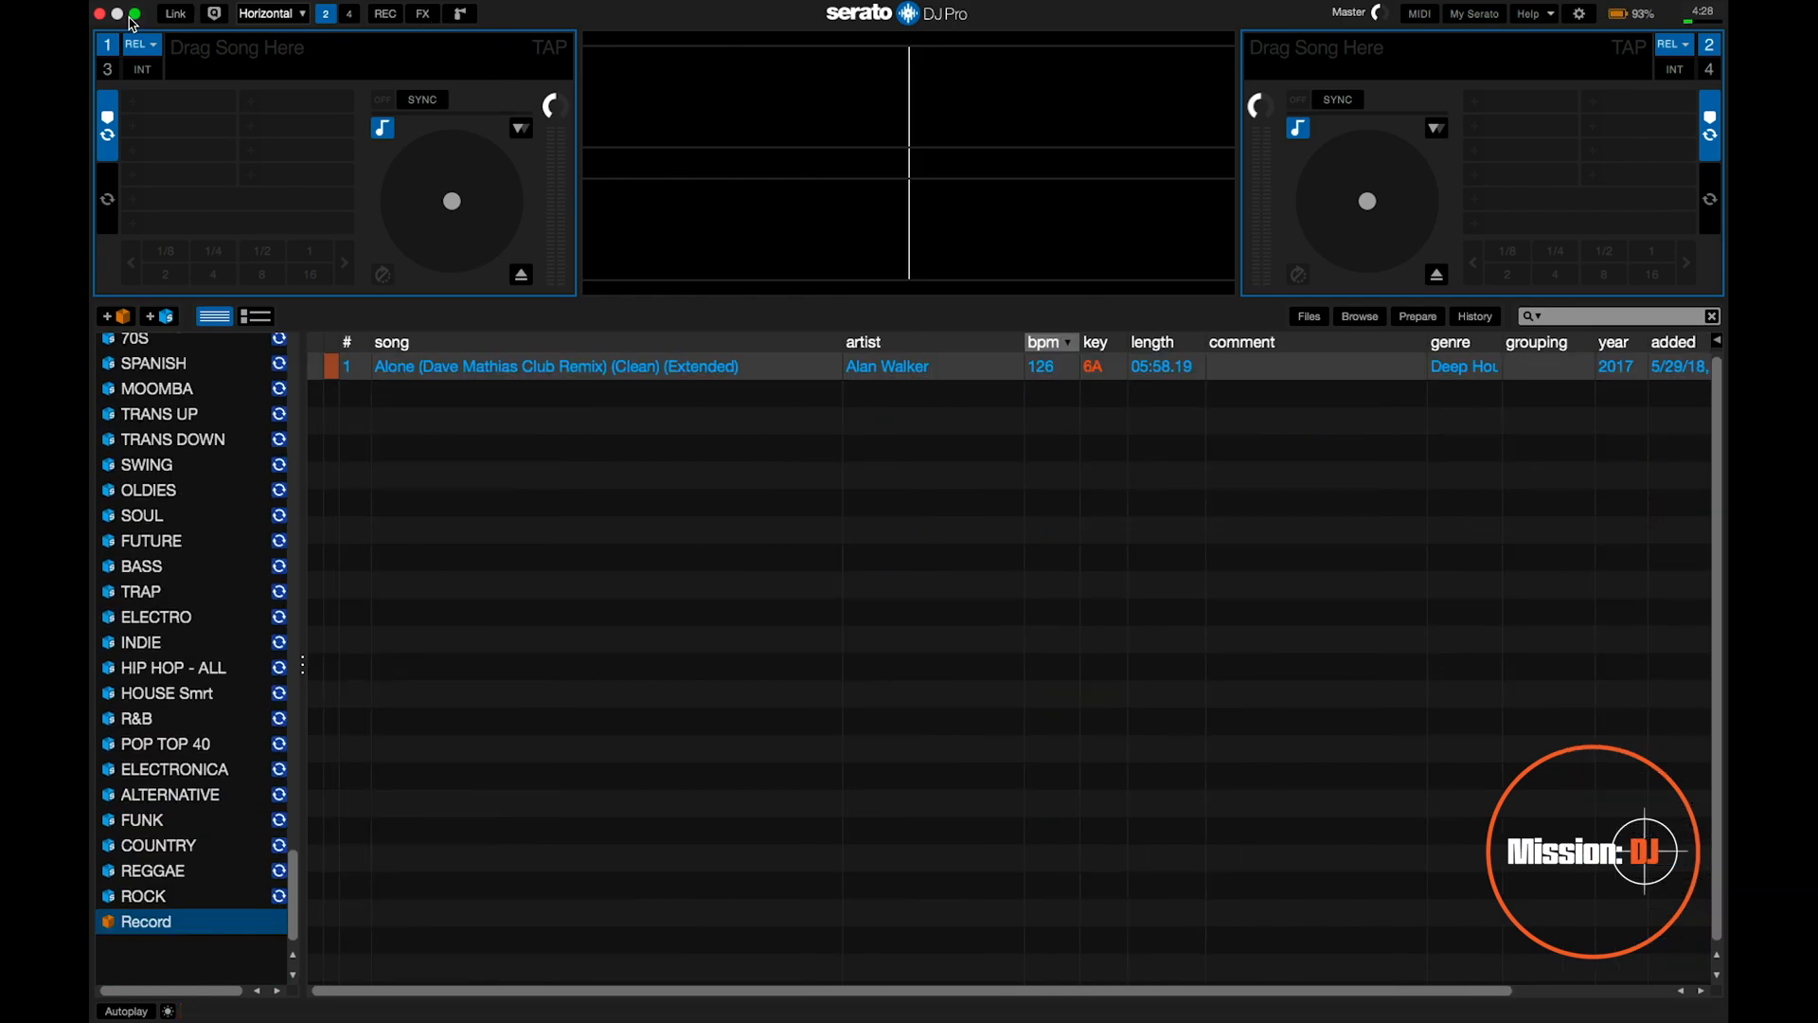
pyautogui.click(135, 13)
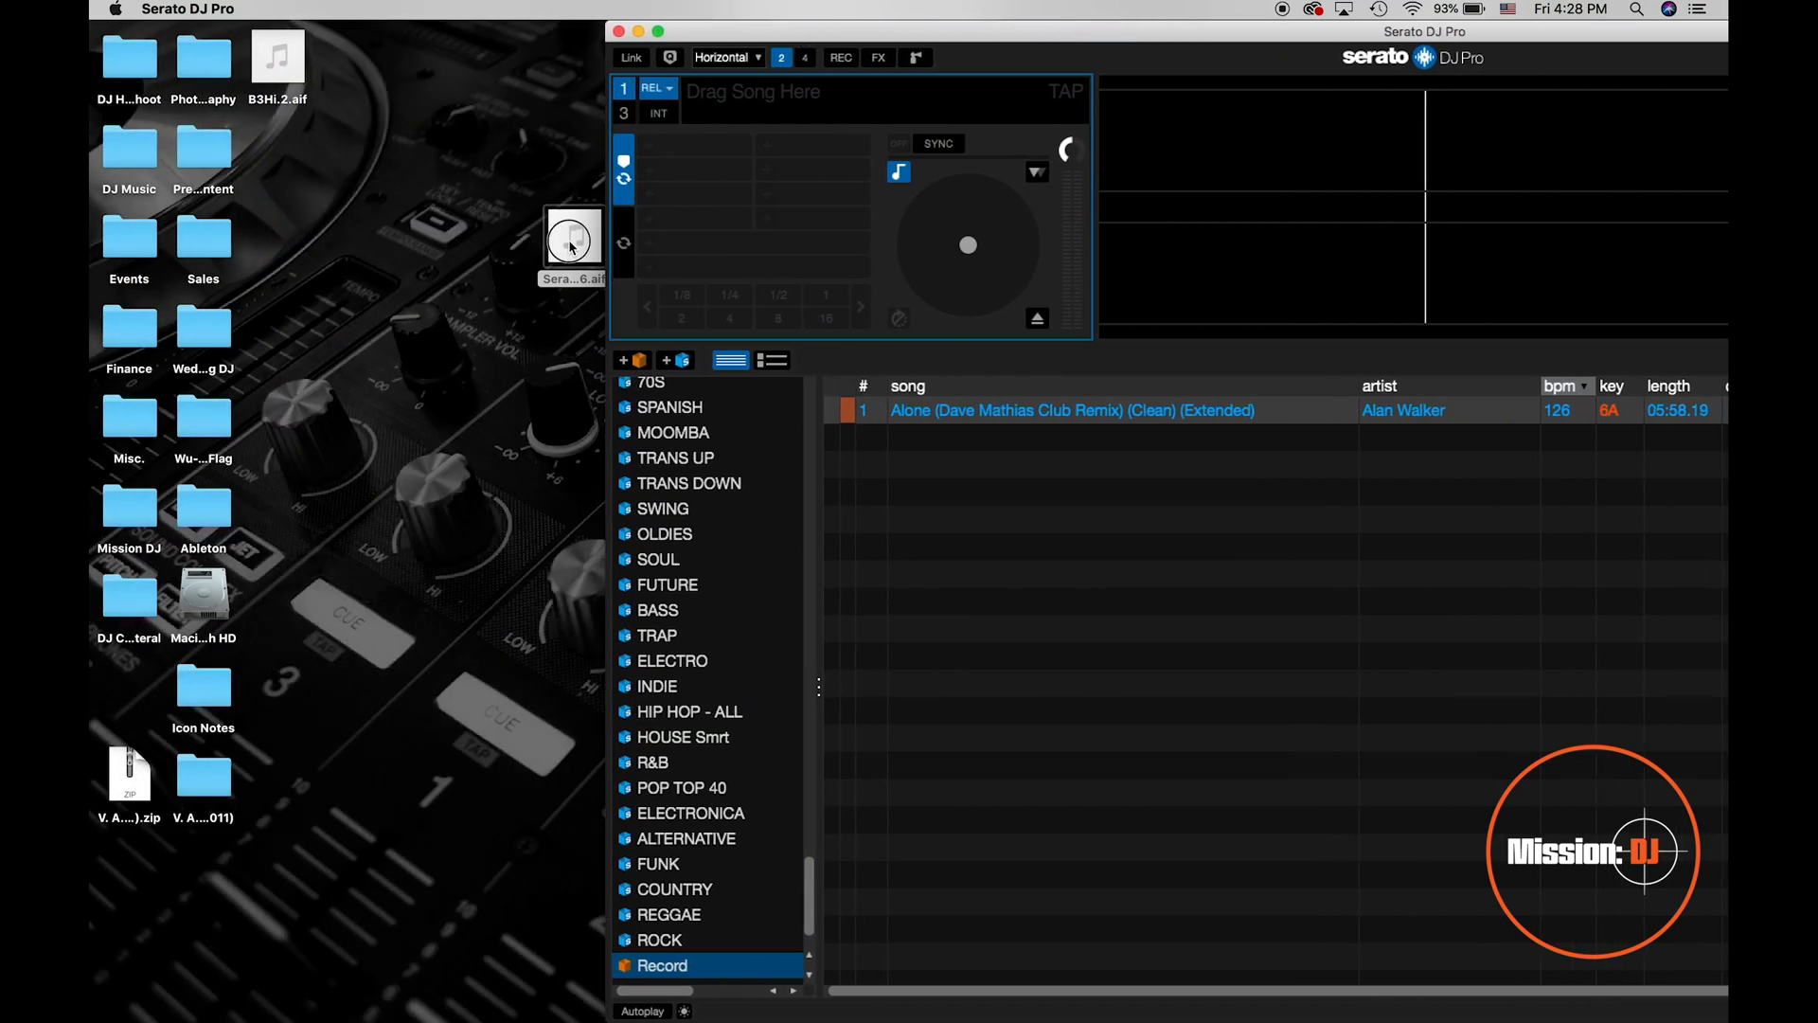
# Select the new crate 1 holding the recovered recording and load it onto deck 1.
pyautogui.scroll(-3)
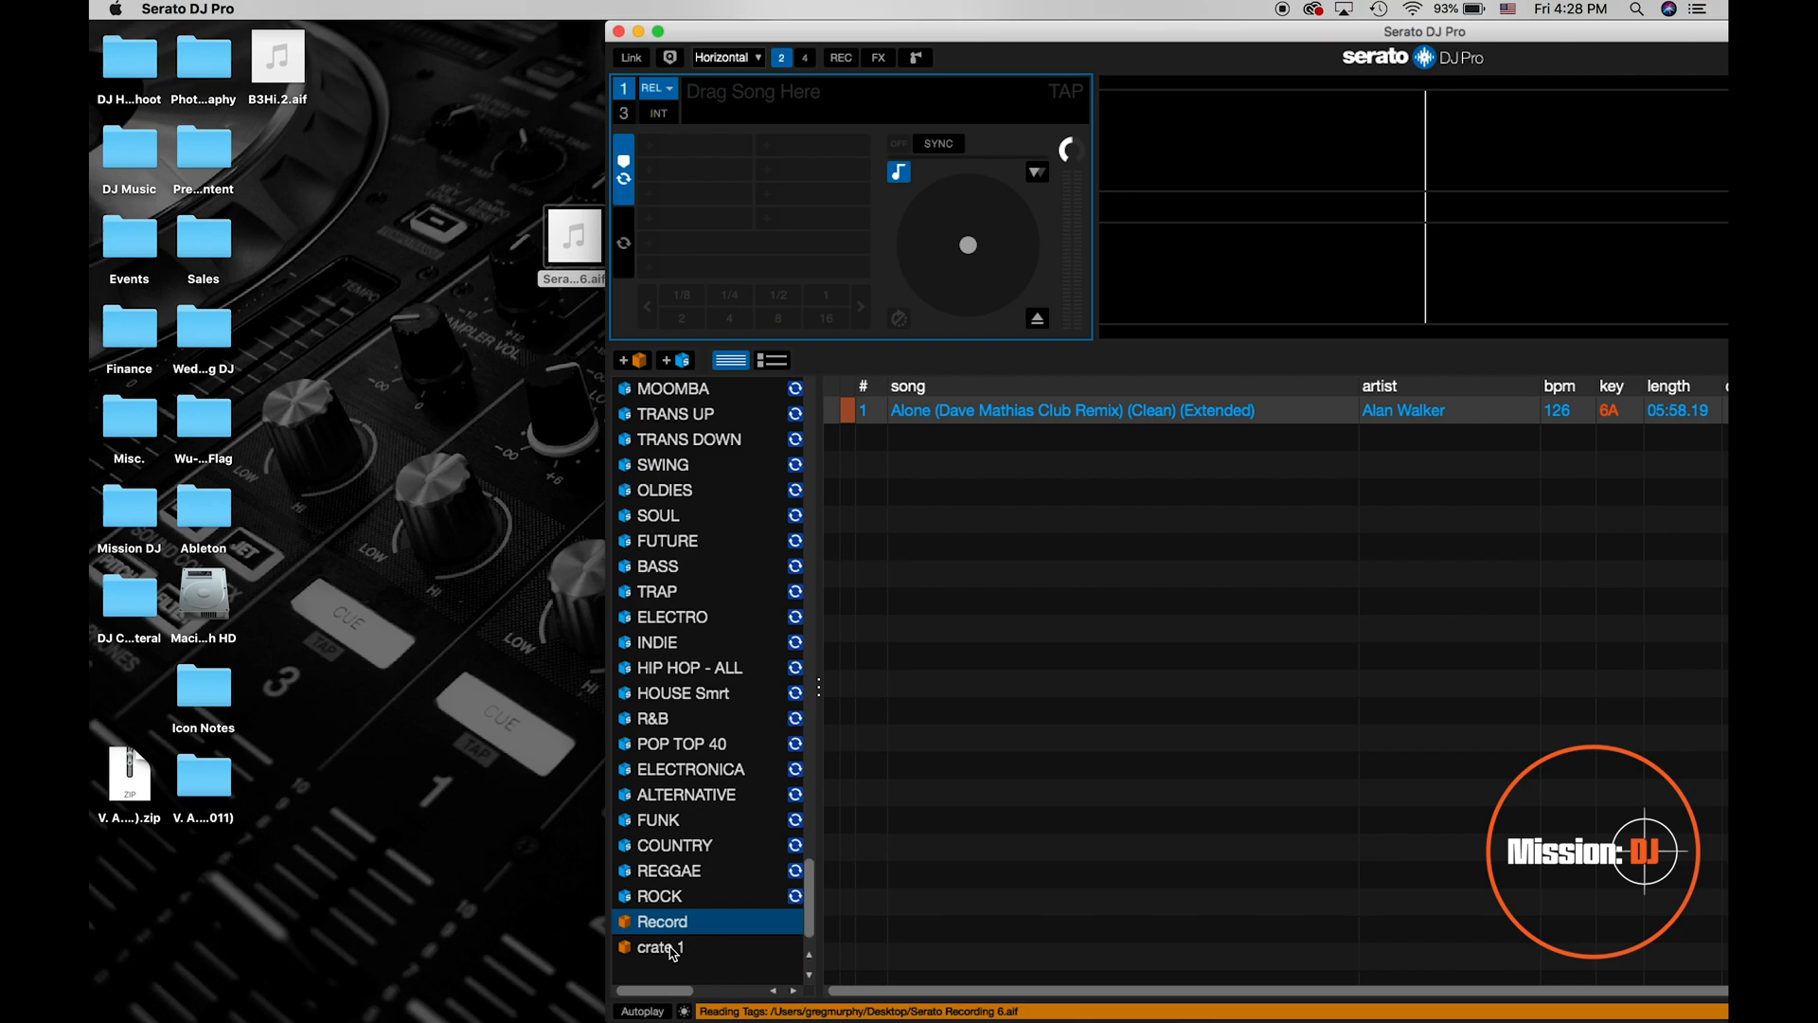
pyautogui.click(659, 946)
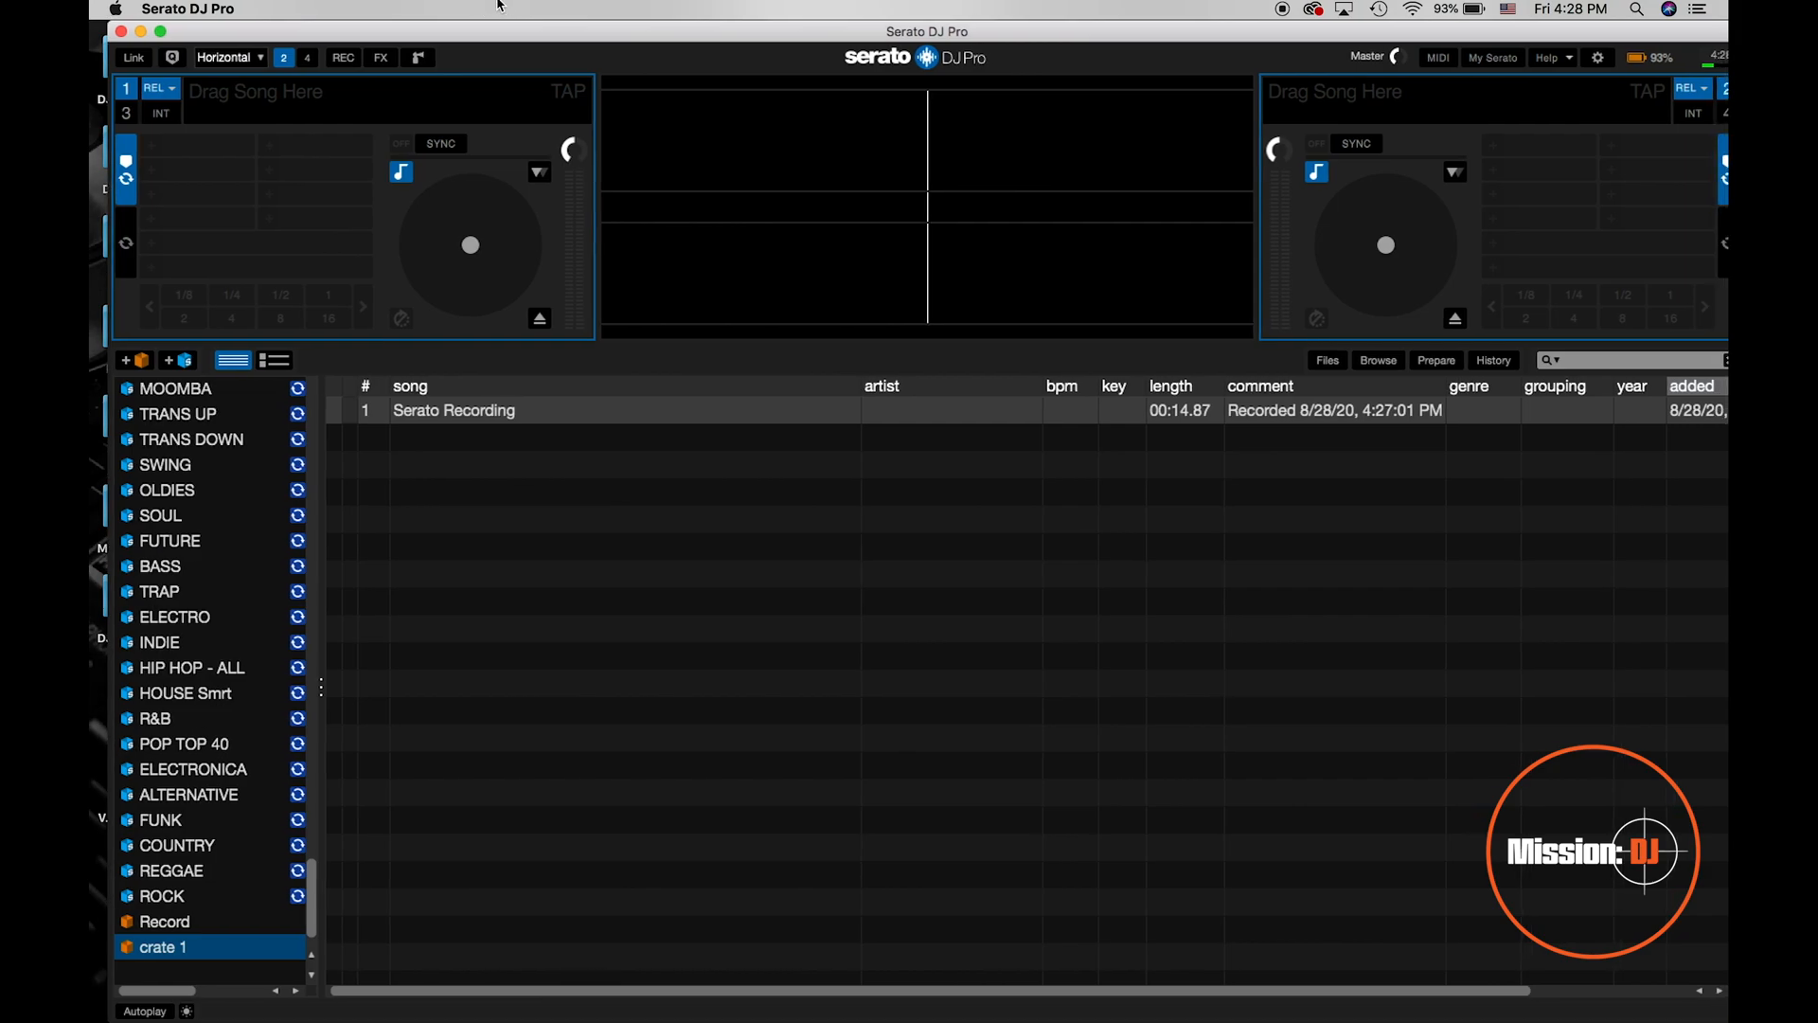
pyautogui.doubleClick(452, 409)
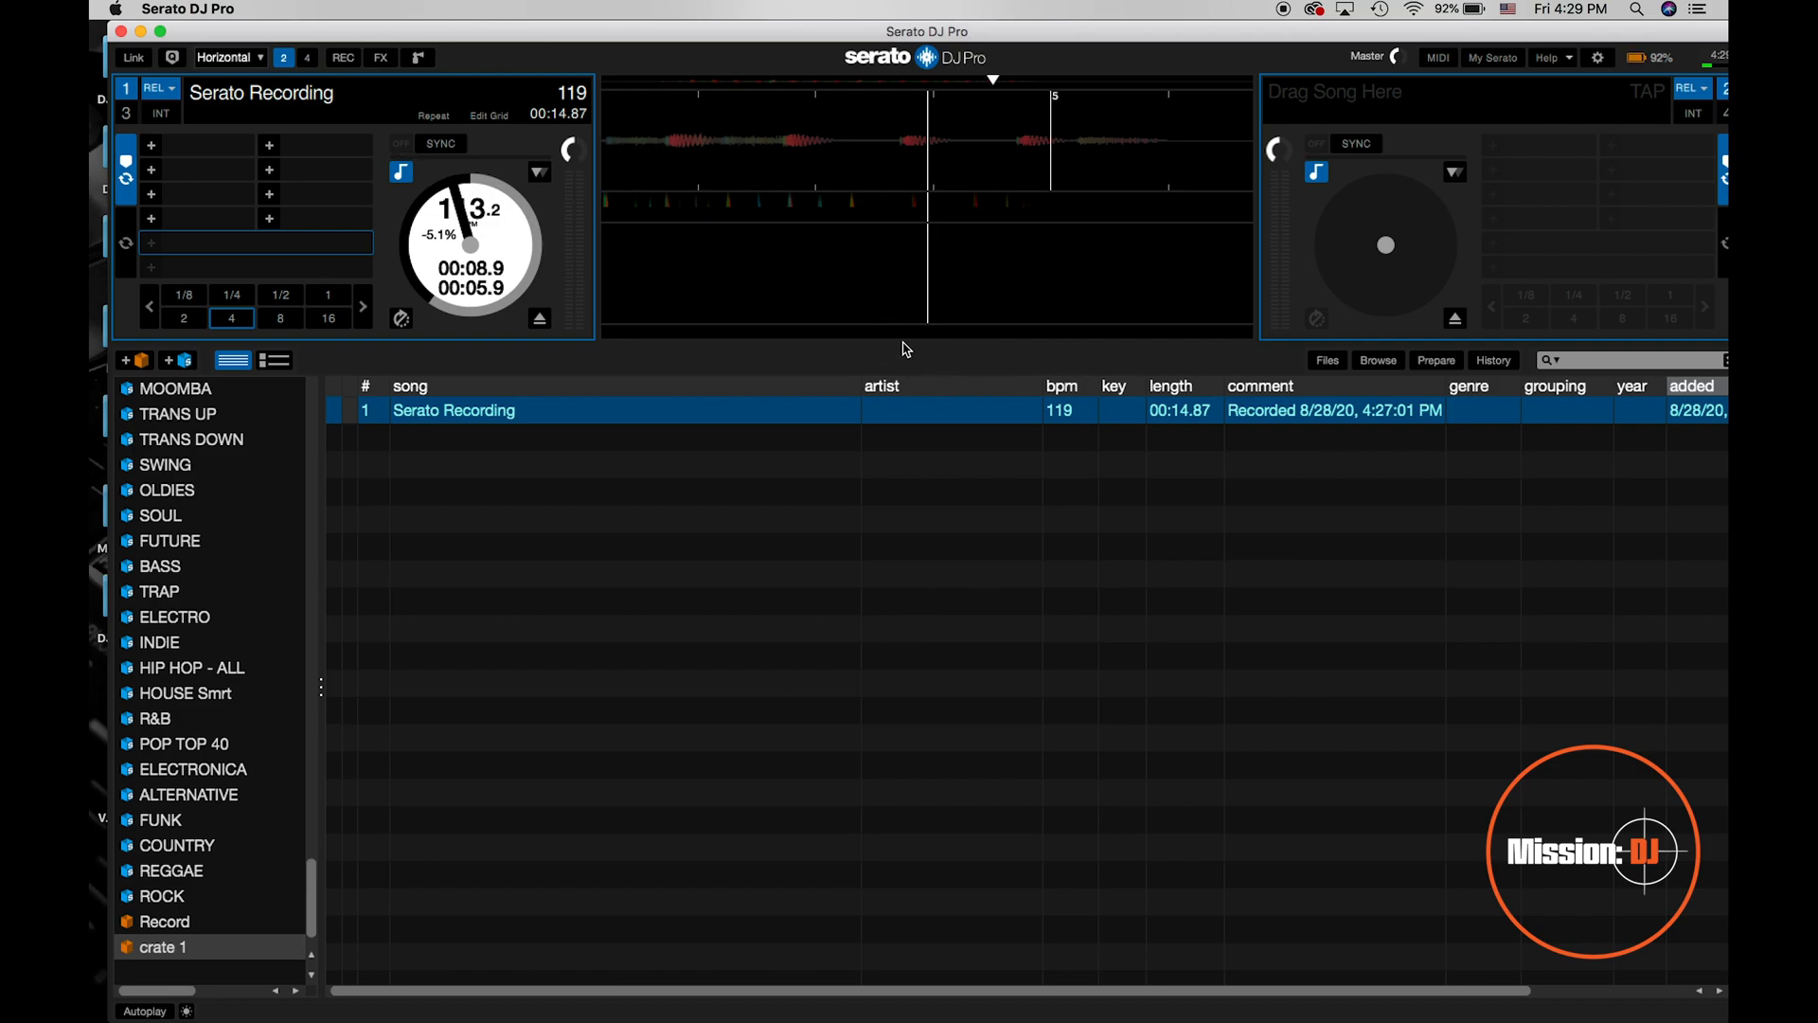
pyautogui.moveTo(698, 267)
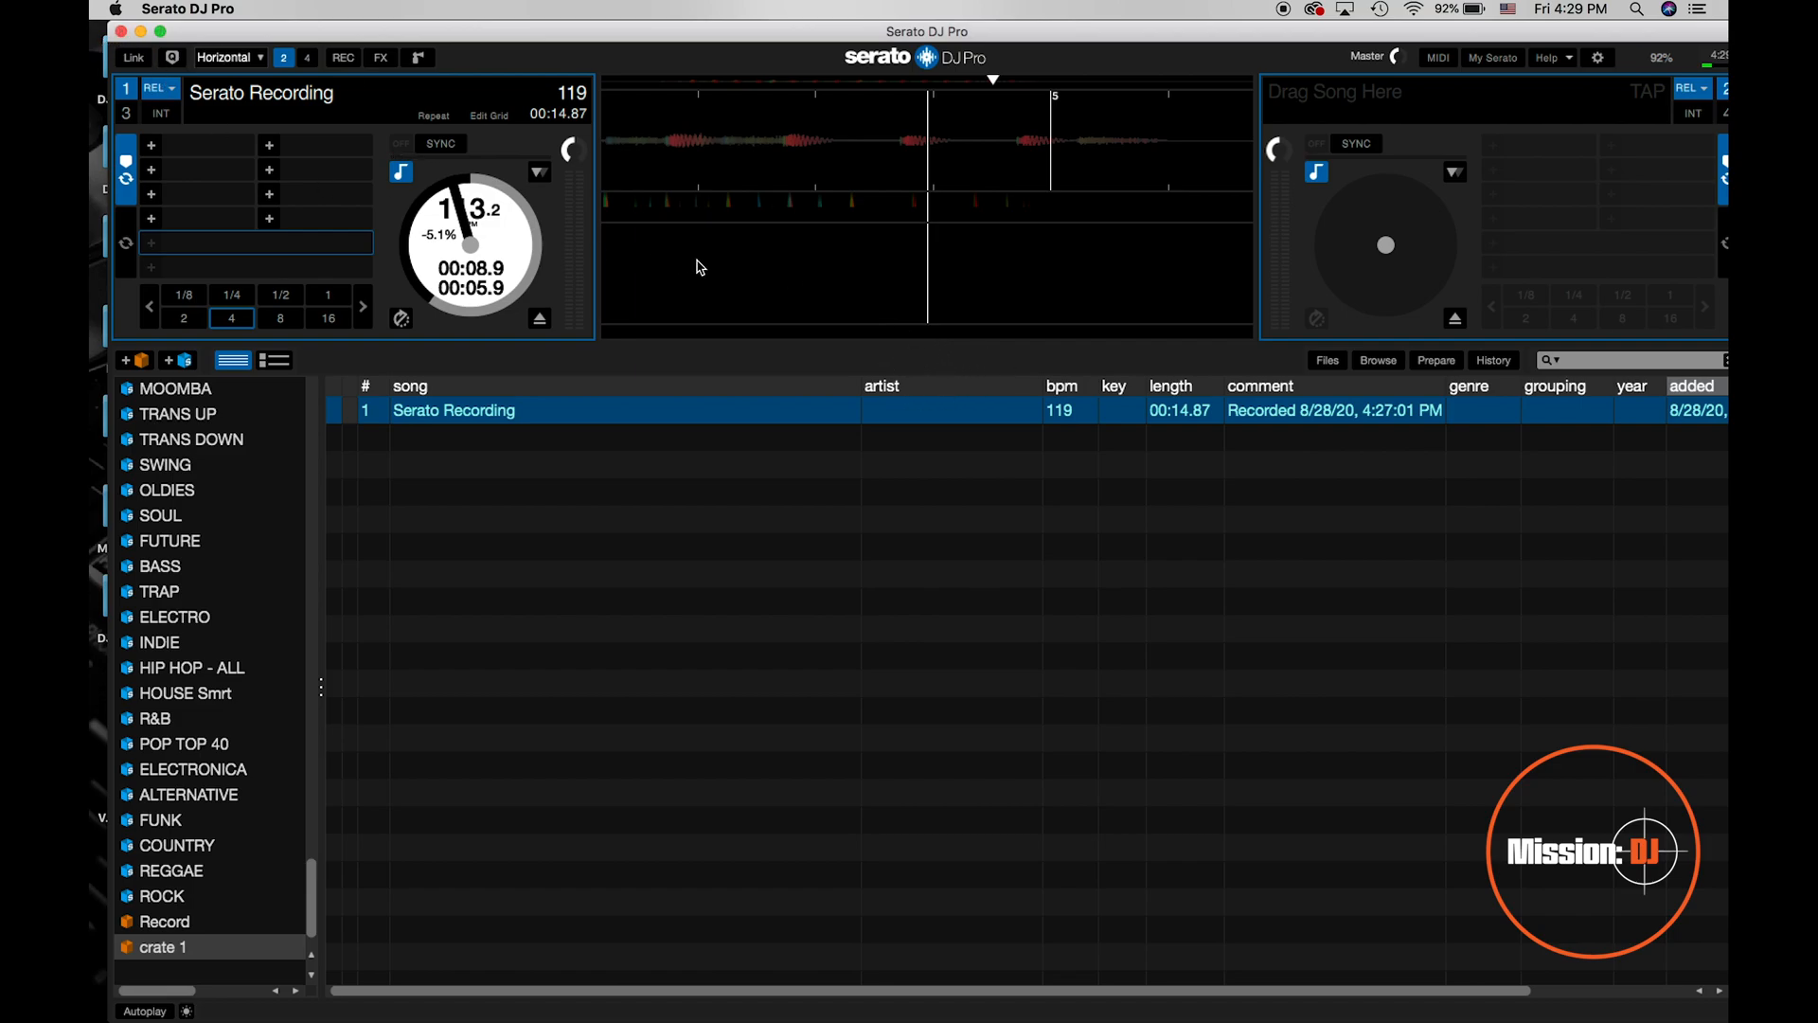
# Show the REC panel and make a test recording of about two seconds.
pyautogui.click(341, 59)
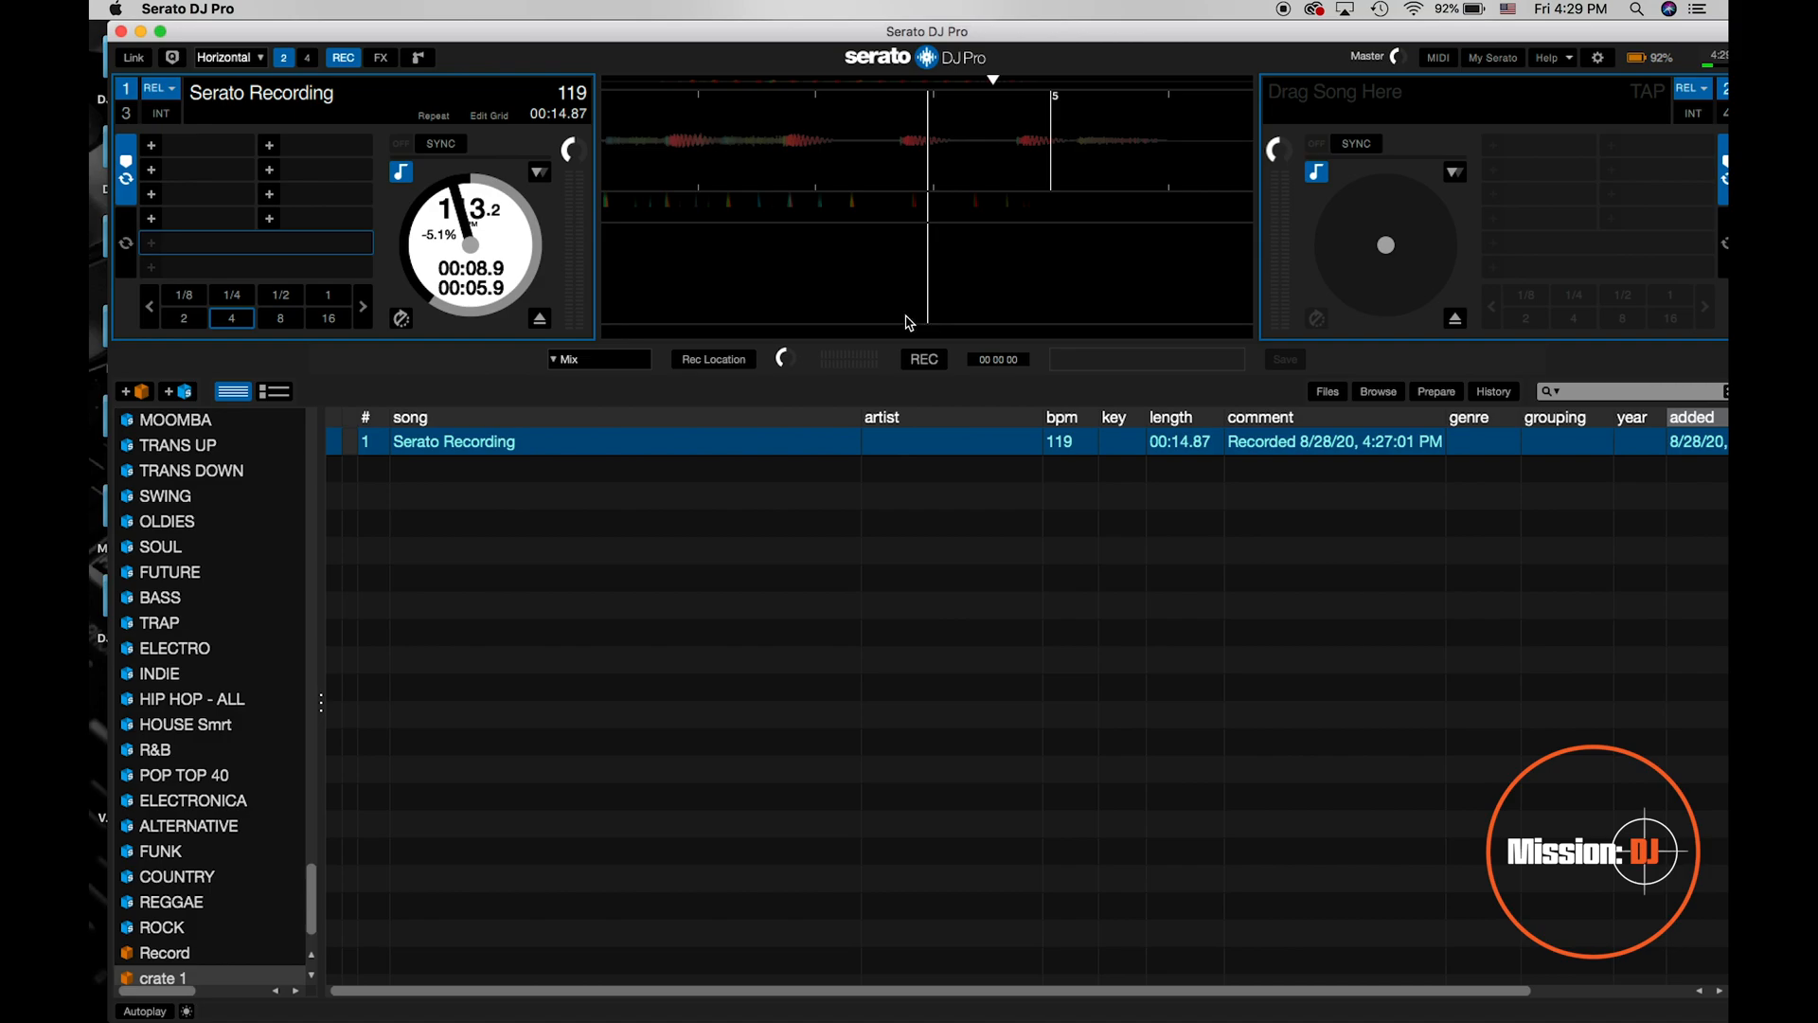
pyautogui.click(922, 358)
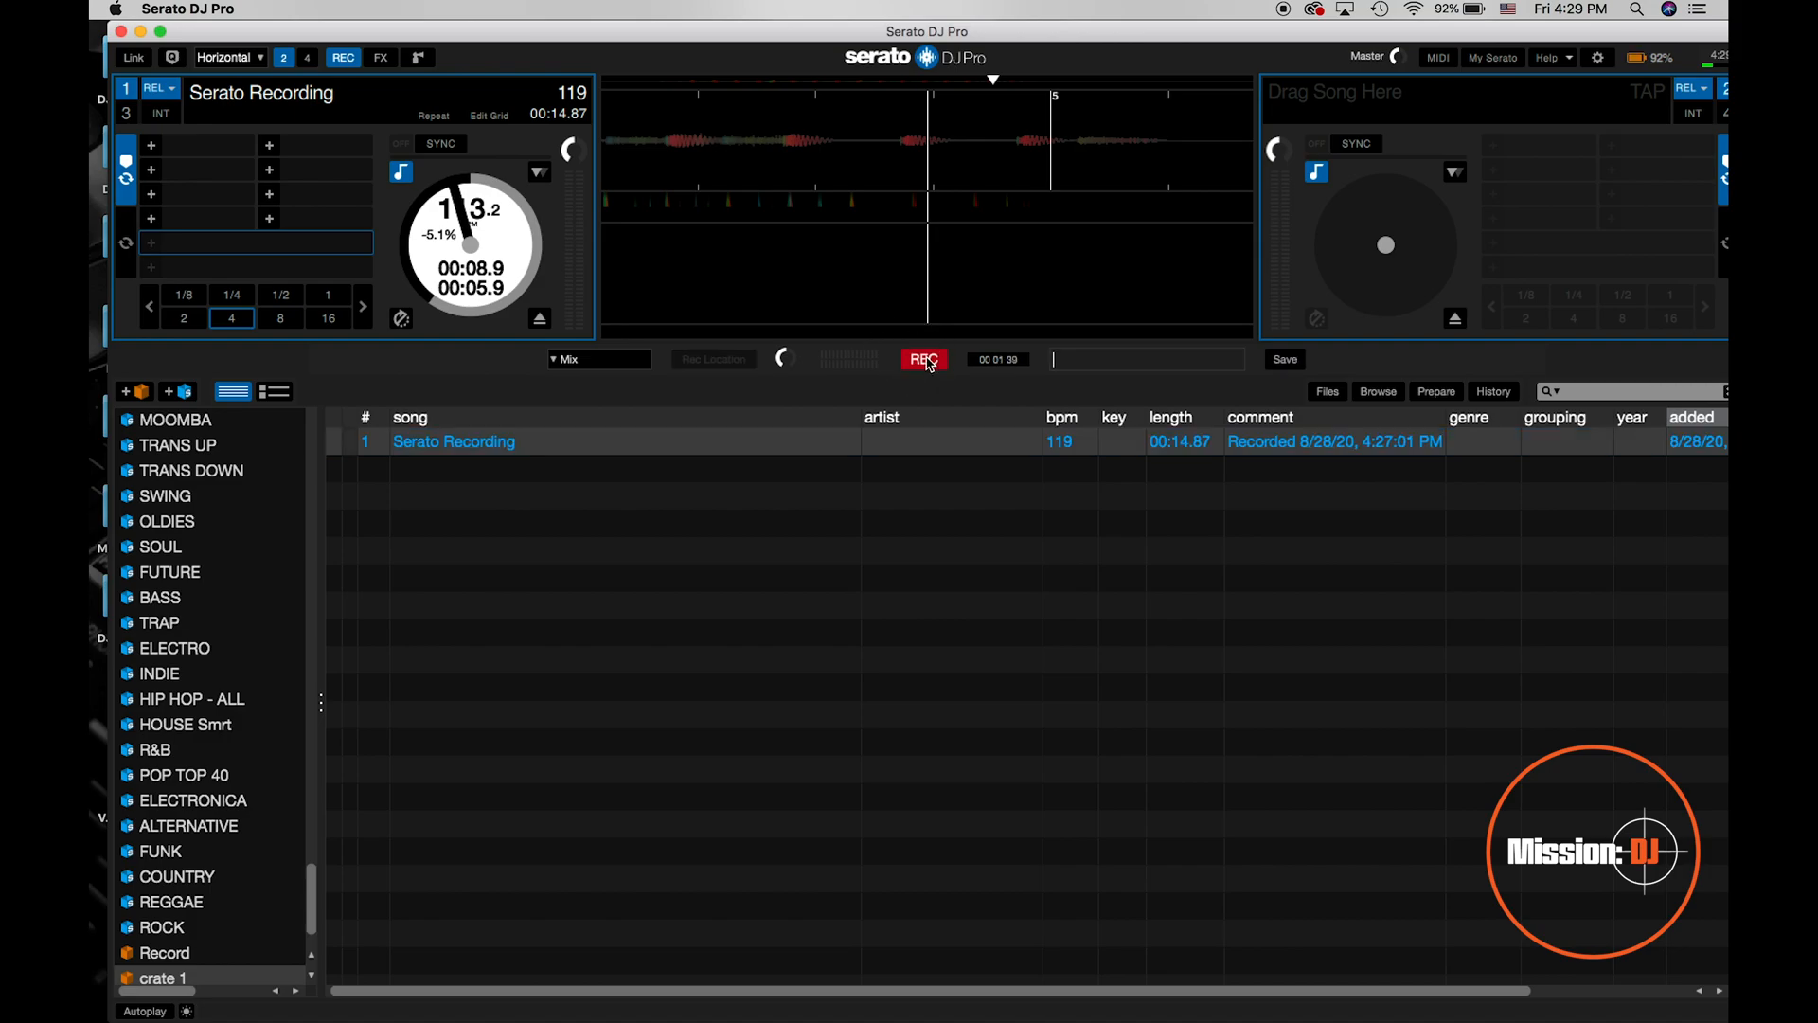
pyautogui.click(924, 358)
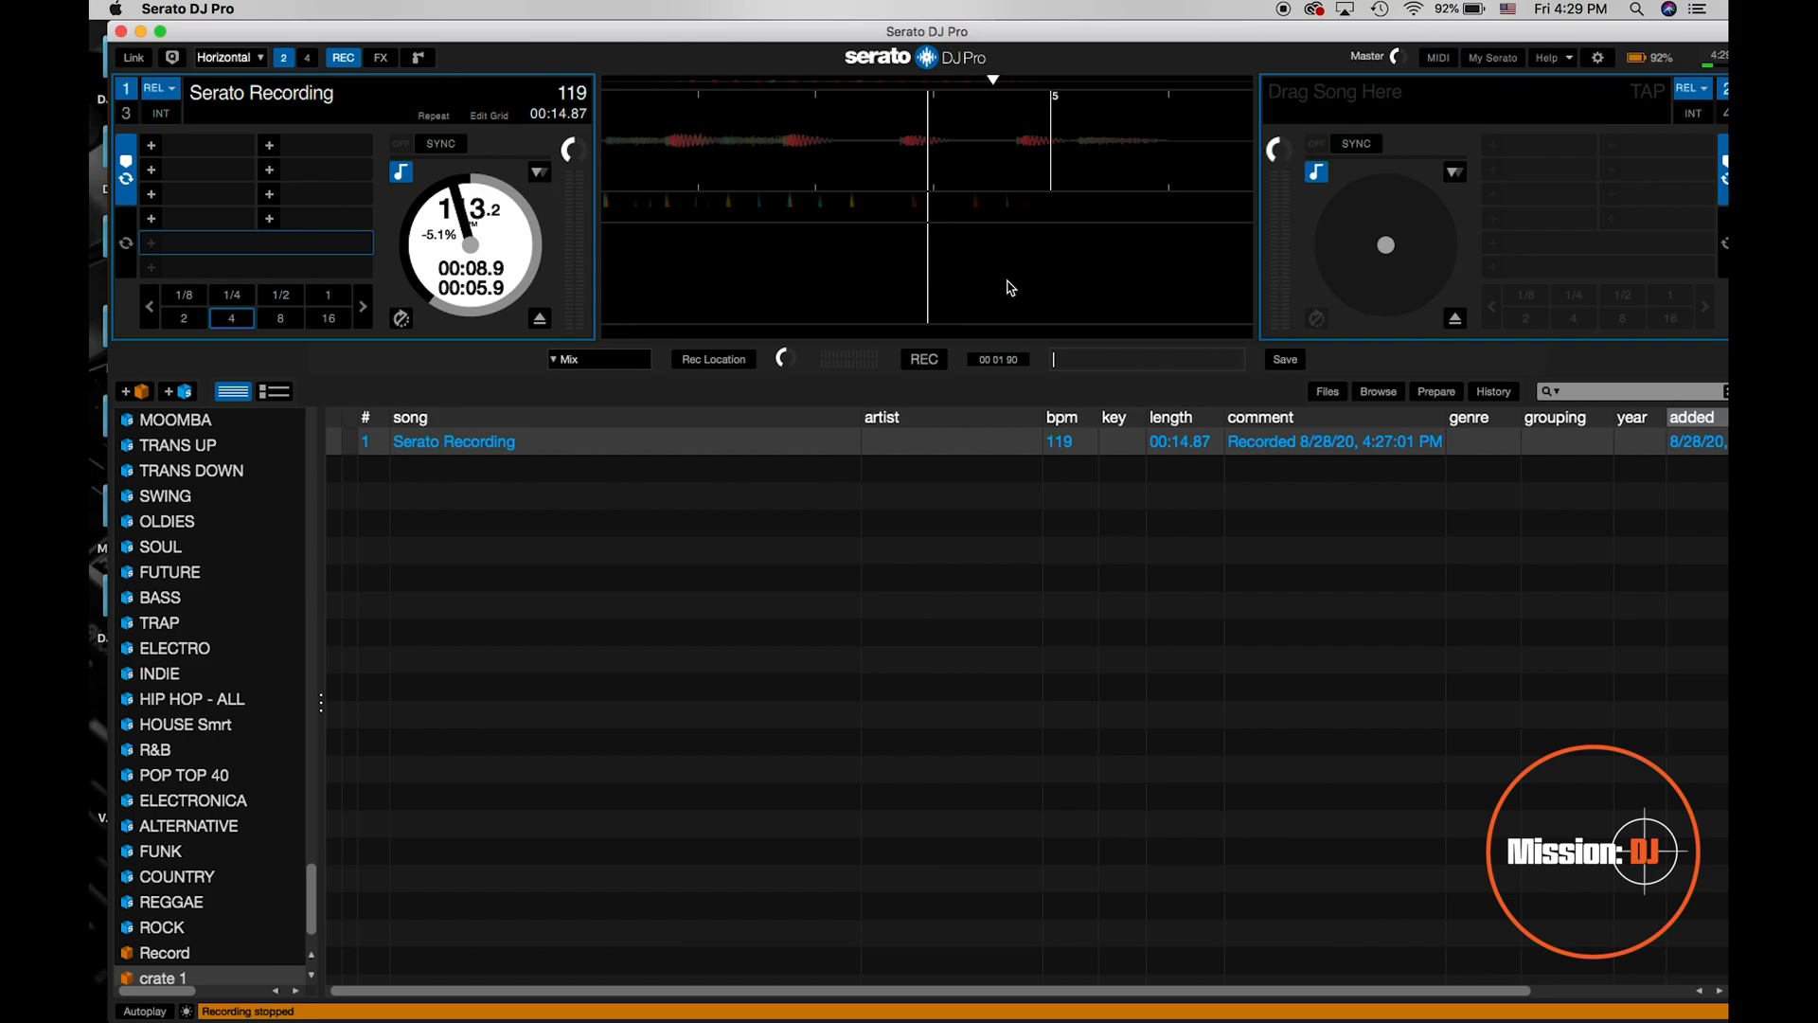
pyautogui.moveTo(504, 125)
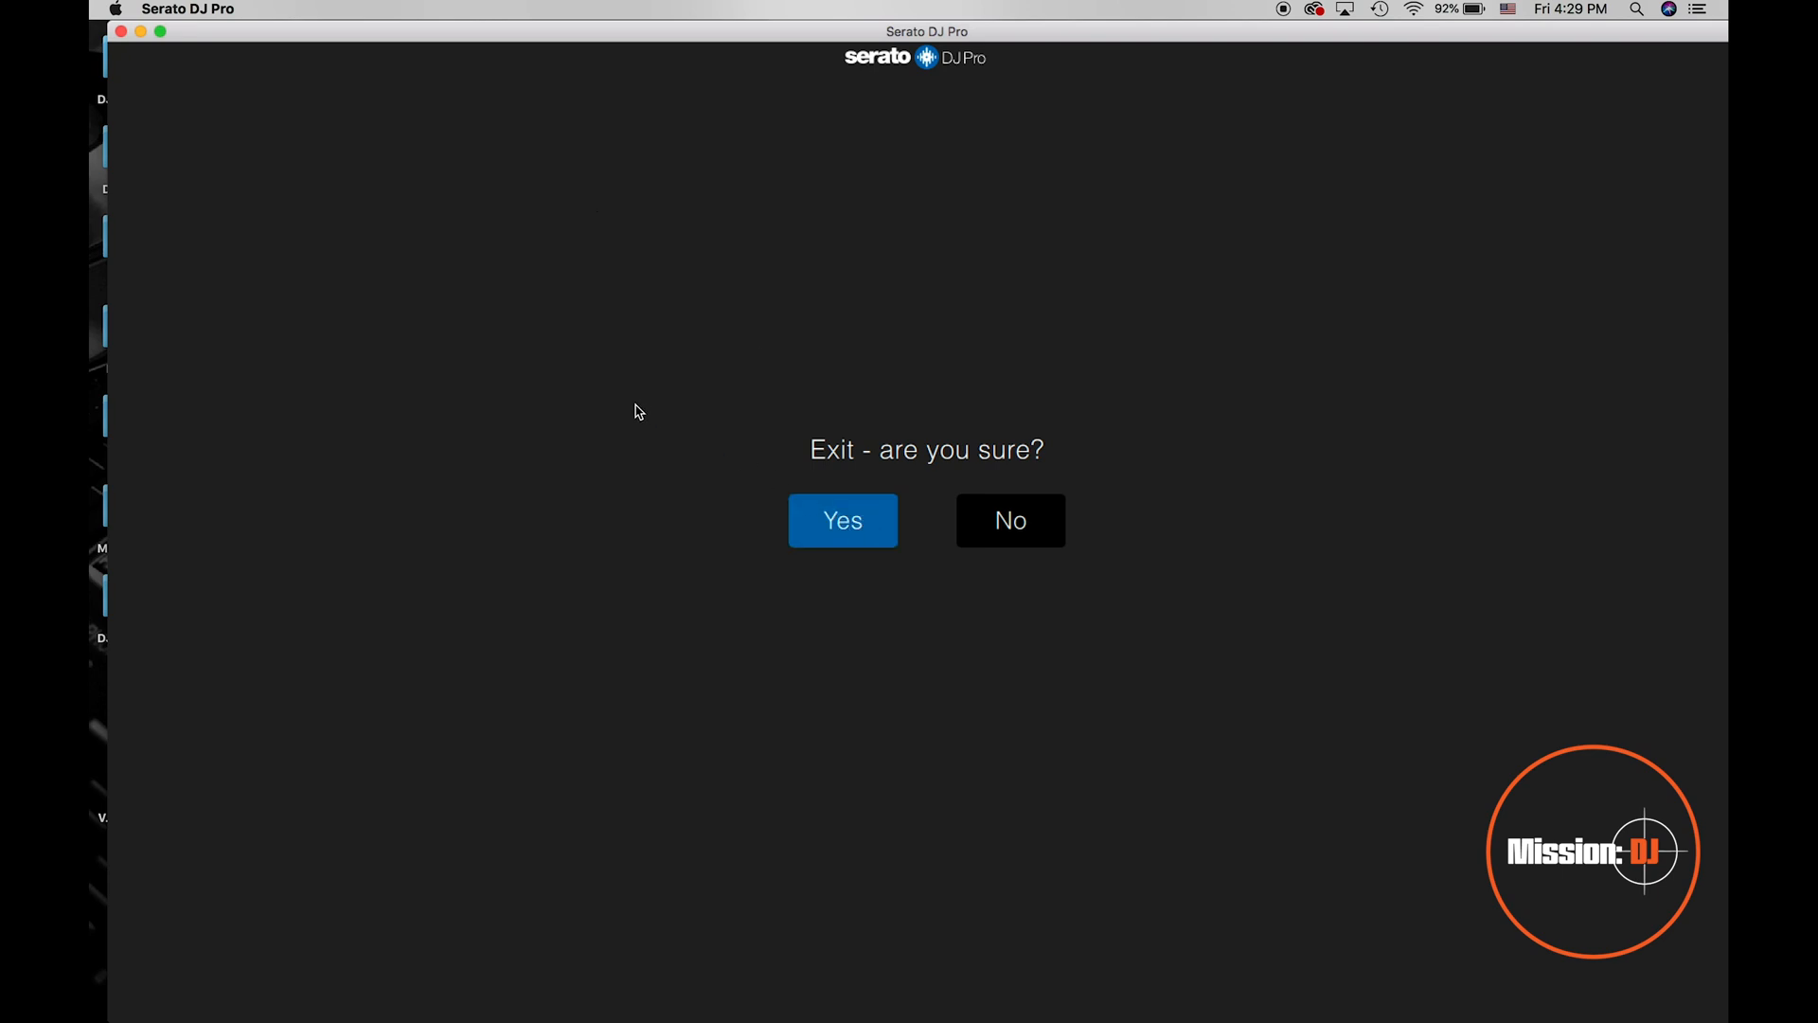
# Confirm quitting Serato and select Serato Recording 6.aif on the desktop.
pyautogui.click(840, 519)
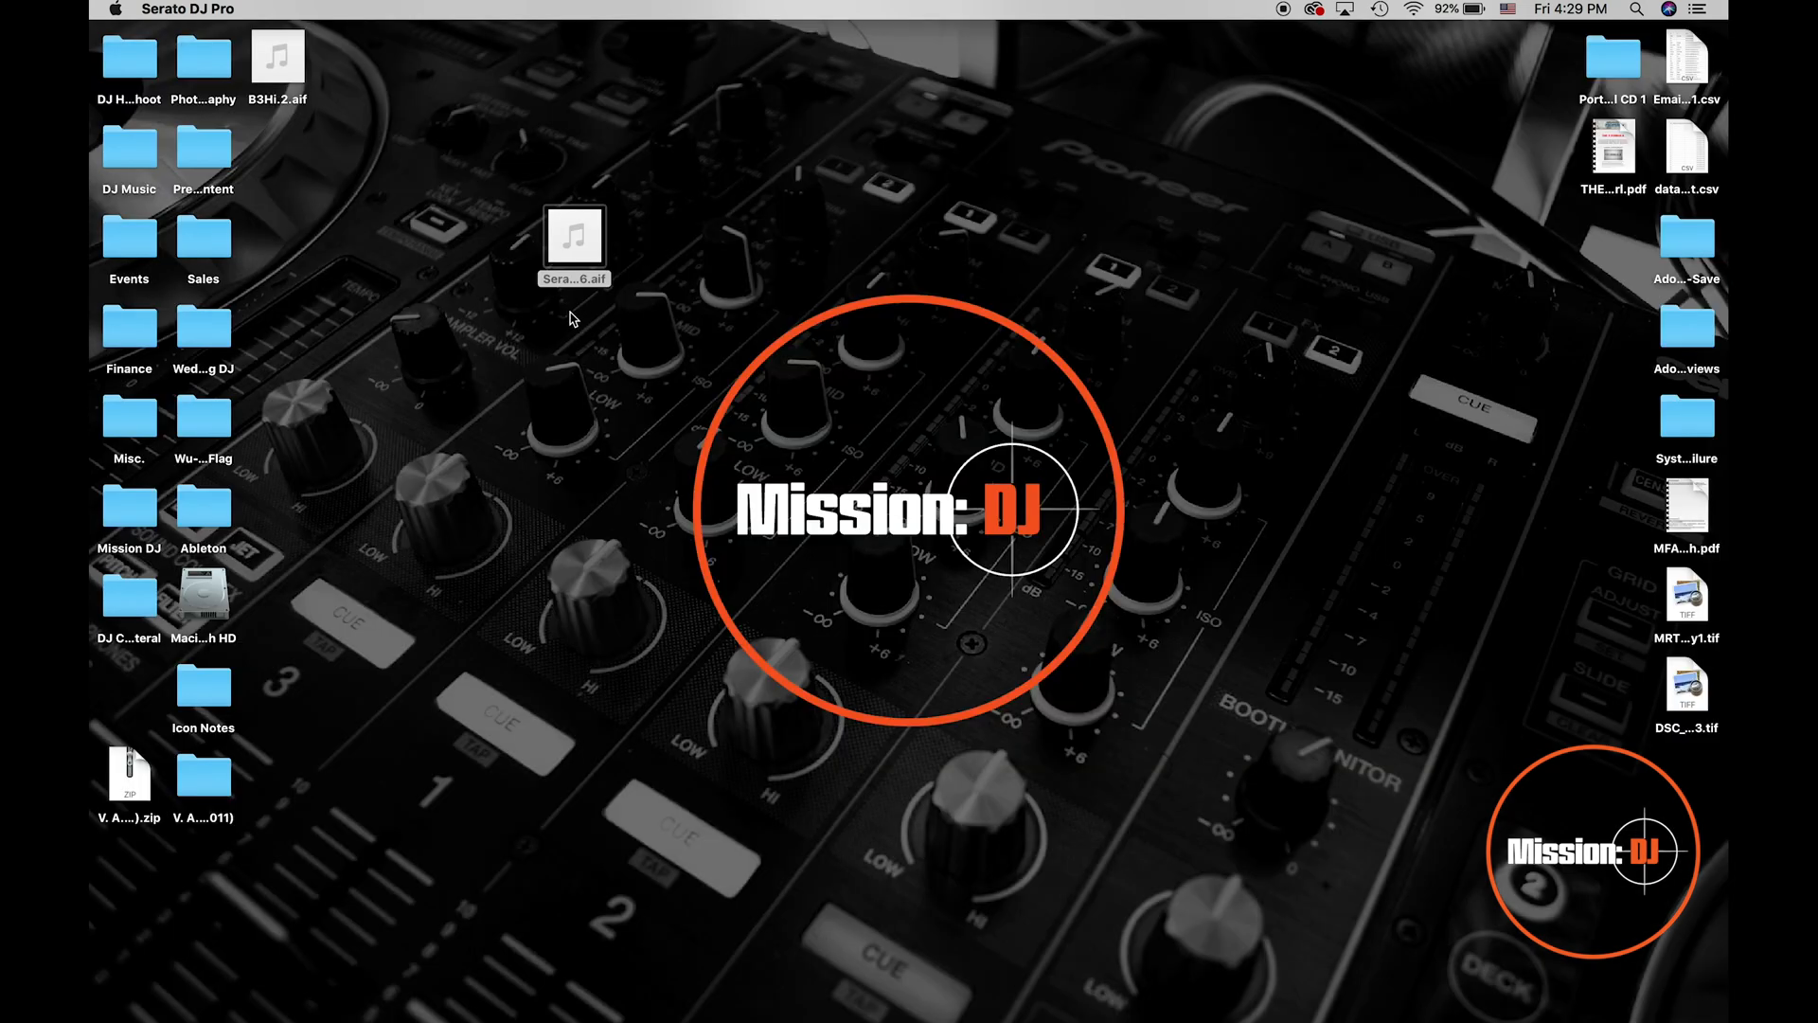
pyautogui.click(572, 237)
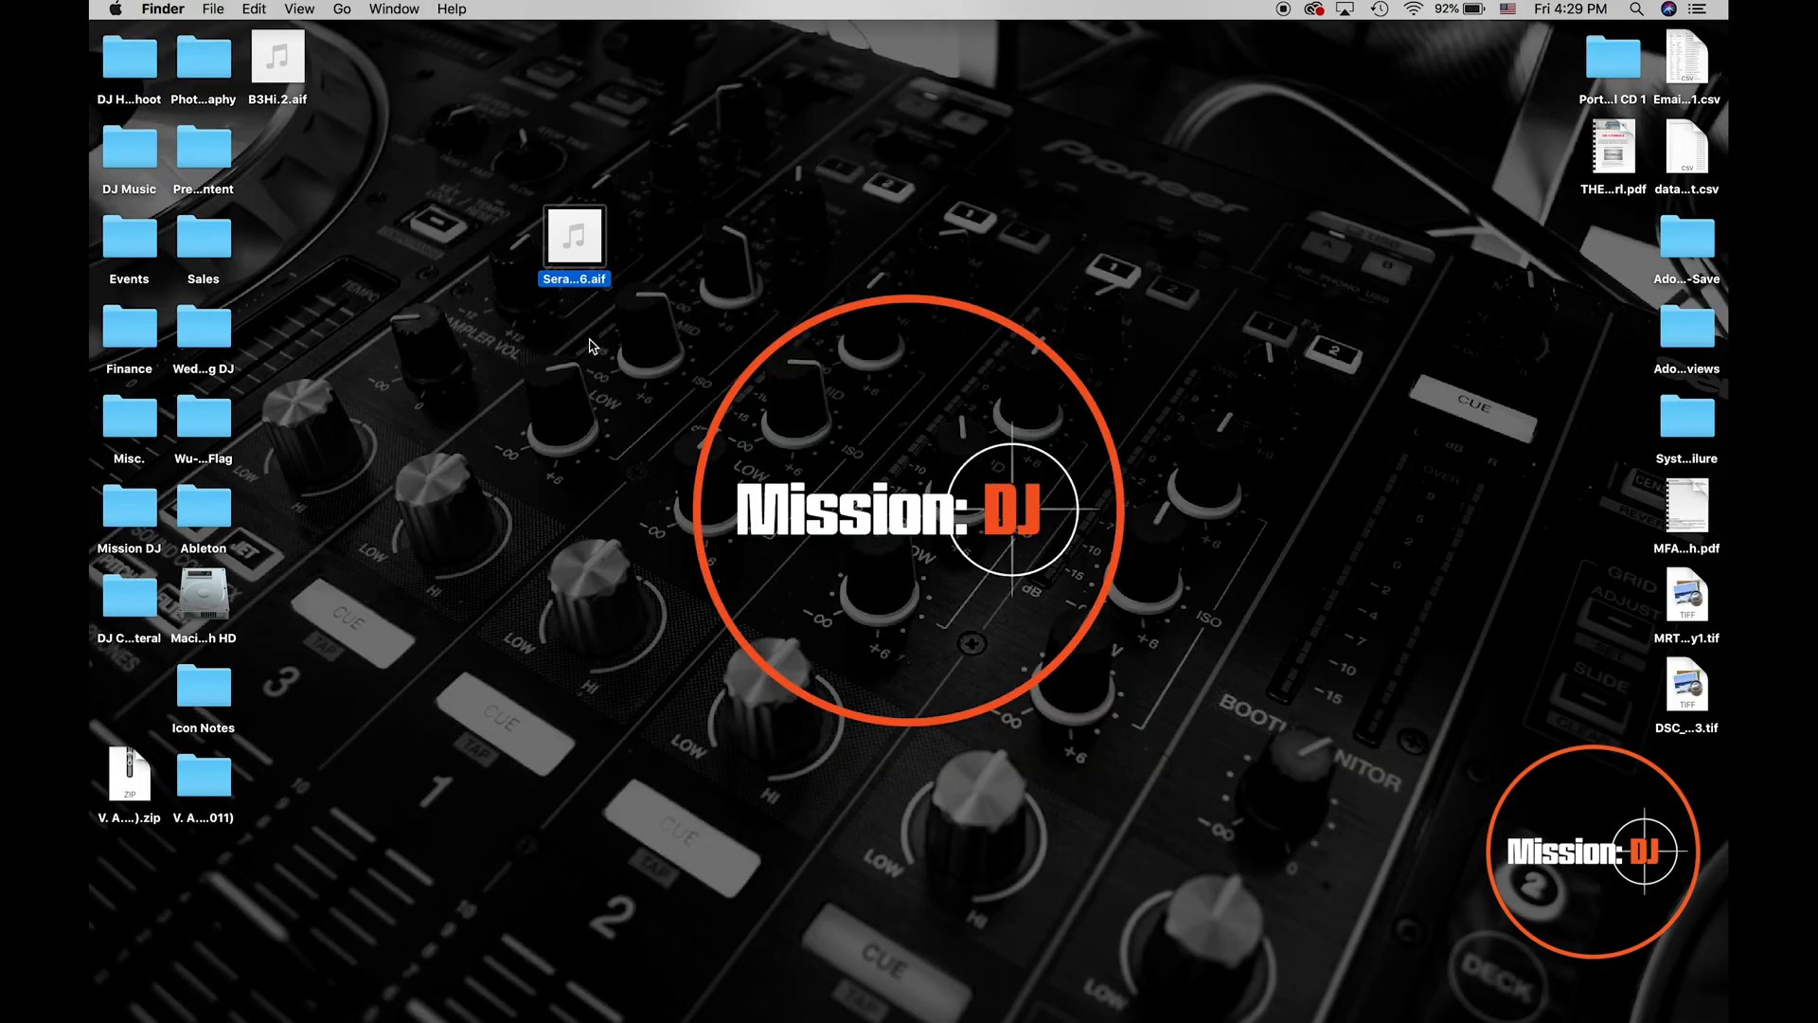